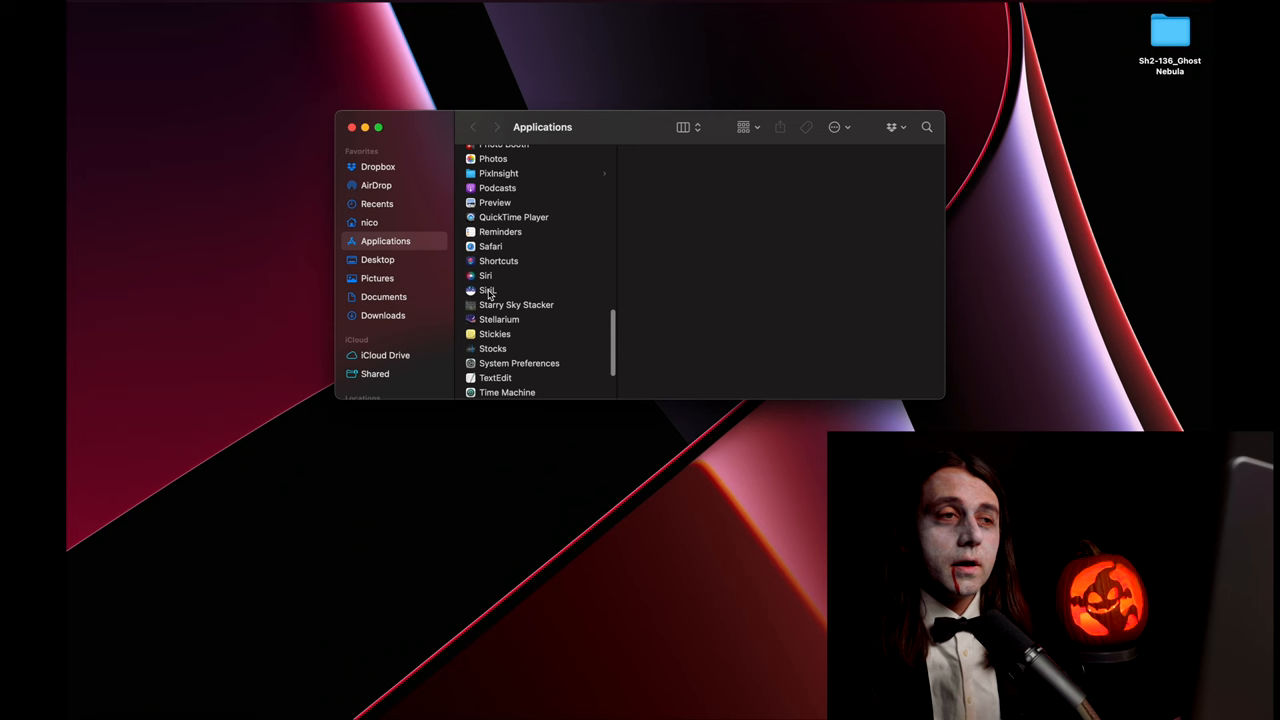
- Launch SiriL from the Applications folder
left_click(487, 290)
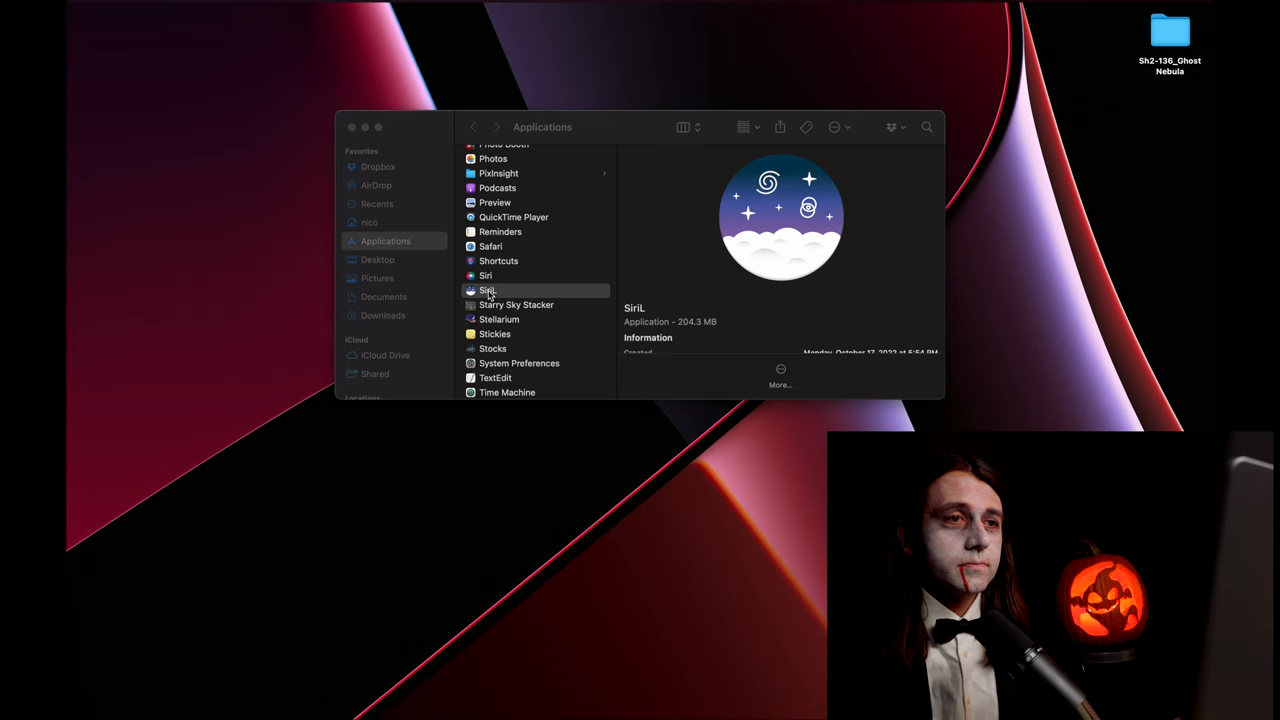
double_click(487, 290)
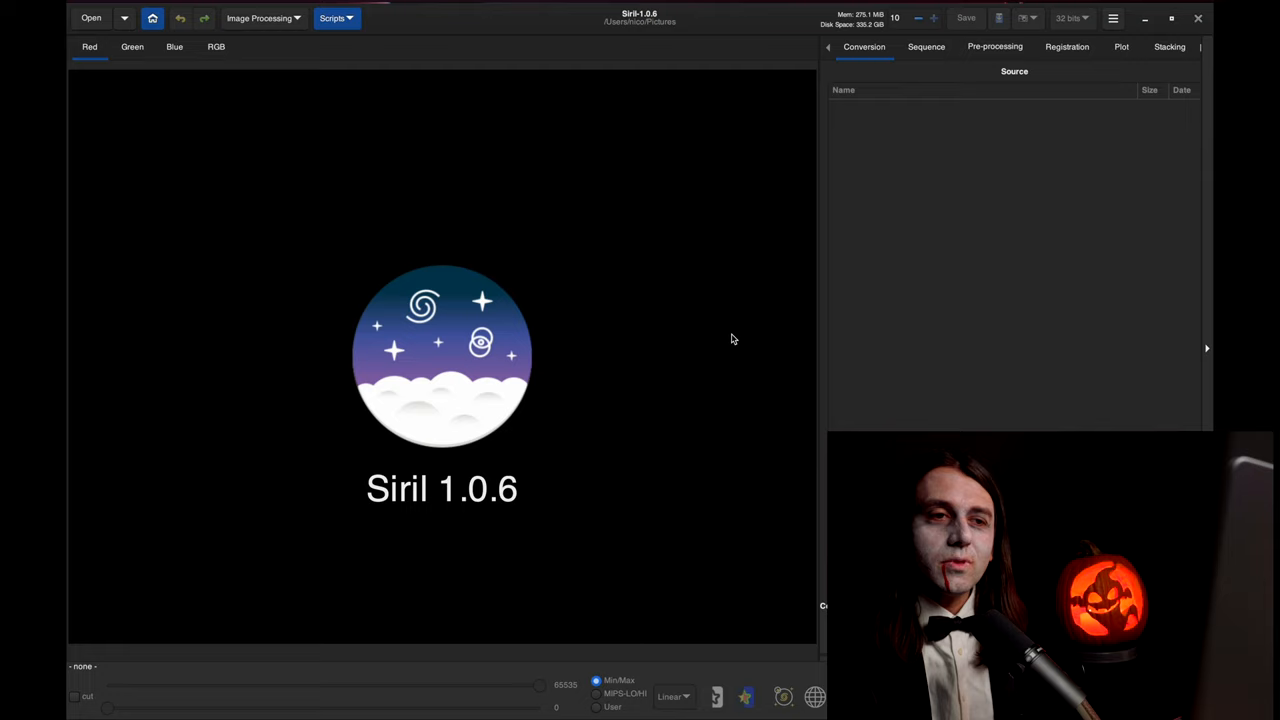
mouse_move(152, 18)
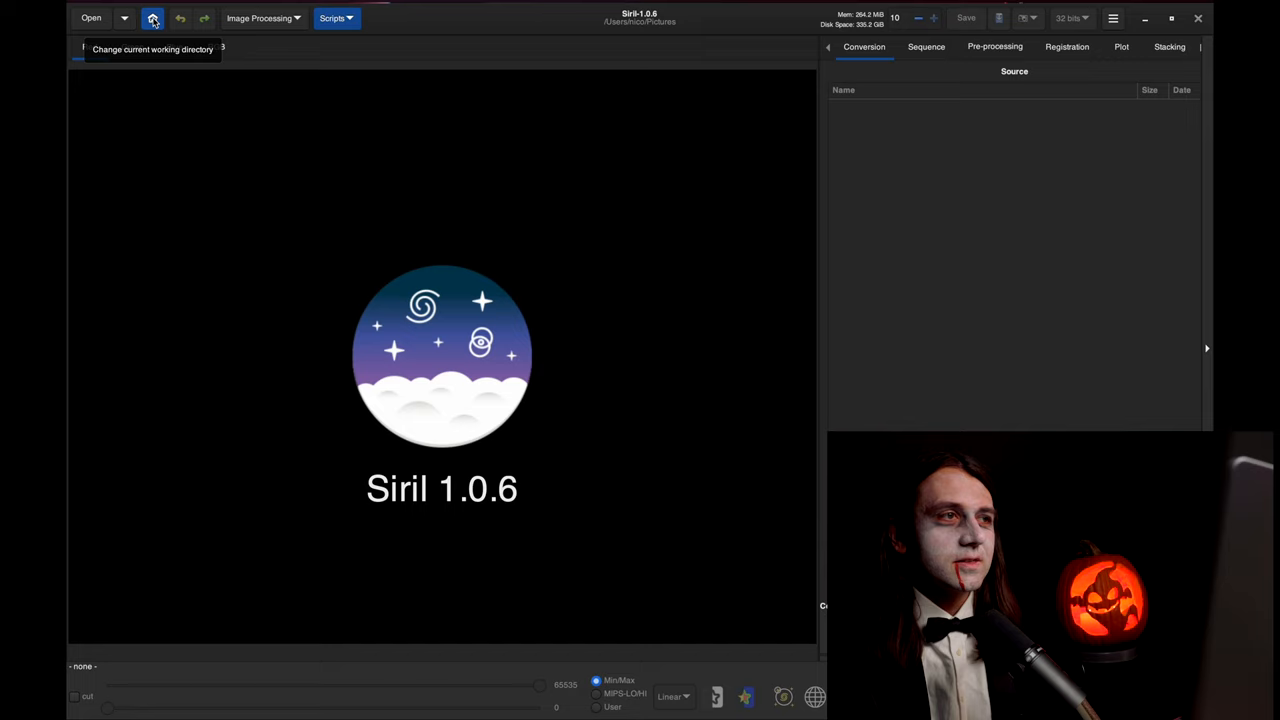
- Set the working directory to the Desktop's Sh2-136_Ghost Nebula folder
left_click(152, 18)
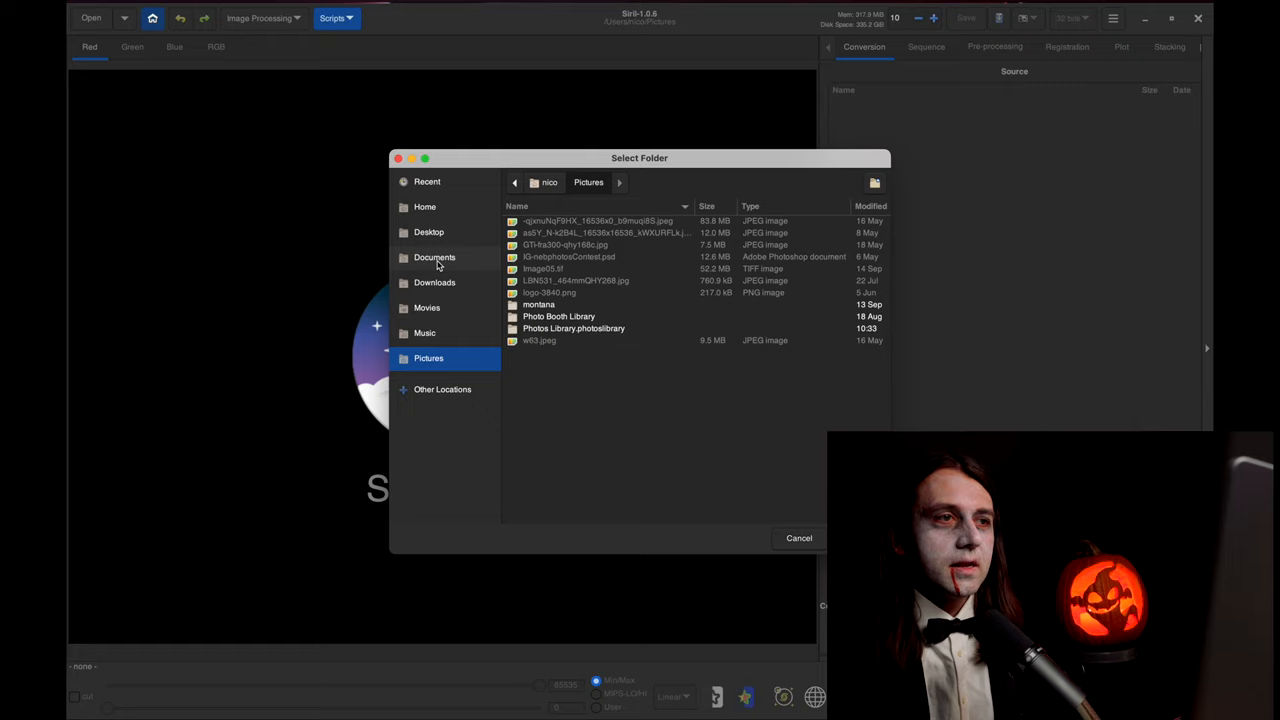
left_click(428, 232)
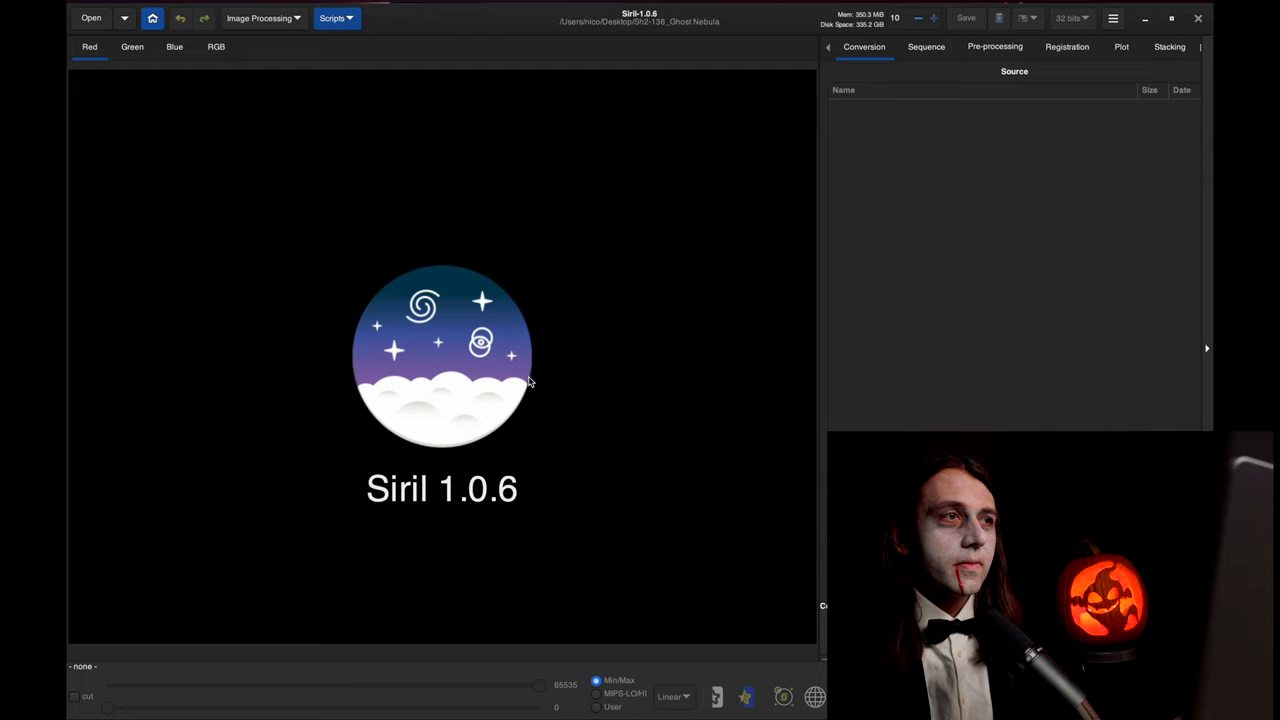
- Open the luminance frame Lum.fit from the nebula folder
left_click(91, 18)
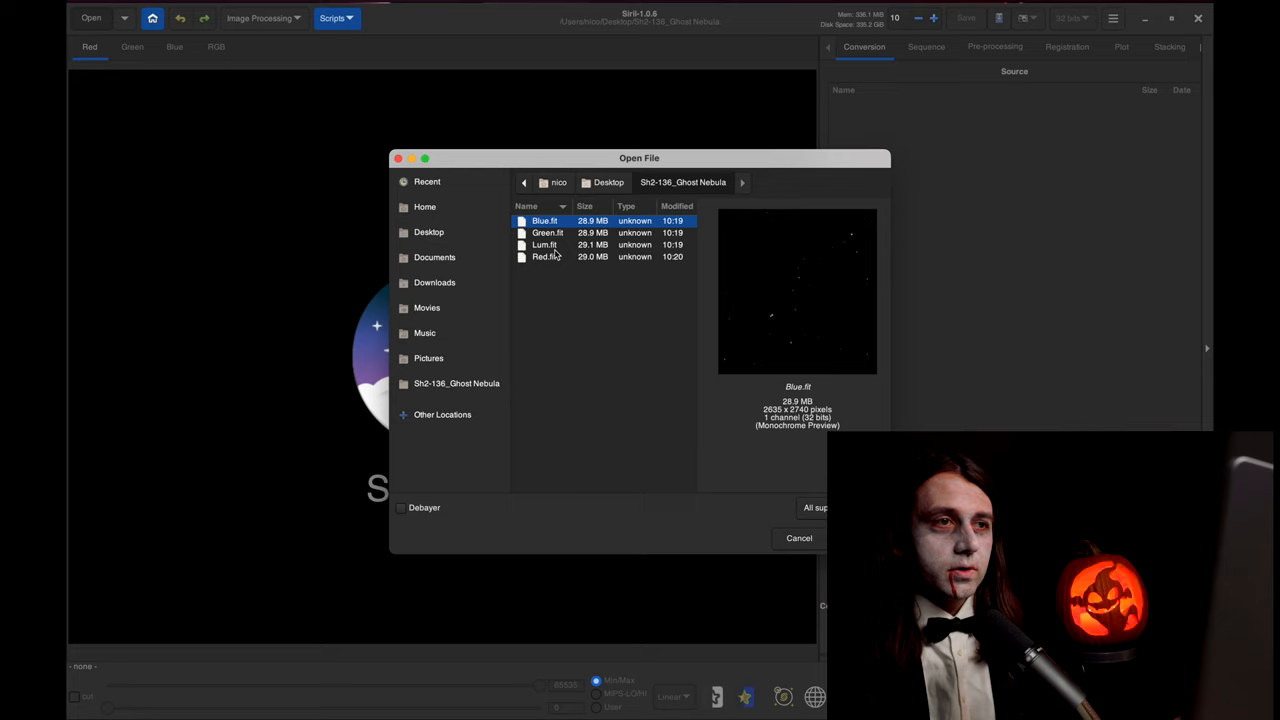
left_click(545, 244)
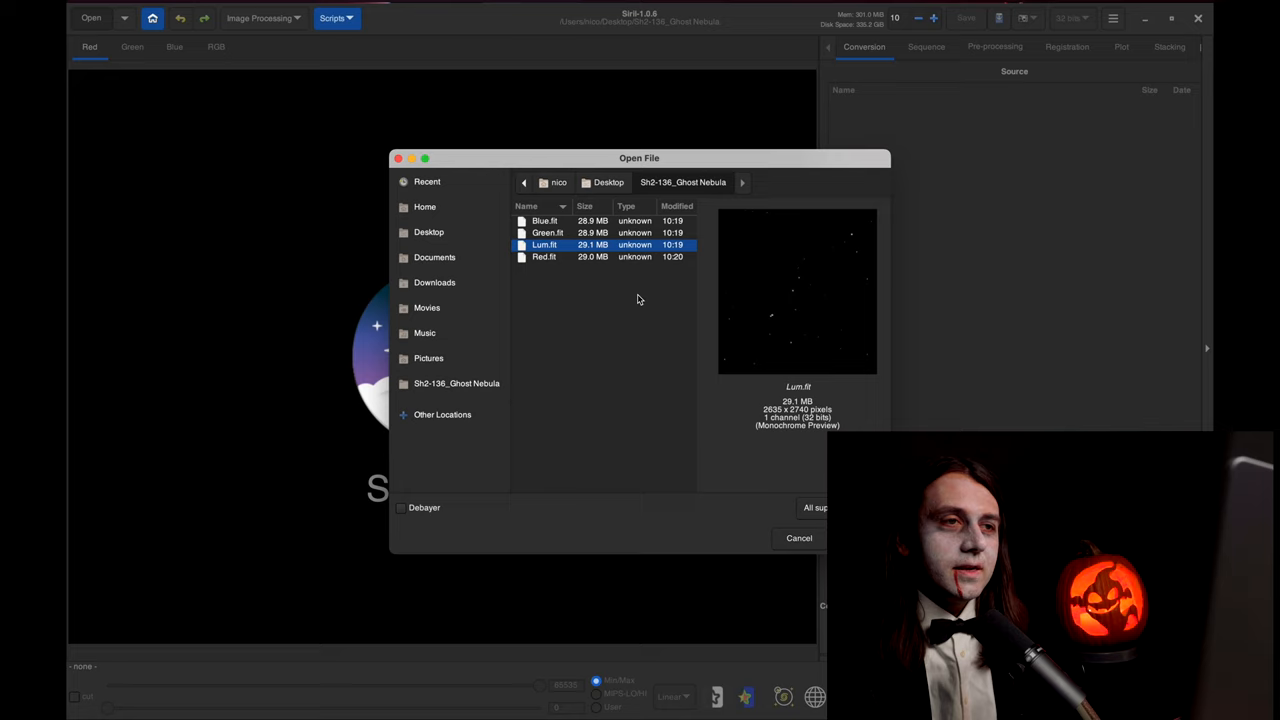
mouse_move(578, 291)
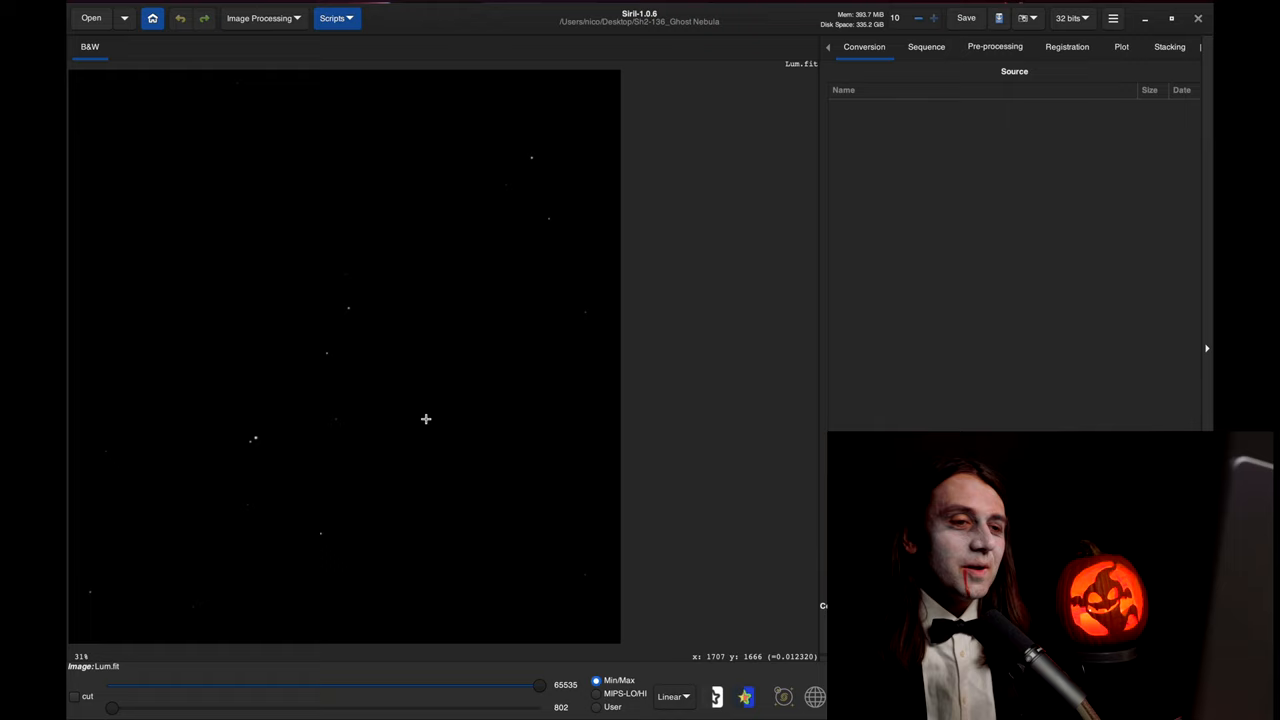
mouse_move(670, 697)
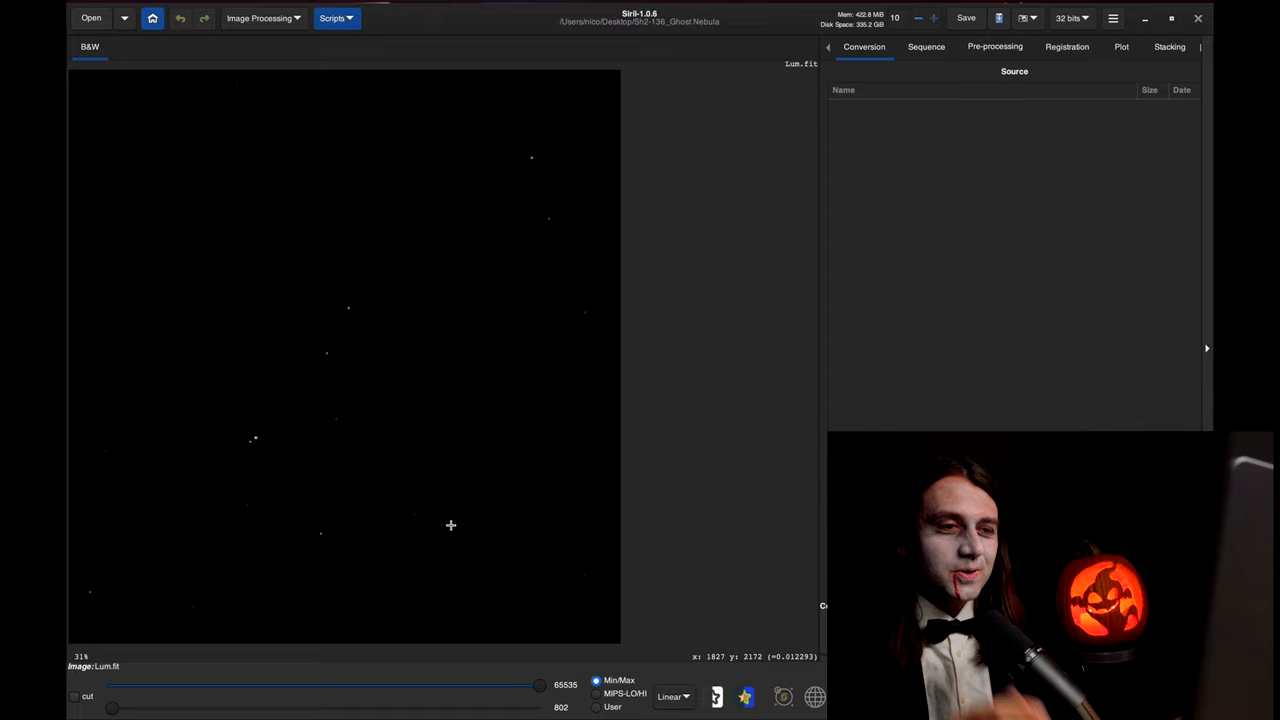
left_click(672, 696)
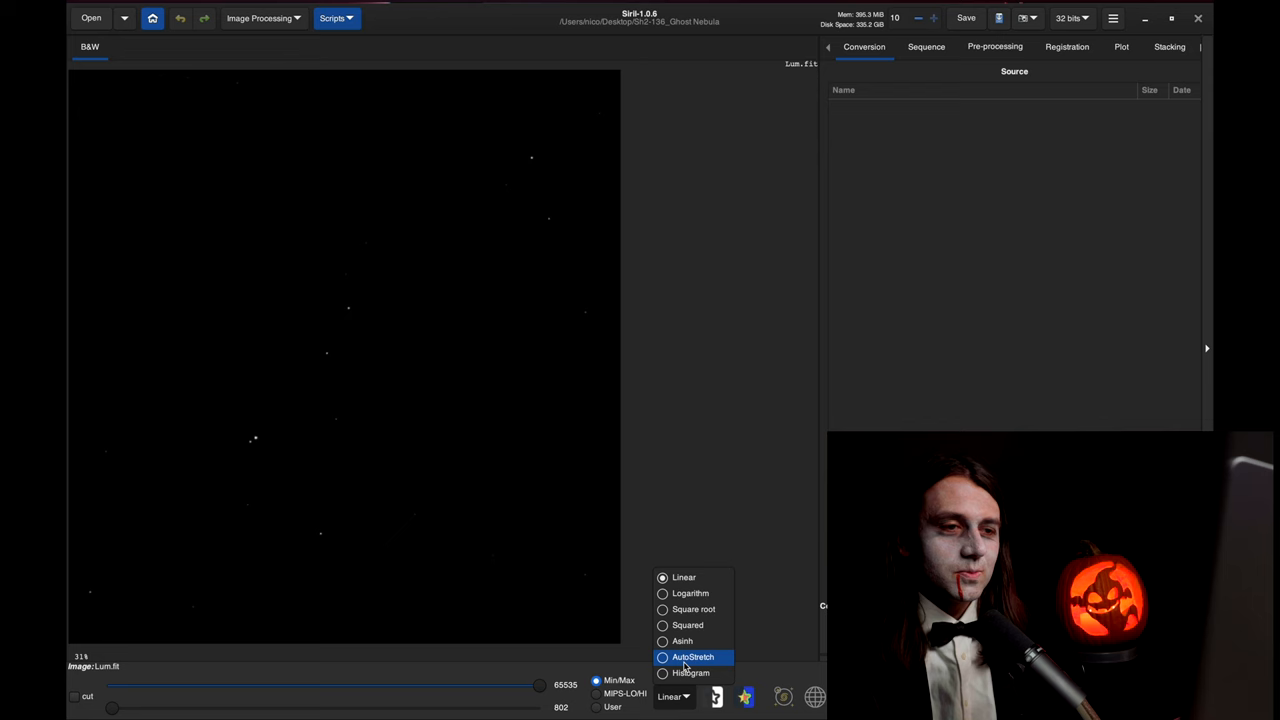
left_click(693, 657)
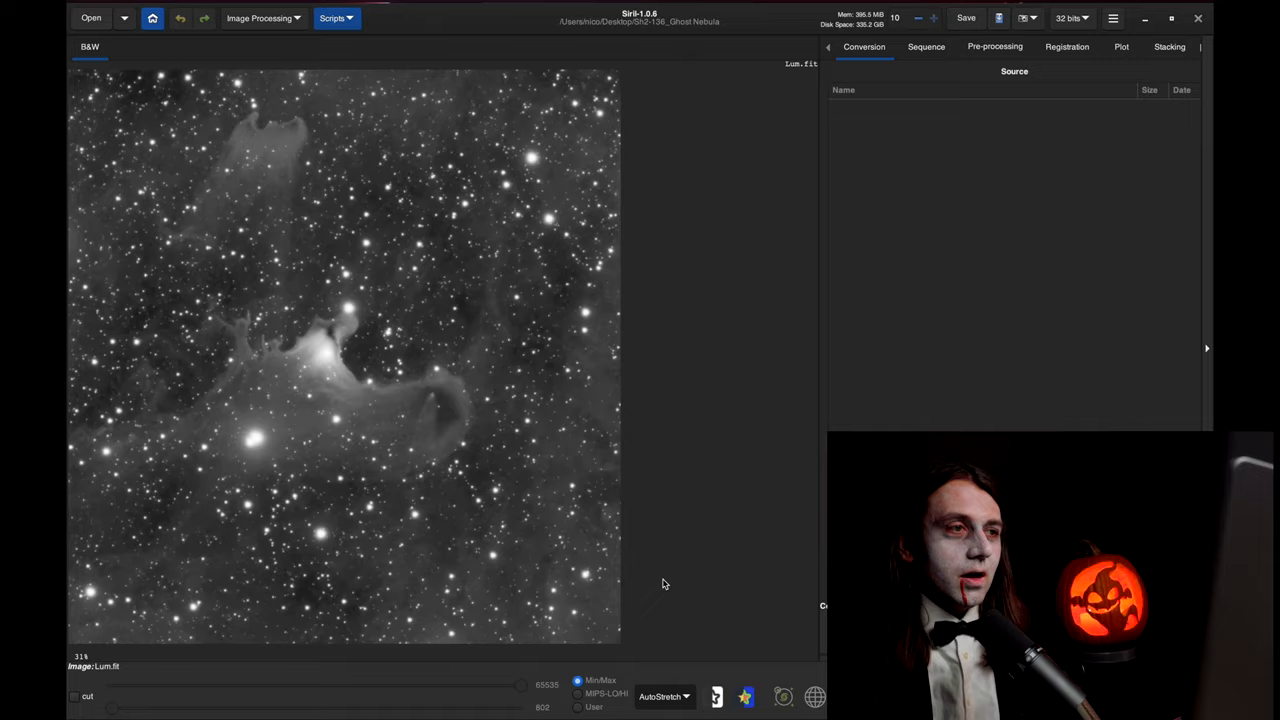
left_click(670, 697)
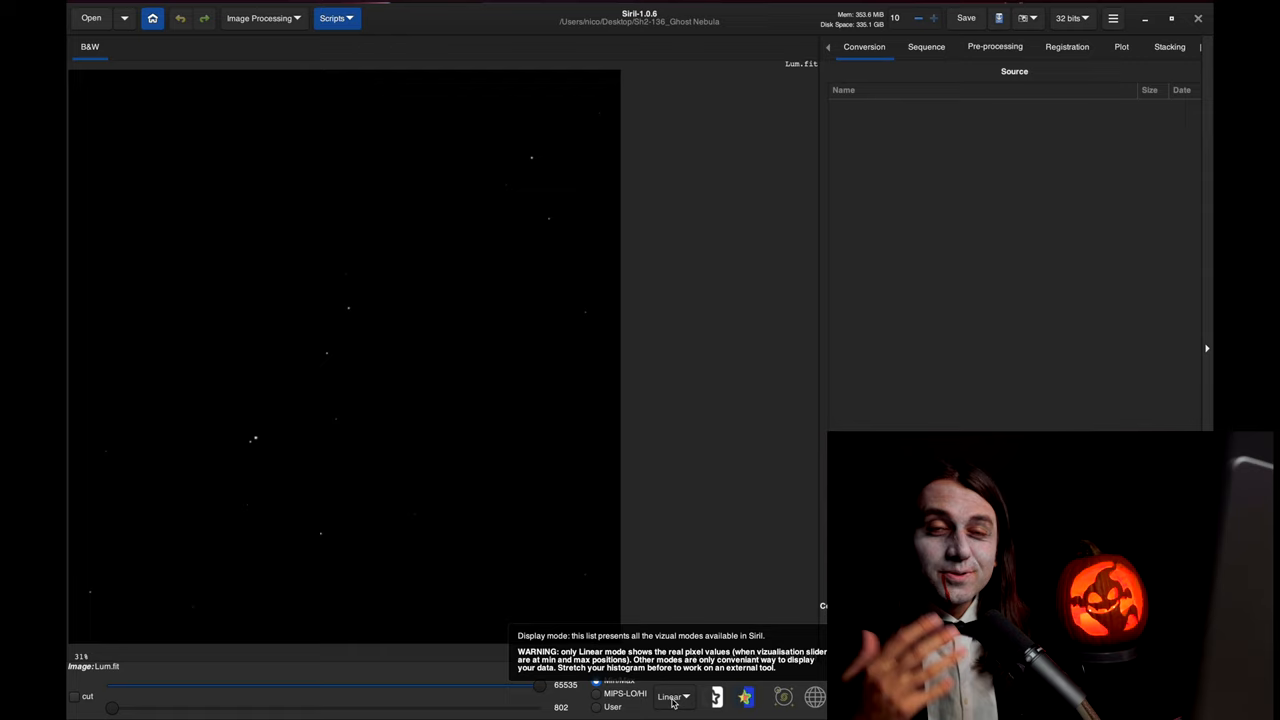
left_click(670, 697)
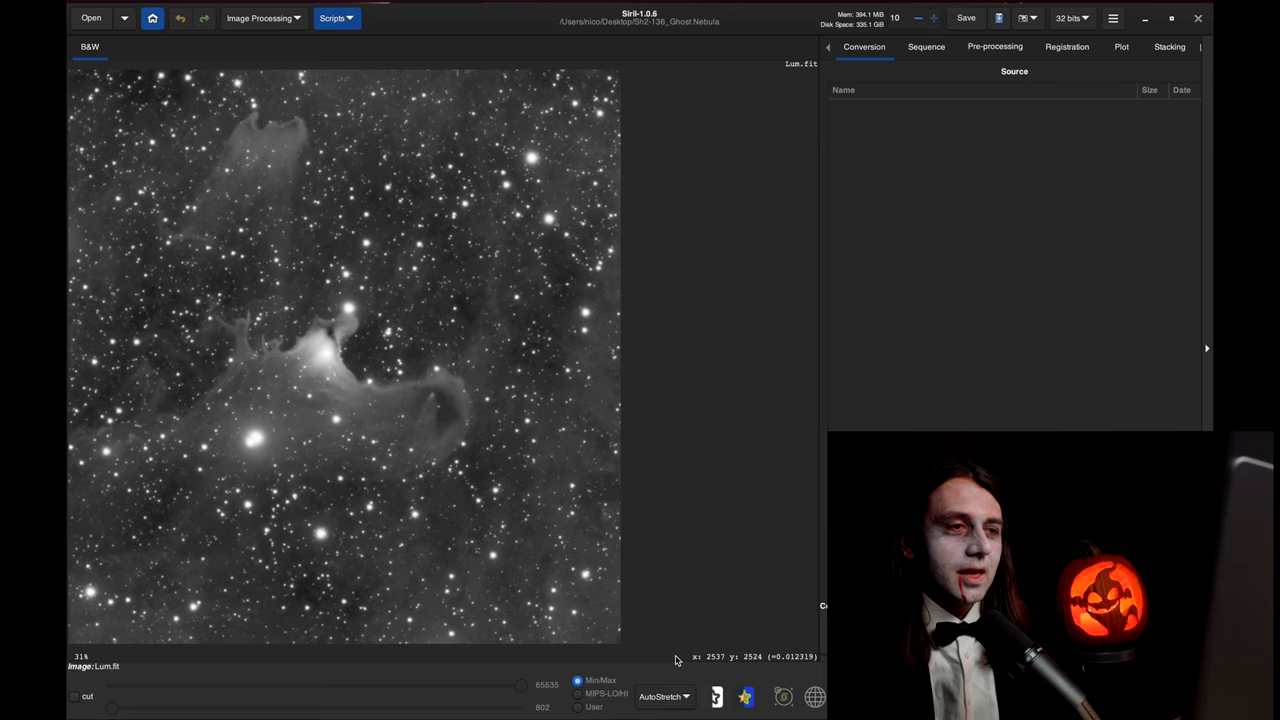
left_click(261, 18)
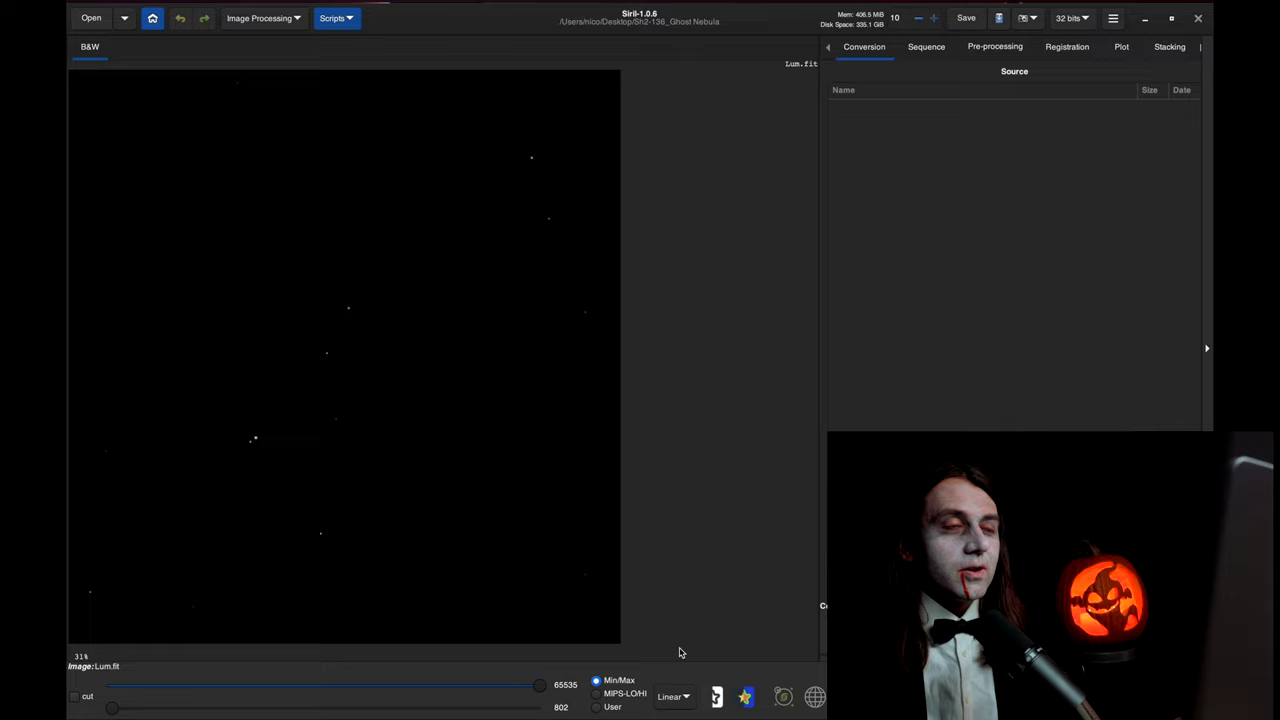
- Apply a Histogram Transformation autostretch to Lum.fit with brightened midtones
left_click(260, 18)
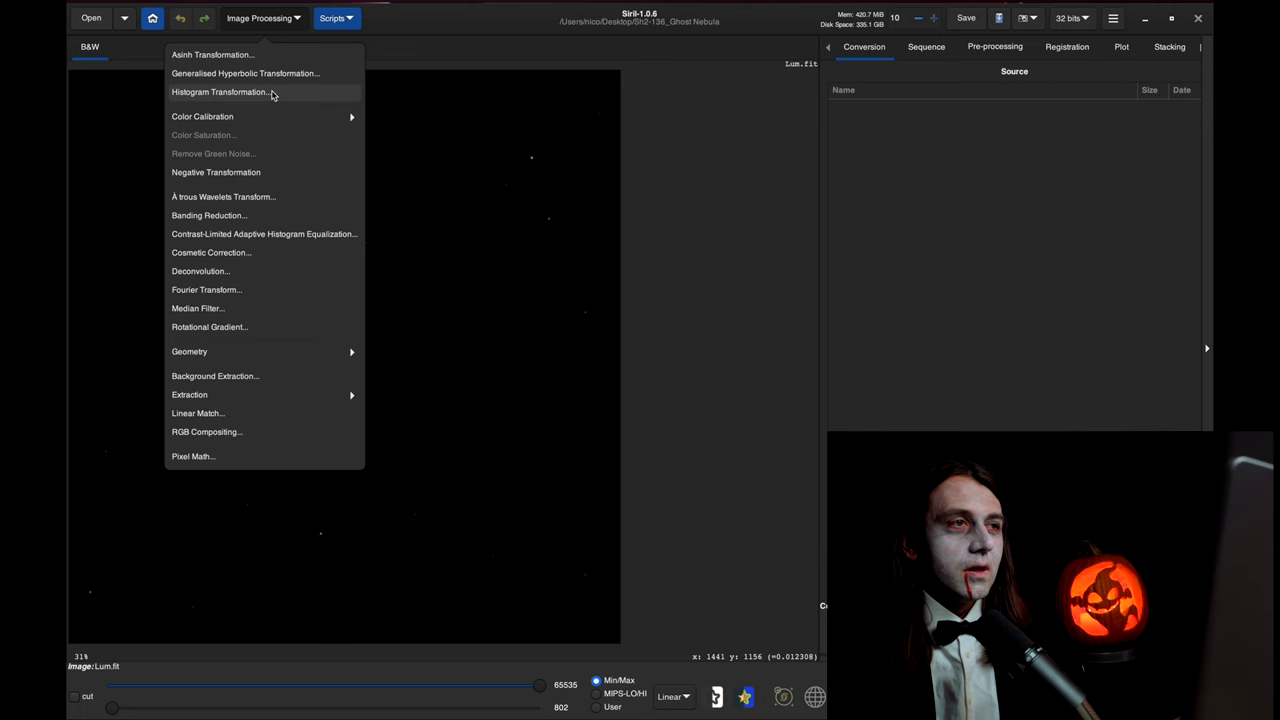
left_click(220, 92)
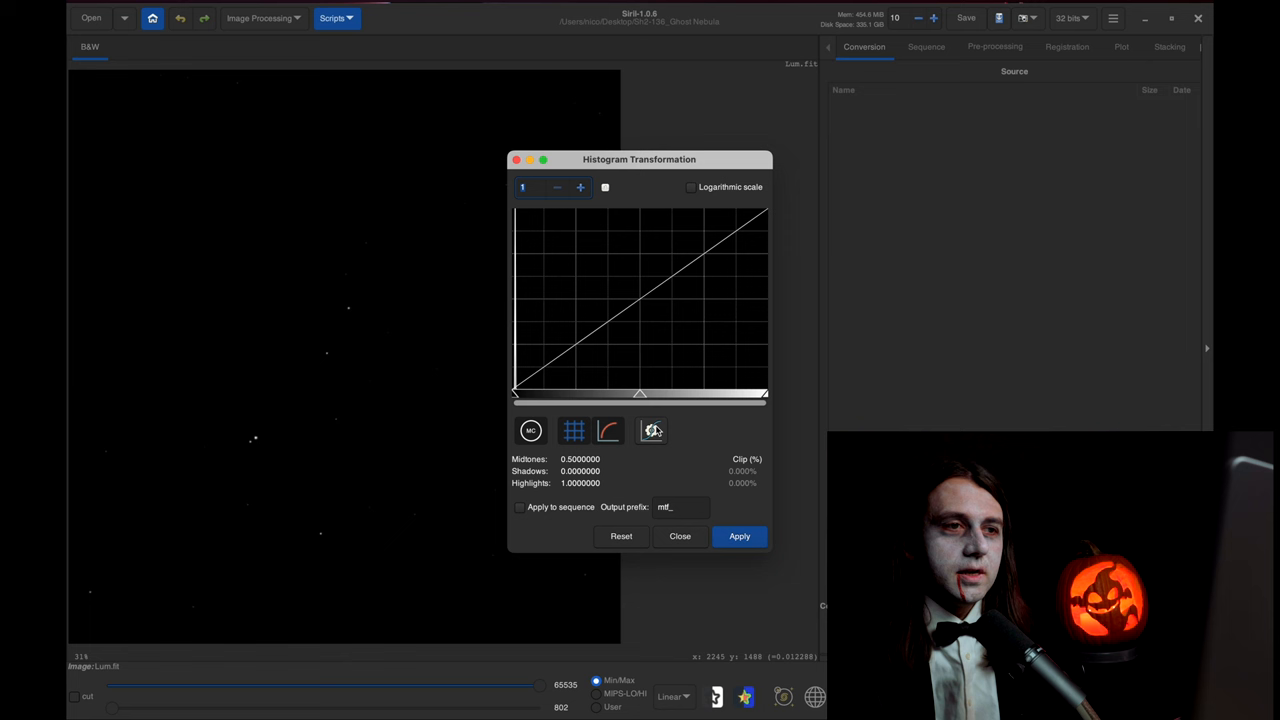
left_click(651, 430)
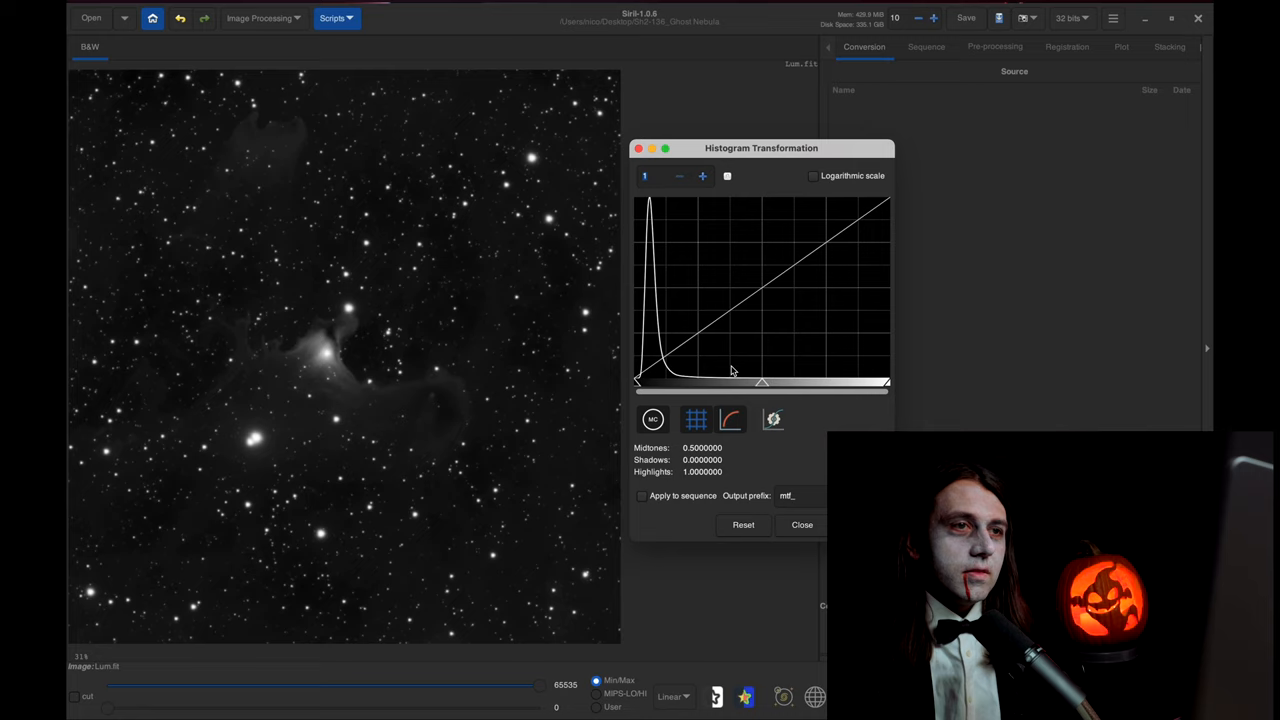
left_click_drag(760, 382, 720, 382)
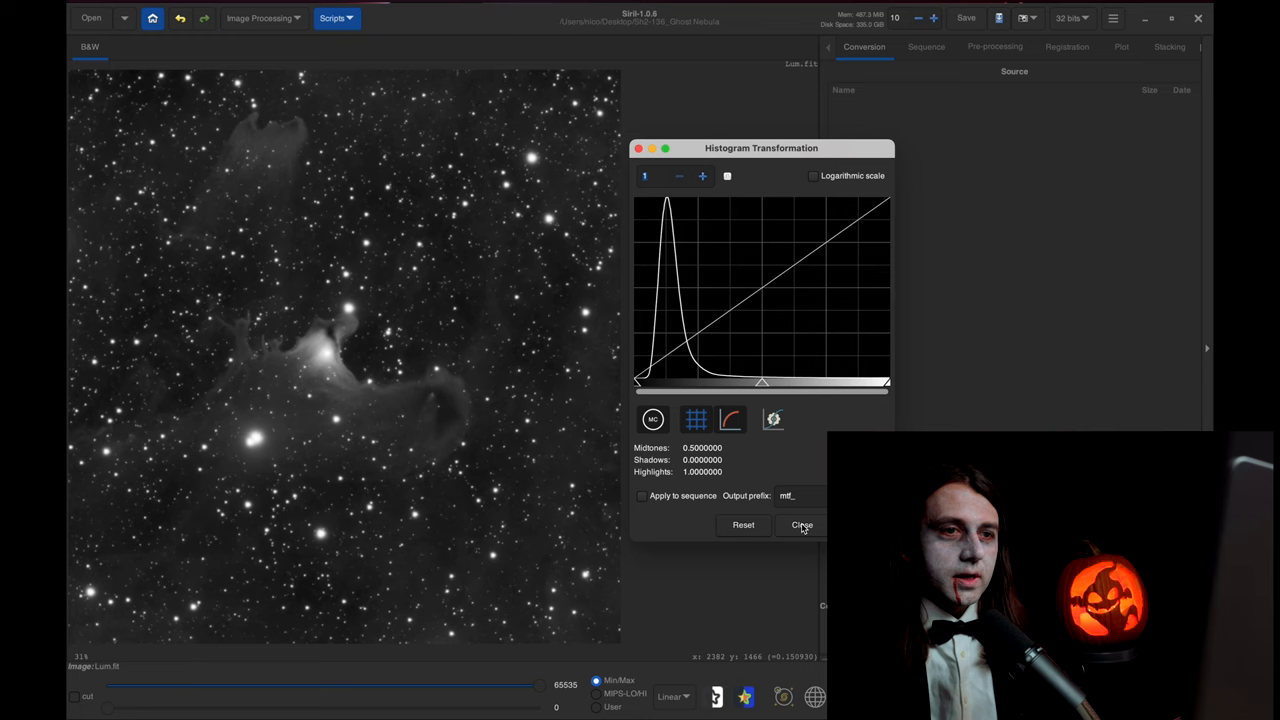
left_click(801, 525)
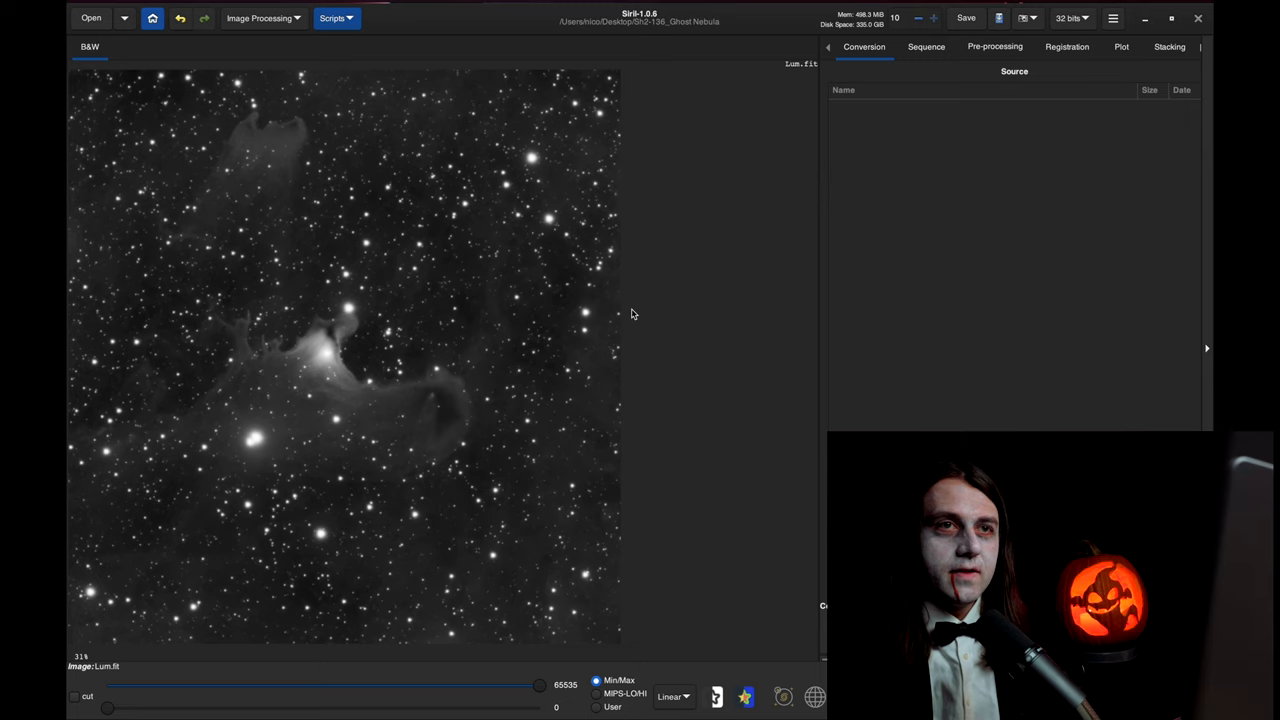
mouse_move(966, 18)
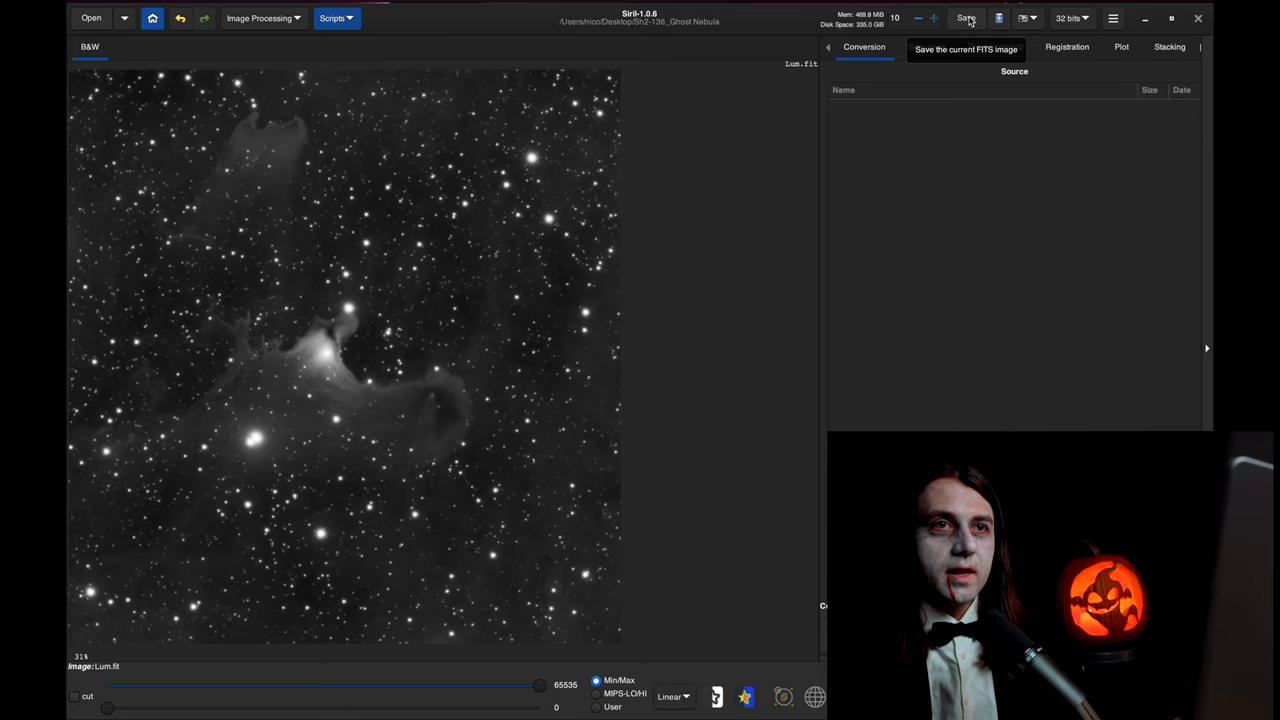
- Save the stretched luminance image as Lum in TIFF format
left_click(966, 18)
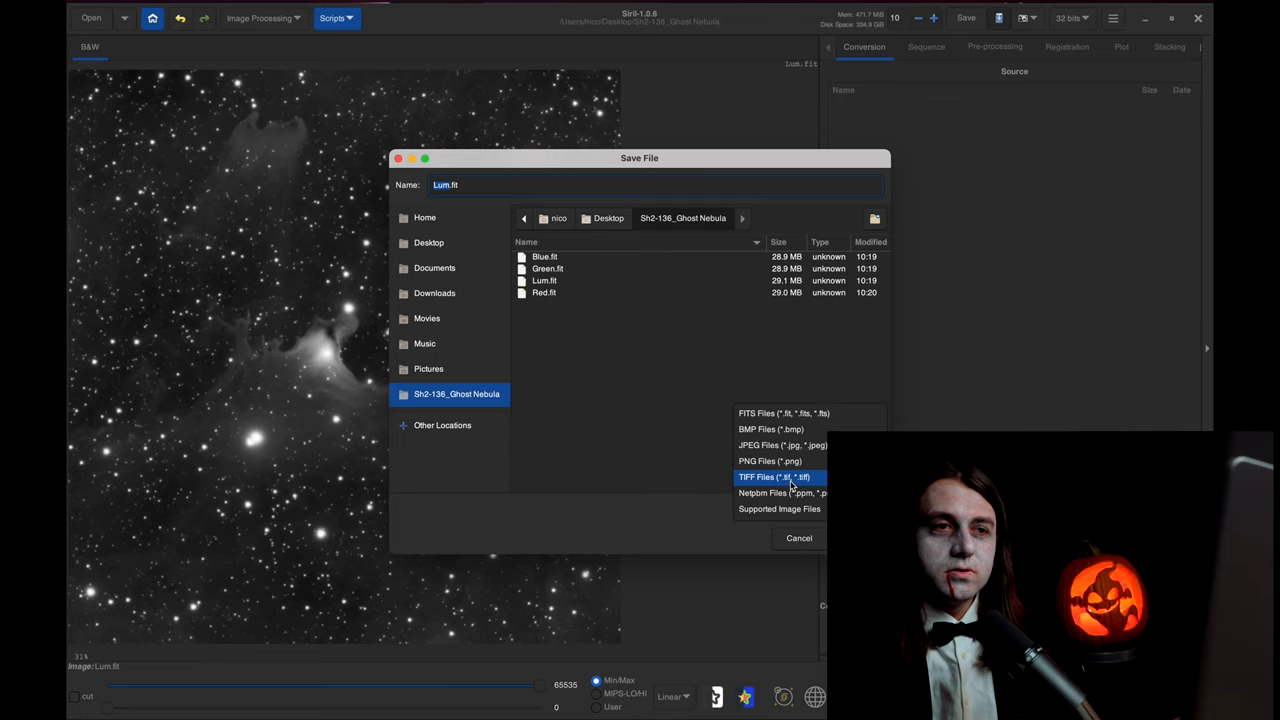
left_click(774, 477)
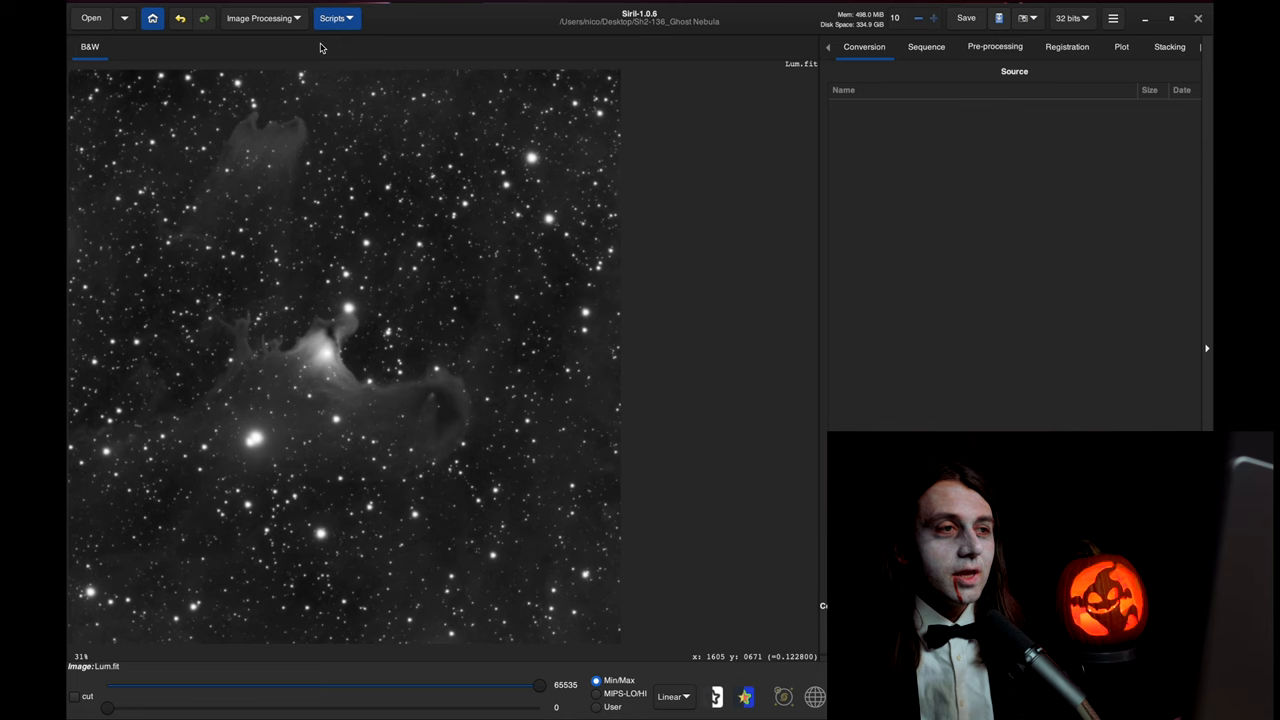
- Open Blue.fit and display it in AutoStretch mode
left_click(91, 17)
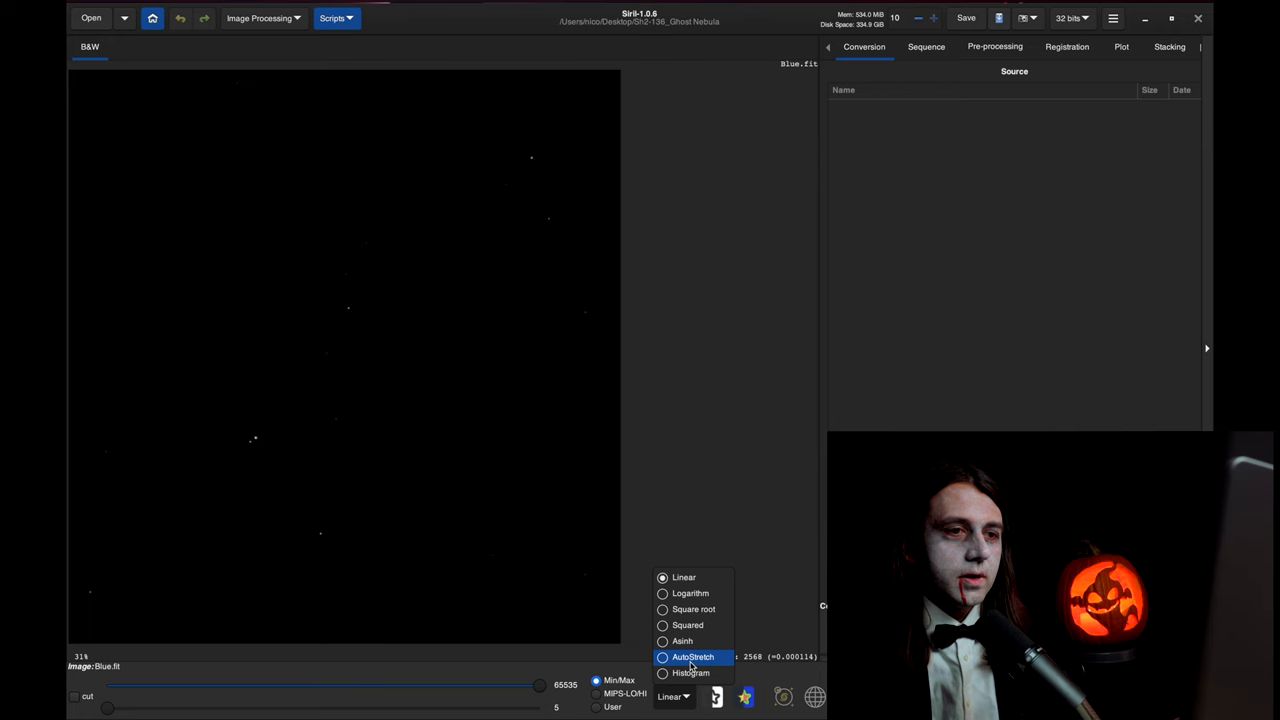
left_click(693, 656)
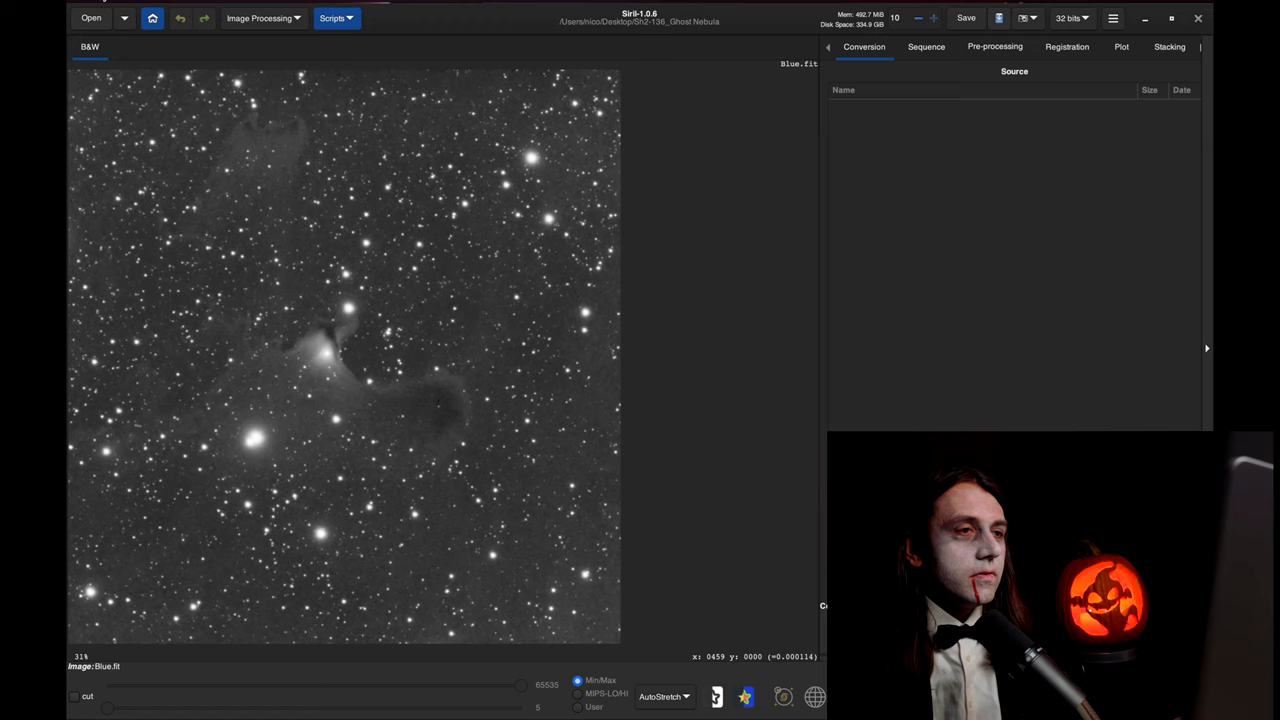
left_click(260, 18)
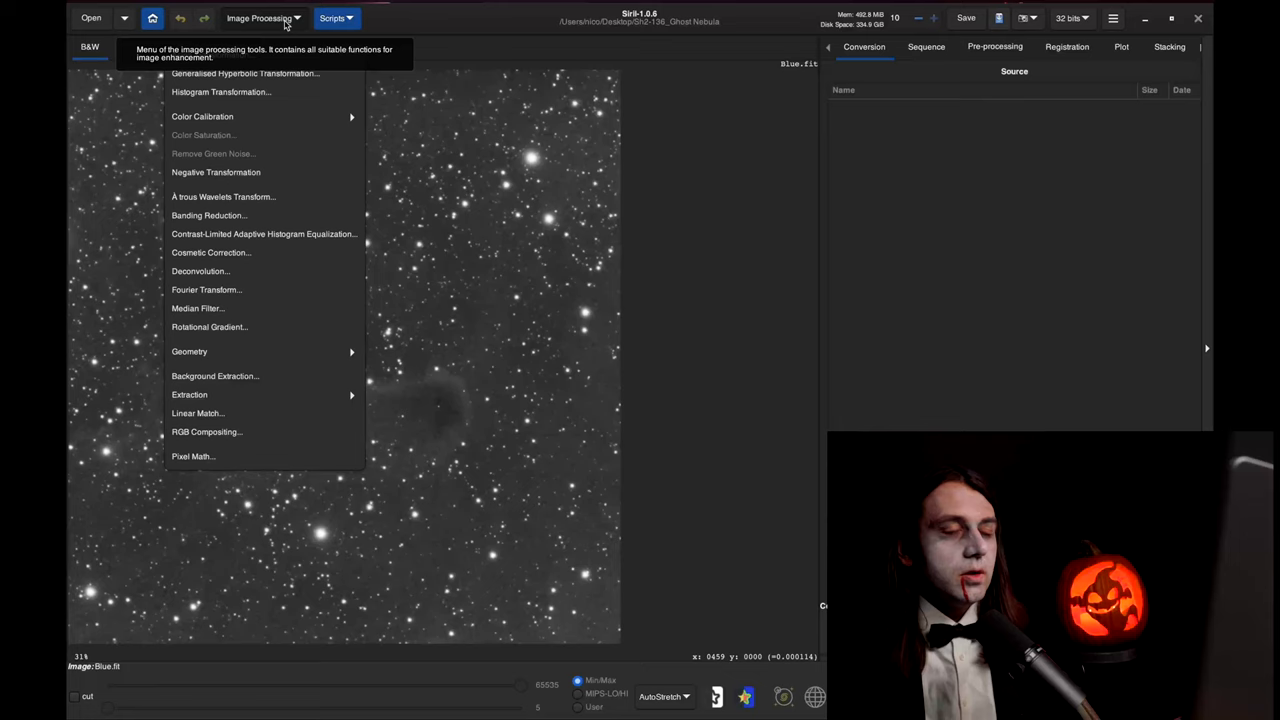
mouse_move(207, 431)
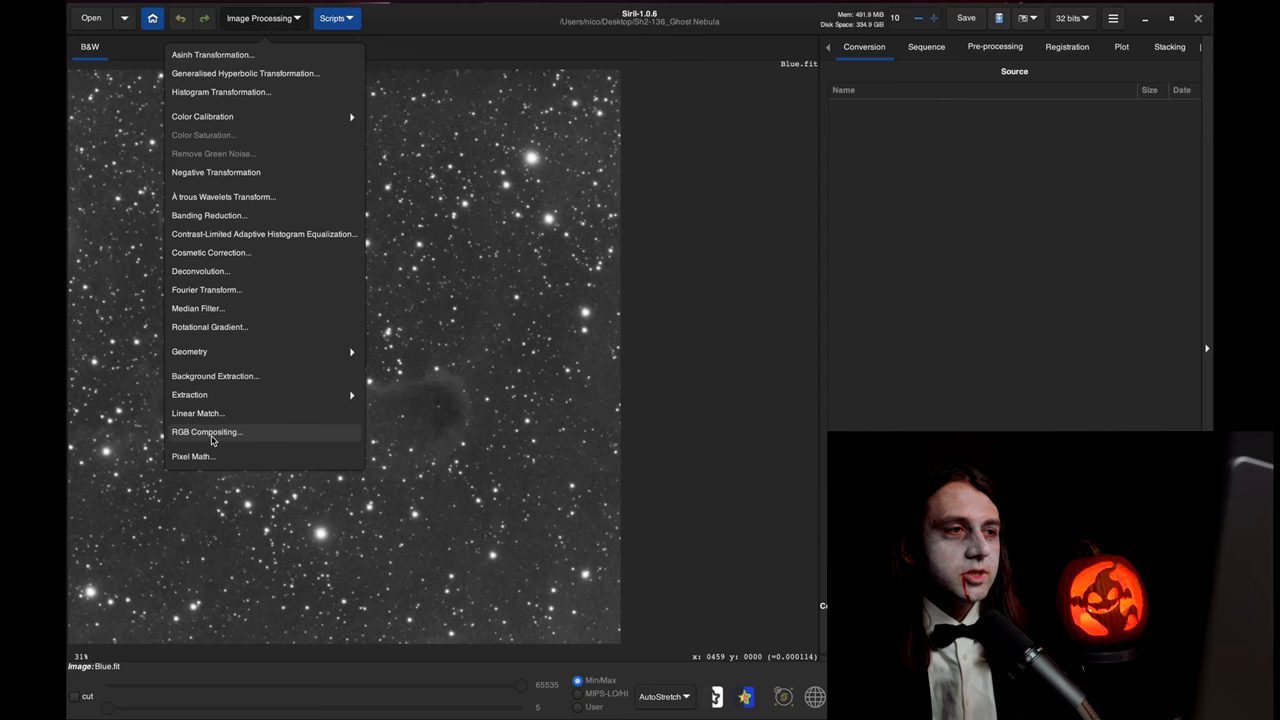
- Load Red.fit, Green.fit and Blue.fit as layers in RGB Compositing
left_click(207, 431)
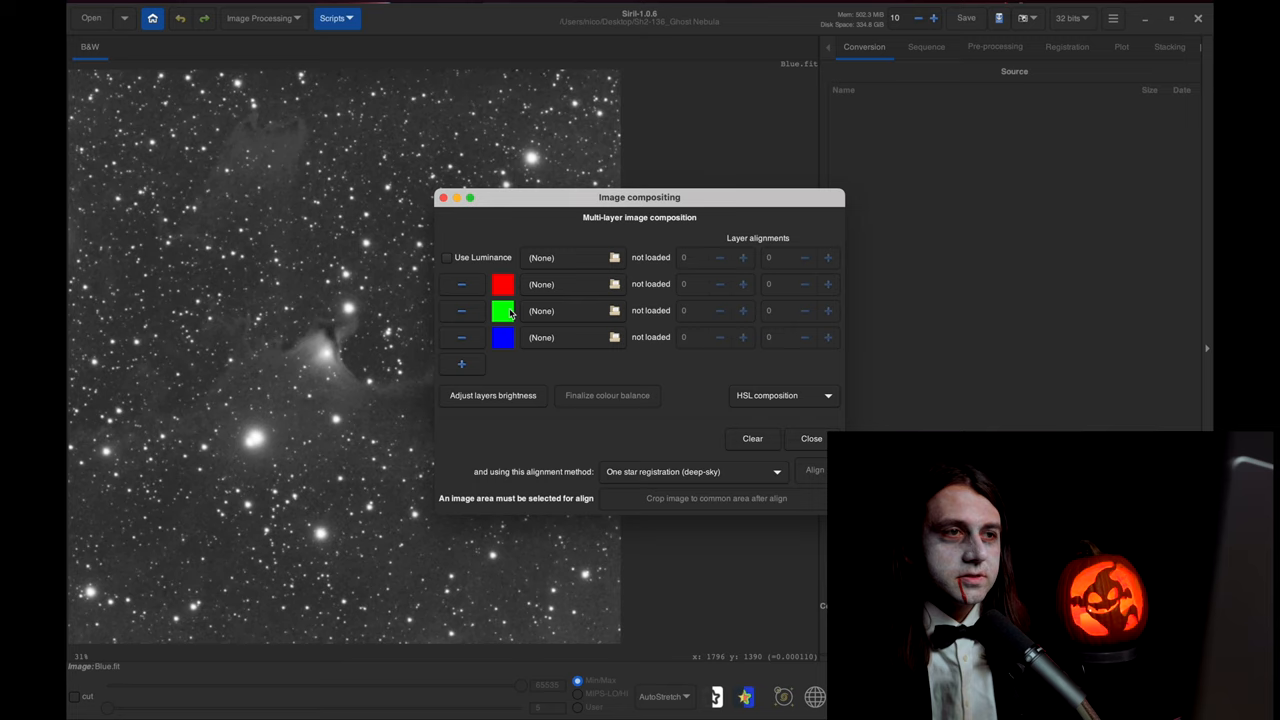
left_click(614, 310)
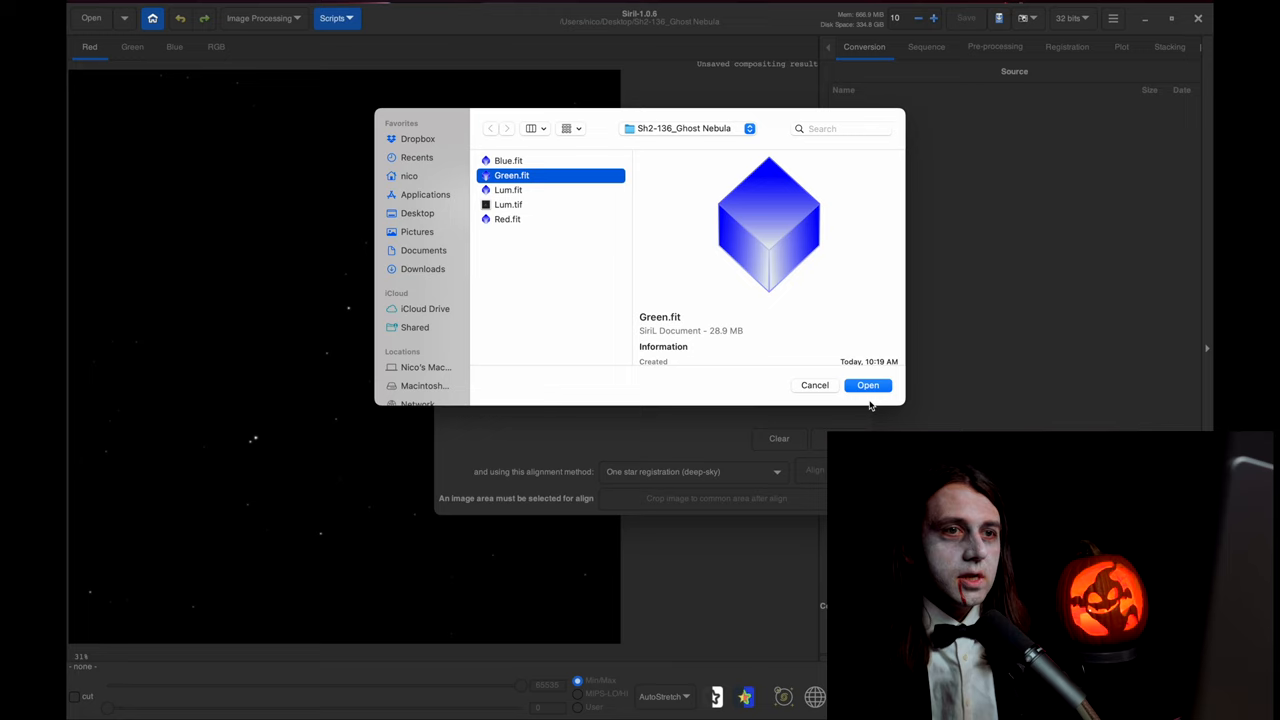
left_click(867, 385)
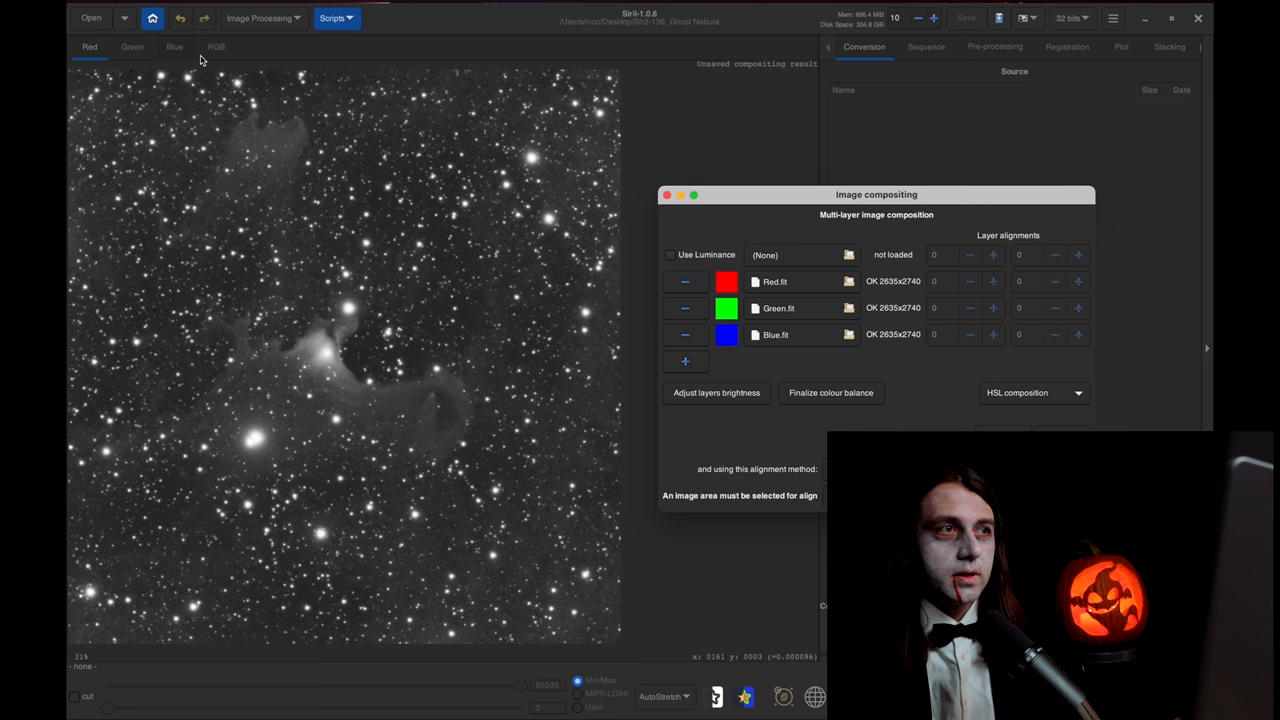
- Preview the RGB composite of the Ghost Nebula and close the compositing window
left_click(216, 47)
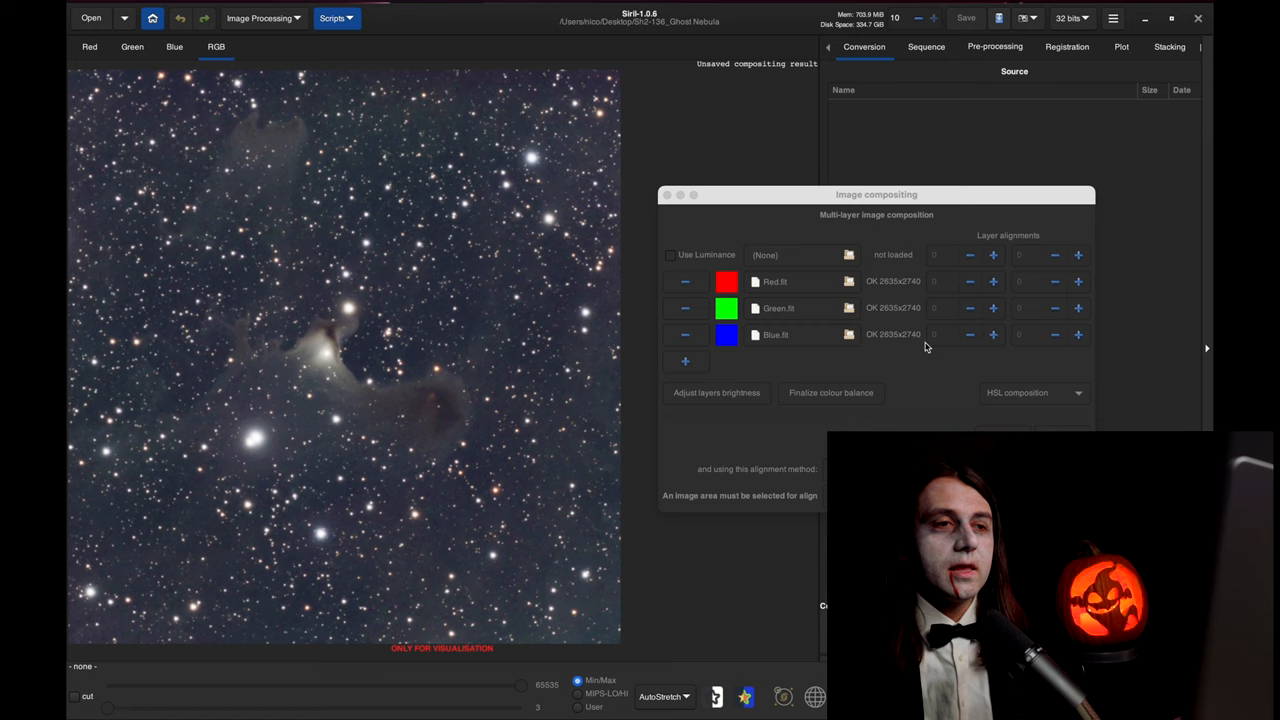
left_click_drag(876, 194, 810, 160)
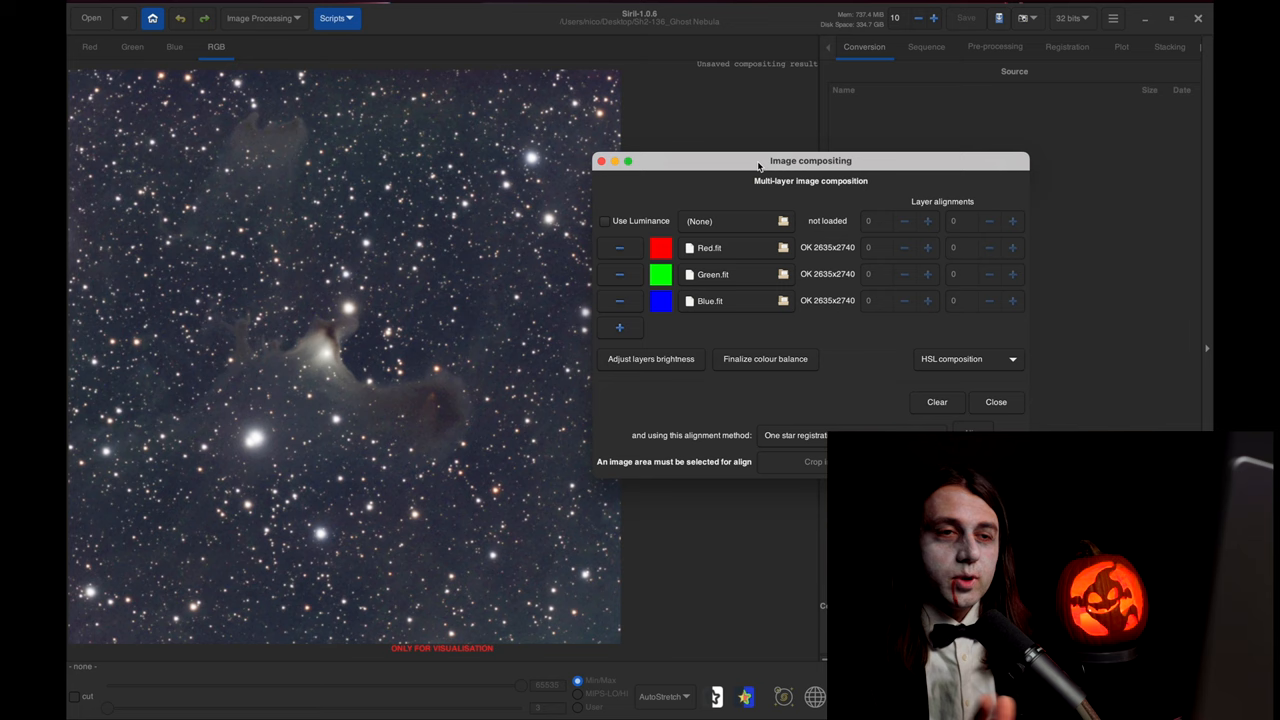
left_click(995, 401)
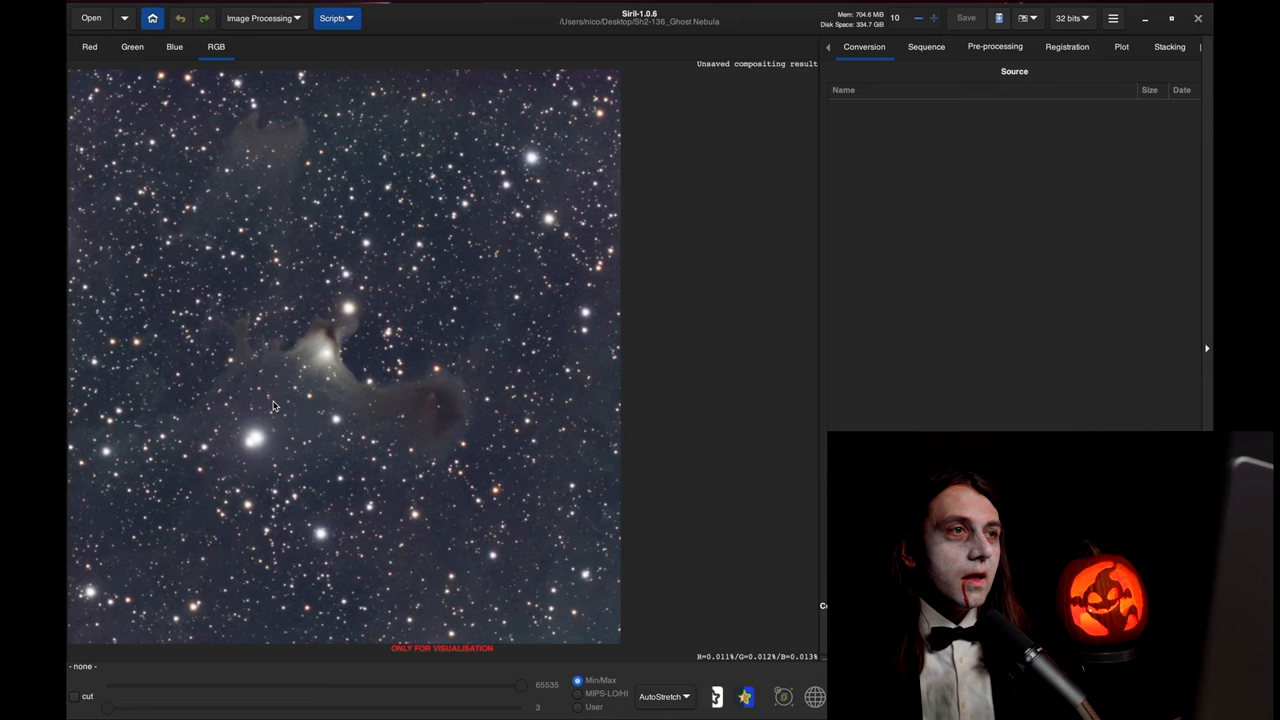
- Apply Remove Green Noise with amount 0.35 and Average Neutral protection
left_click(260, 18)
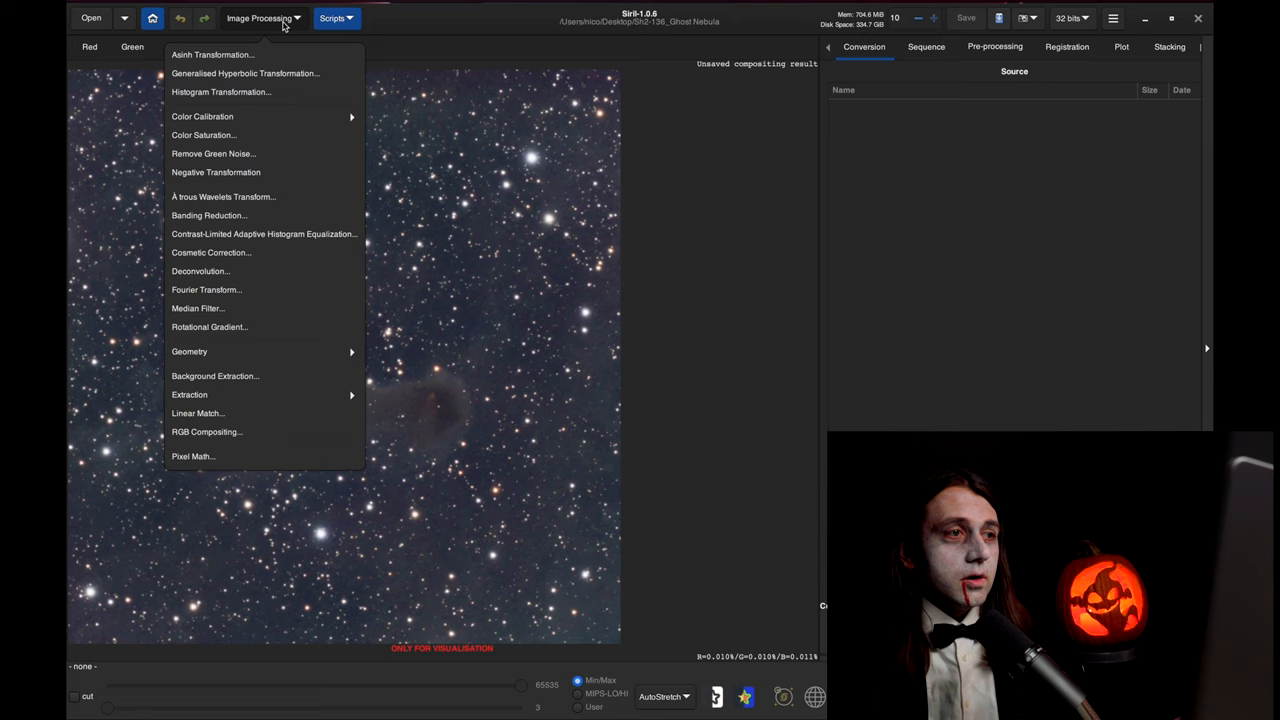
mouse_move(213, 154)
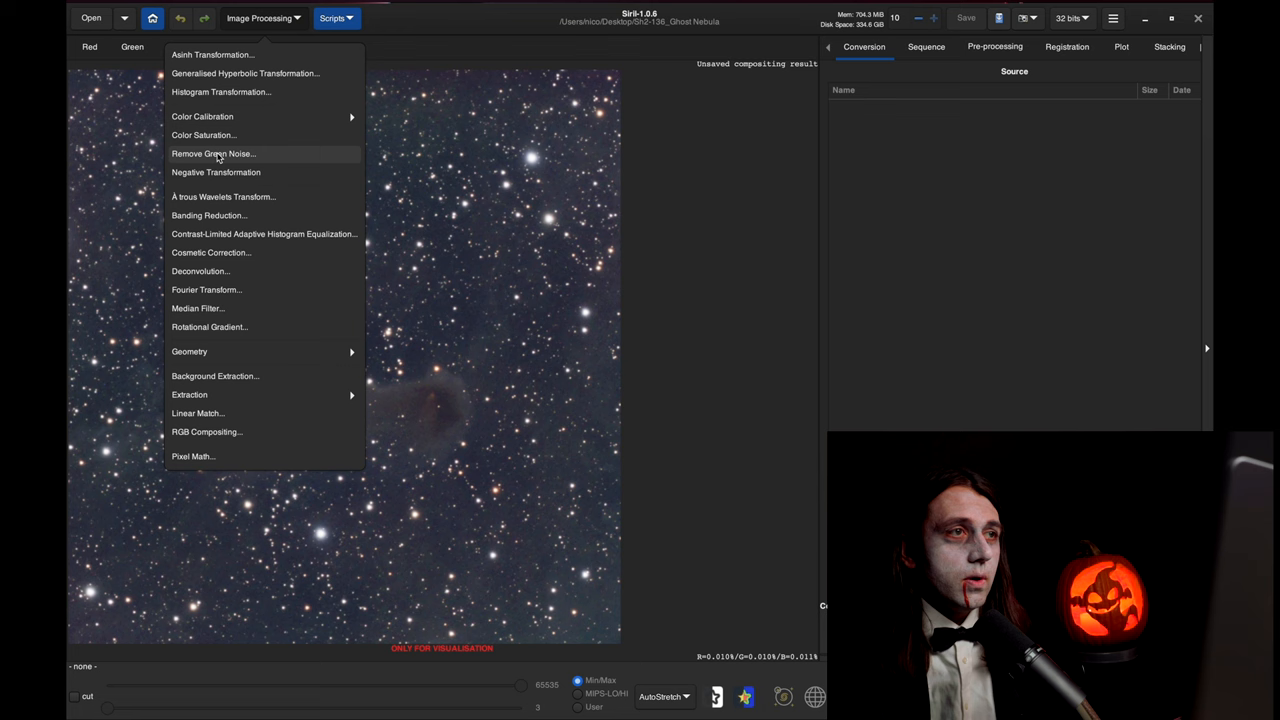
left_click(213, 153)
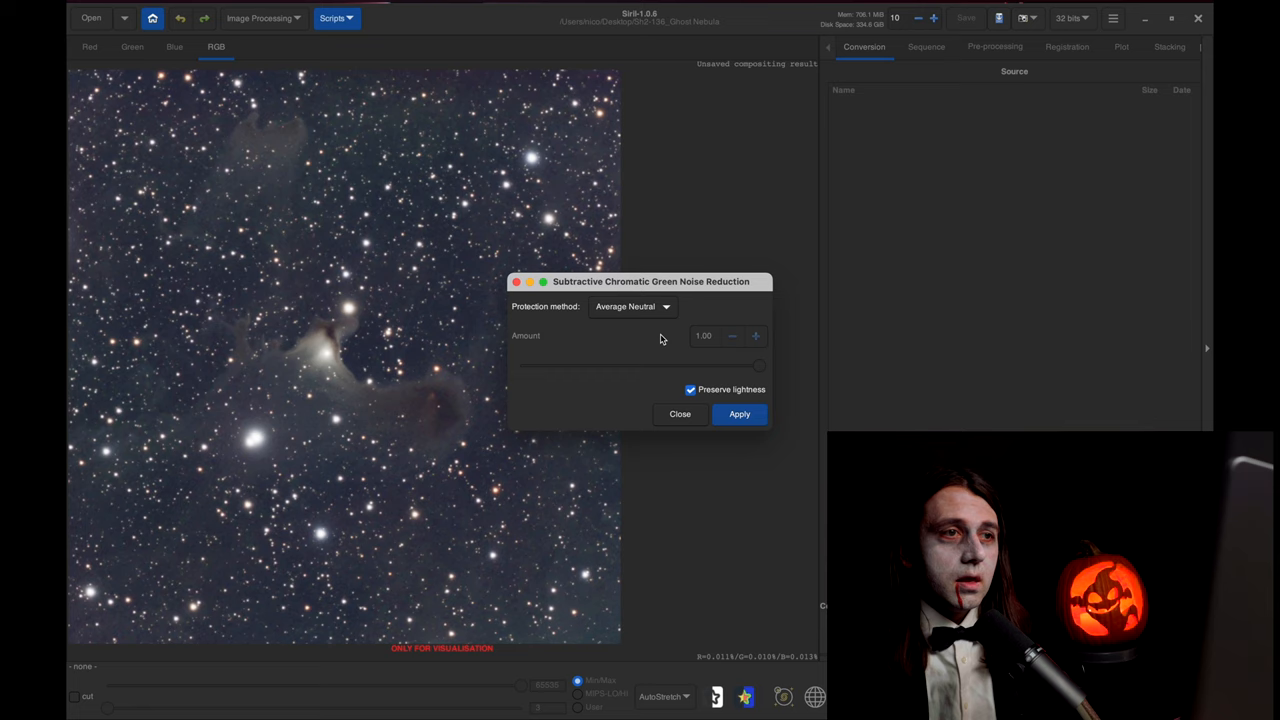
mouse_move(623, 315)
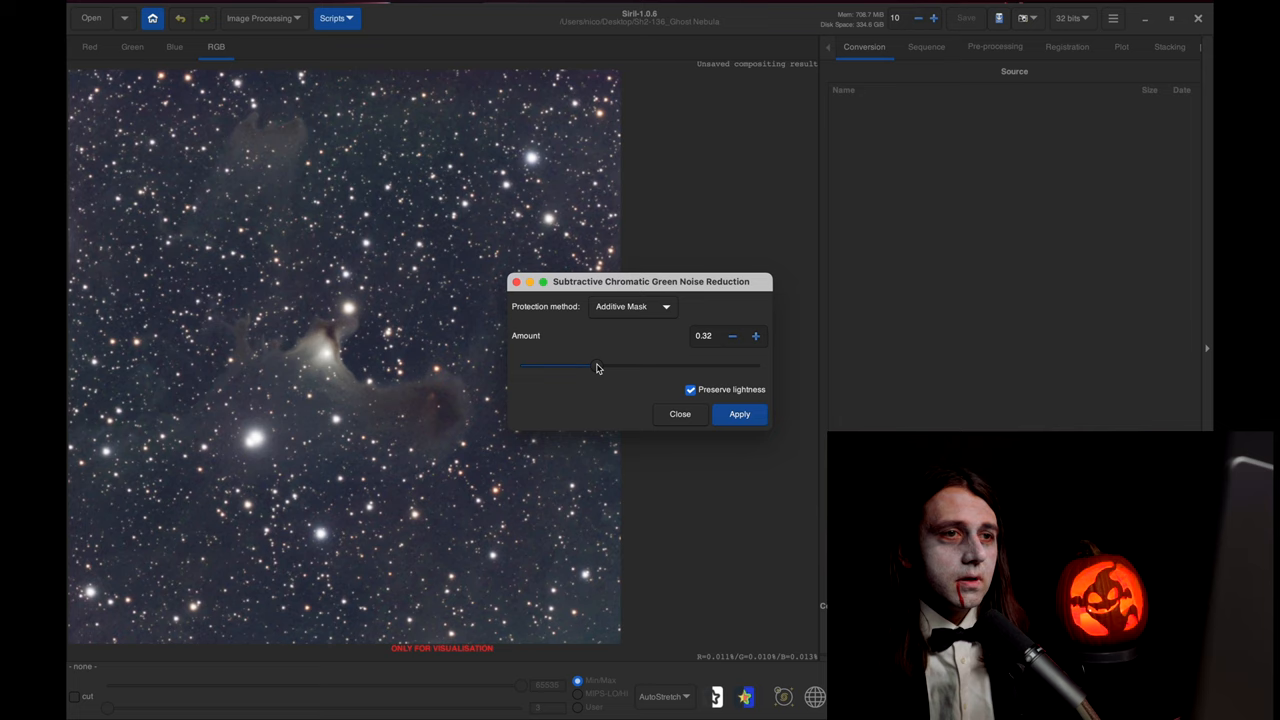
left_click_drag(575, 367, 603, 367)
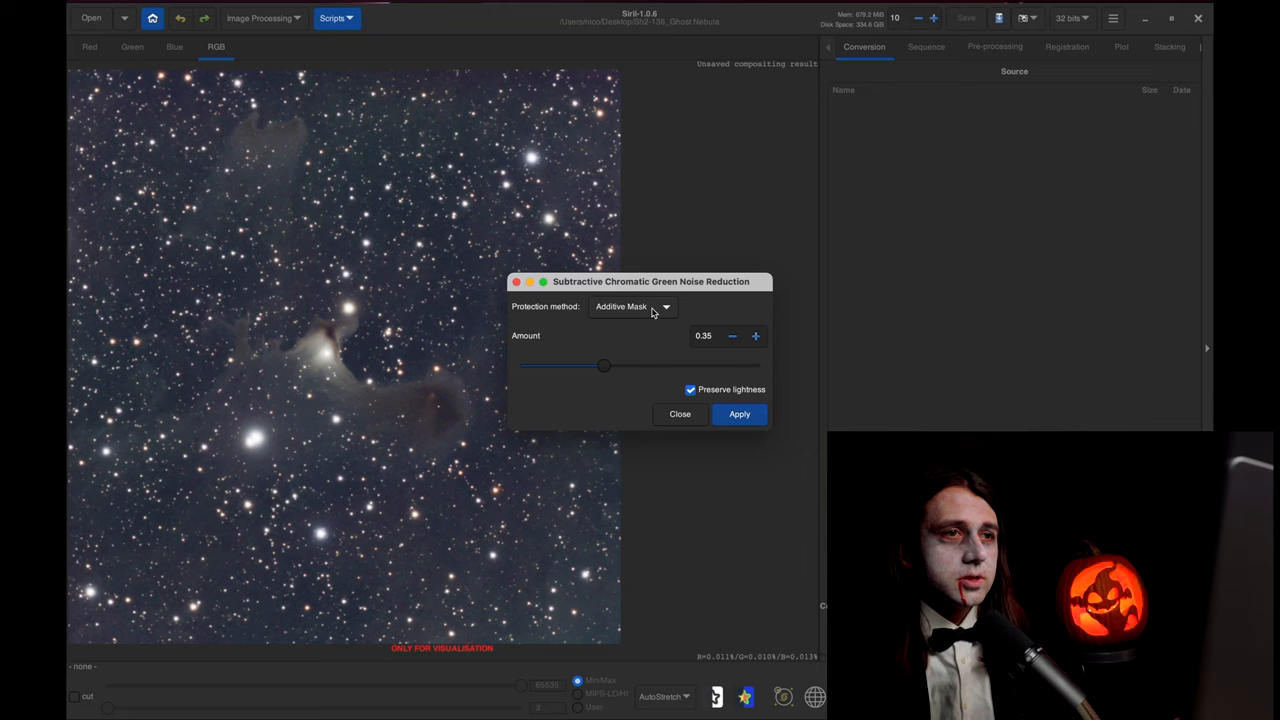
left_click(630, 306)
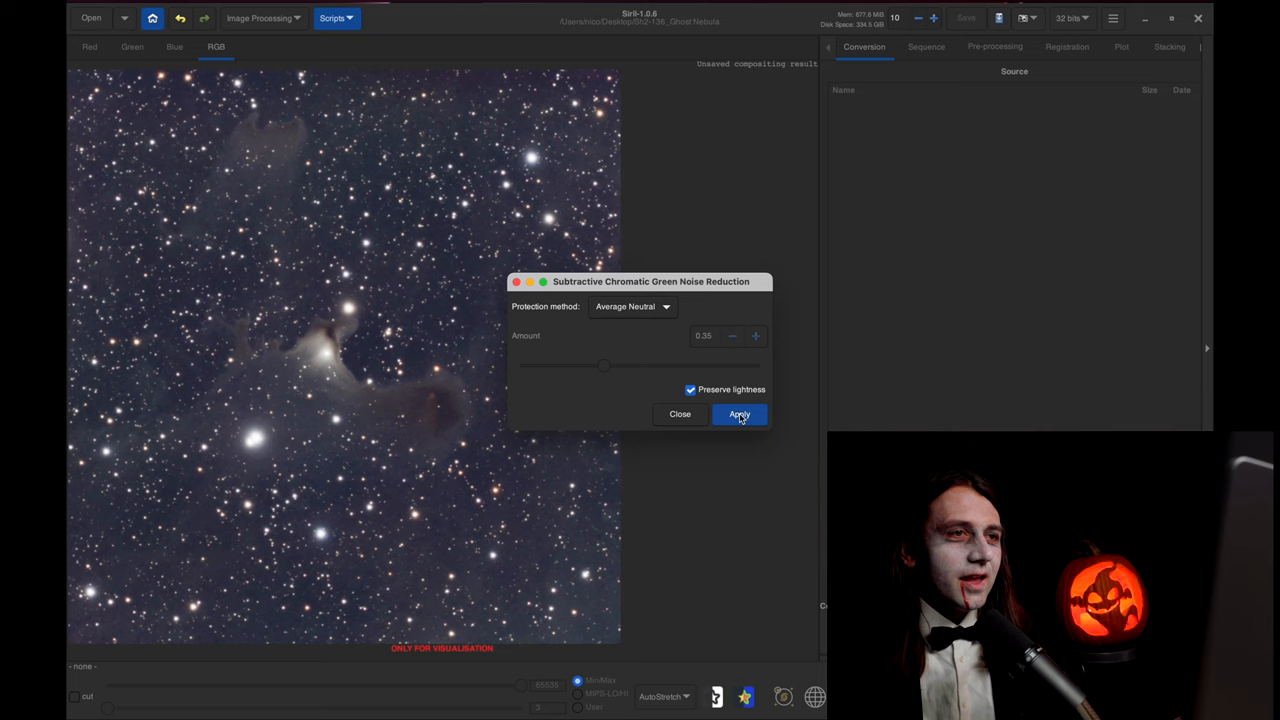
left_click(739, 414)
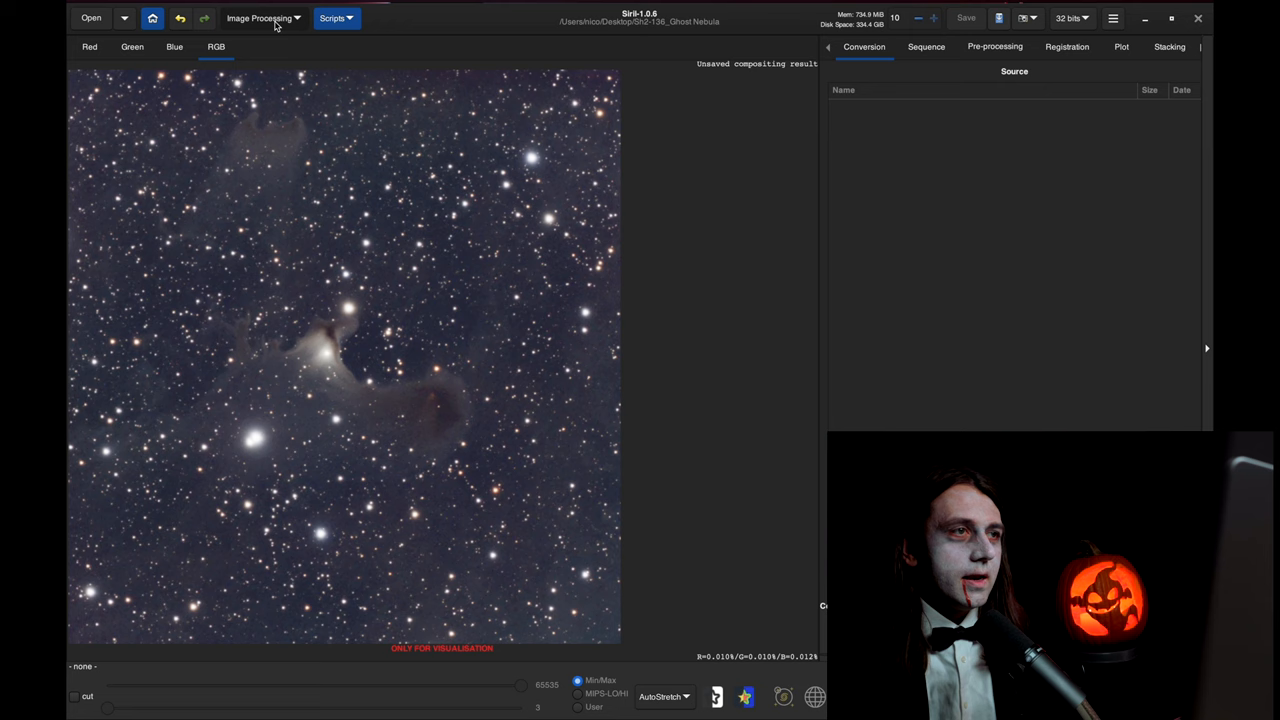
- Resolve sh2-136 in Photometric Color Calibration and set focal distance to 1000 mm
left_click(259, 18)
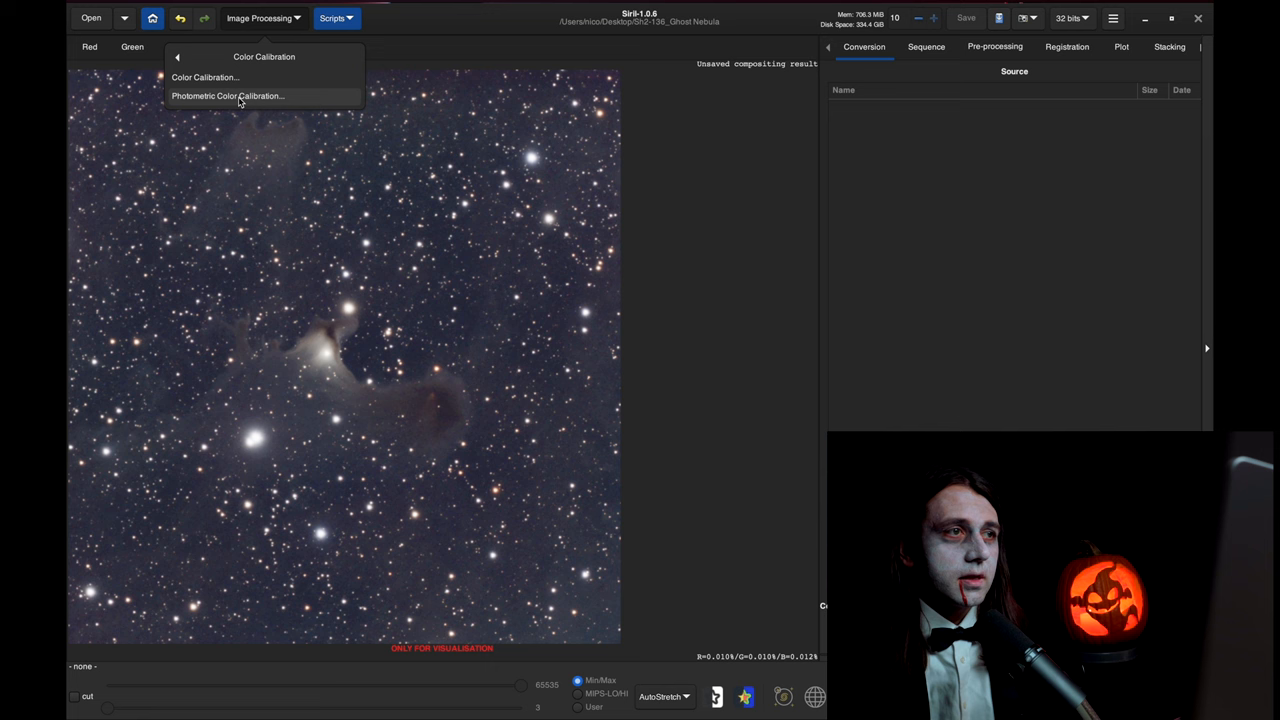
left_click(228, 95)
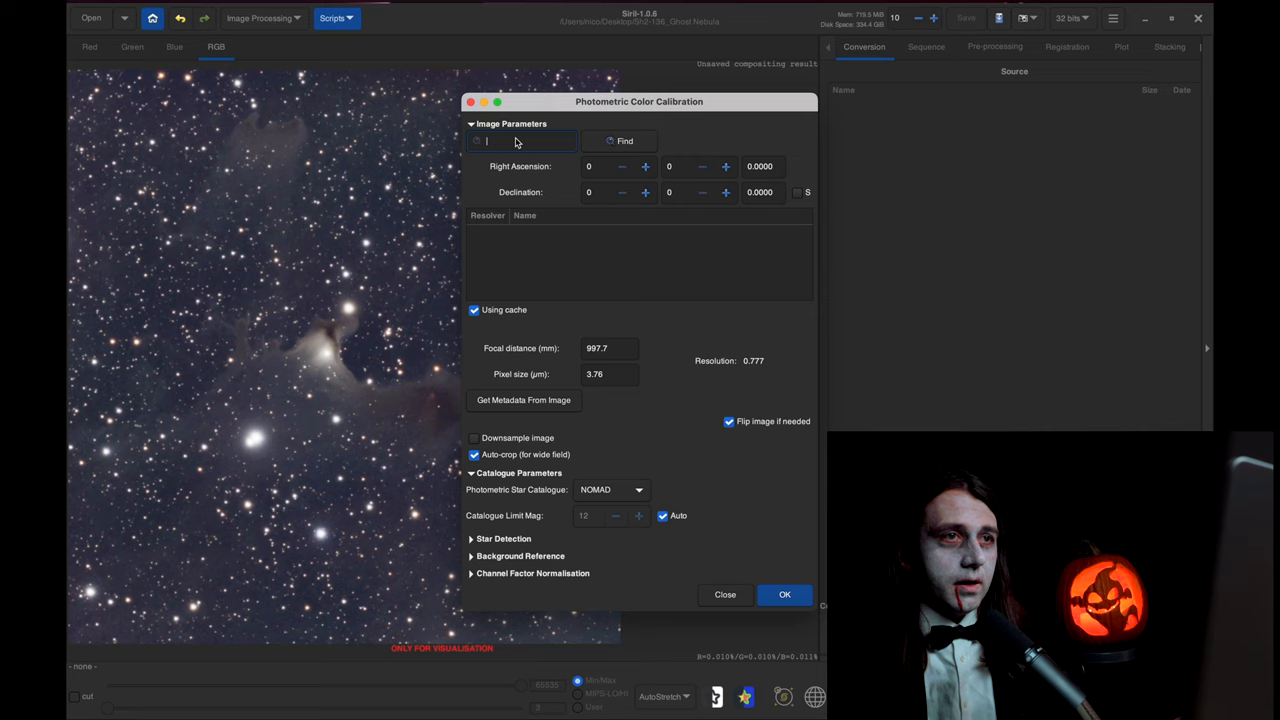
mouse_move(323, 215)
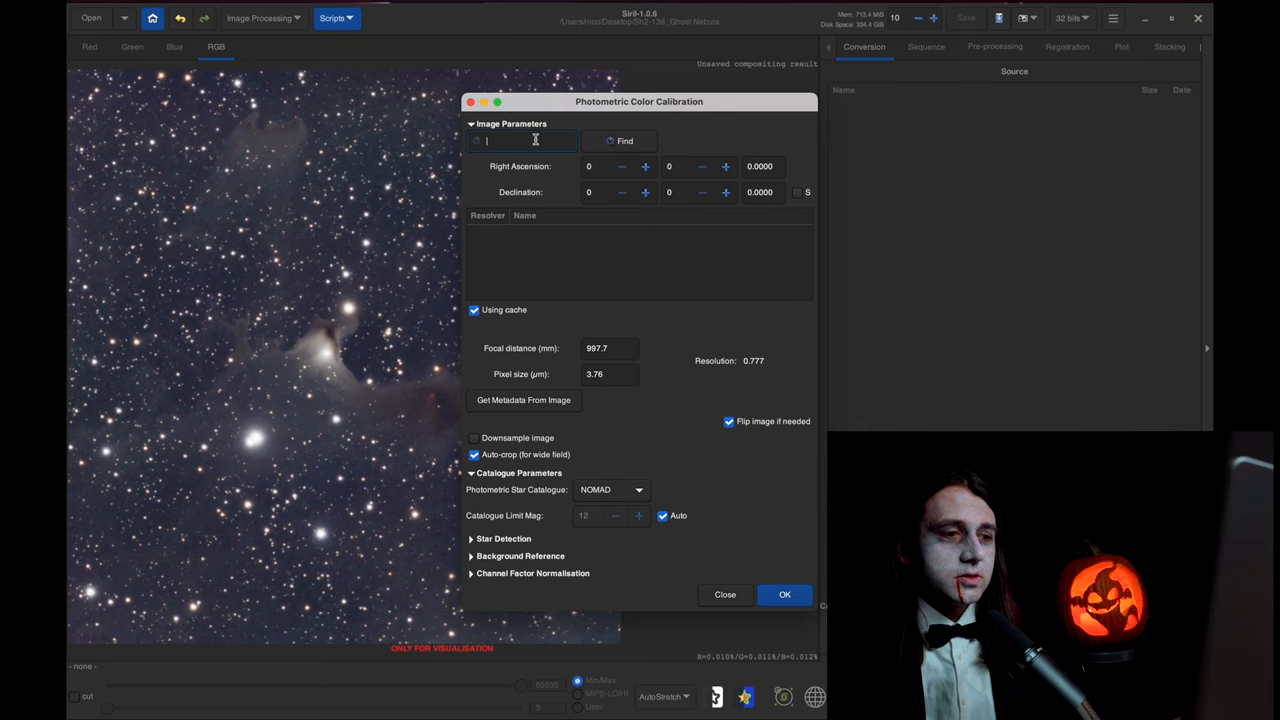
type("sh2-136")
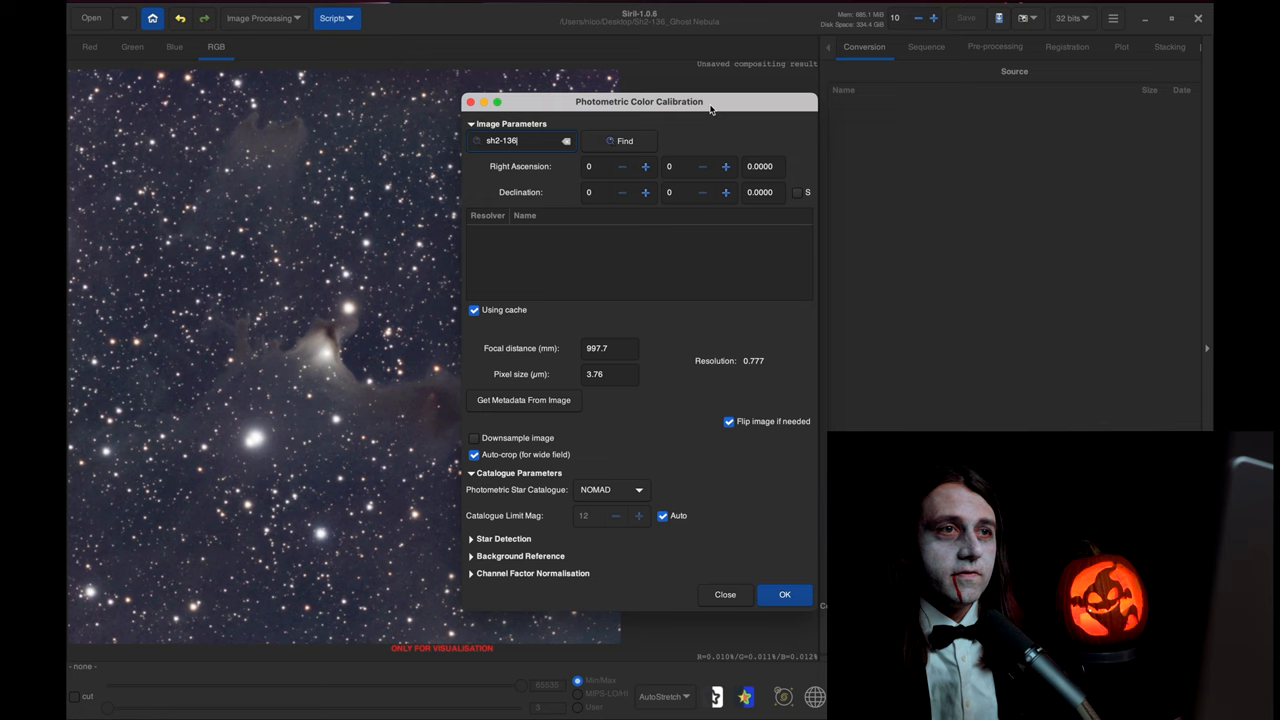
left_click(619, 140)
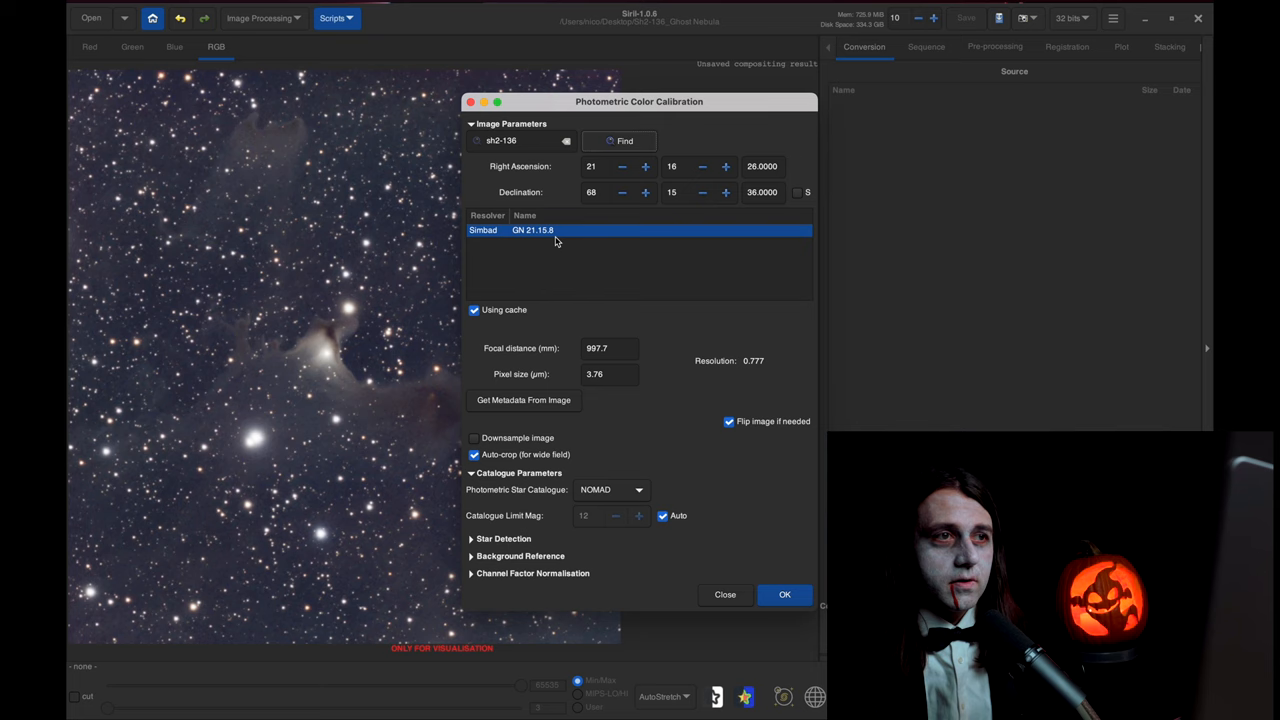
mouse_move(540, 230)
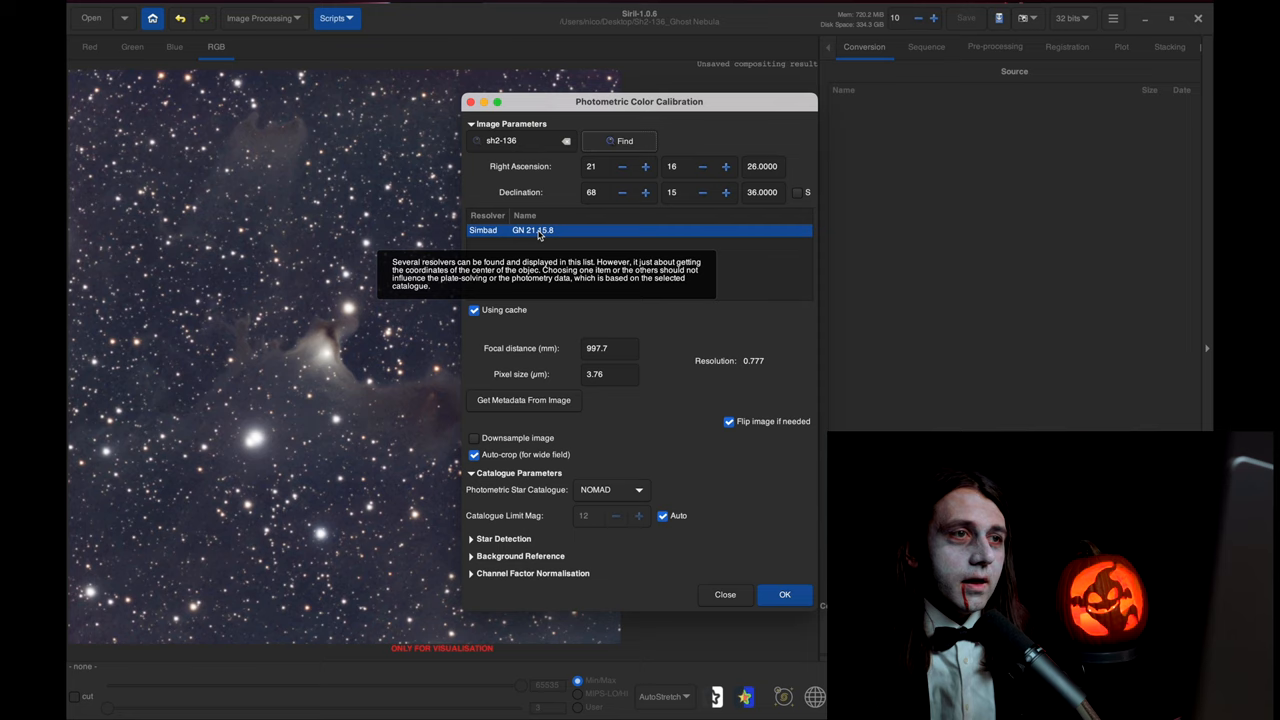
mouse_move(572, 188)
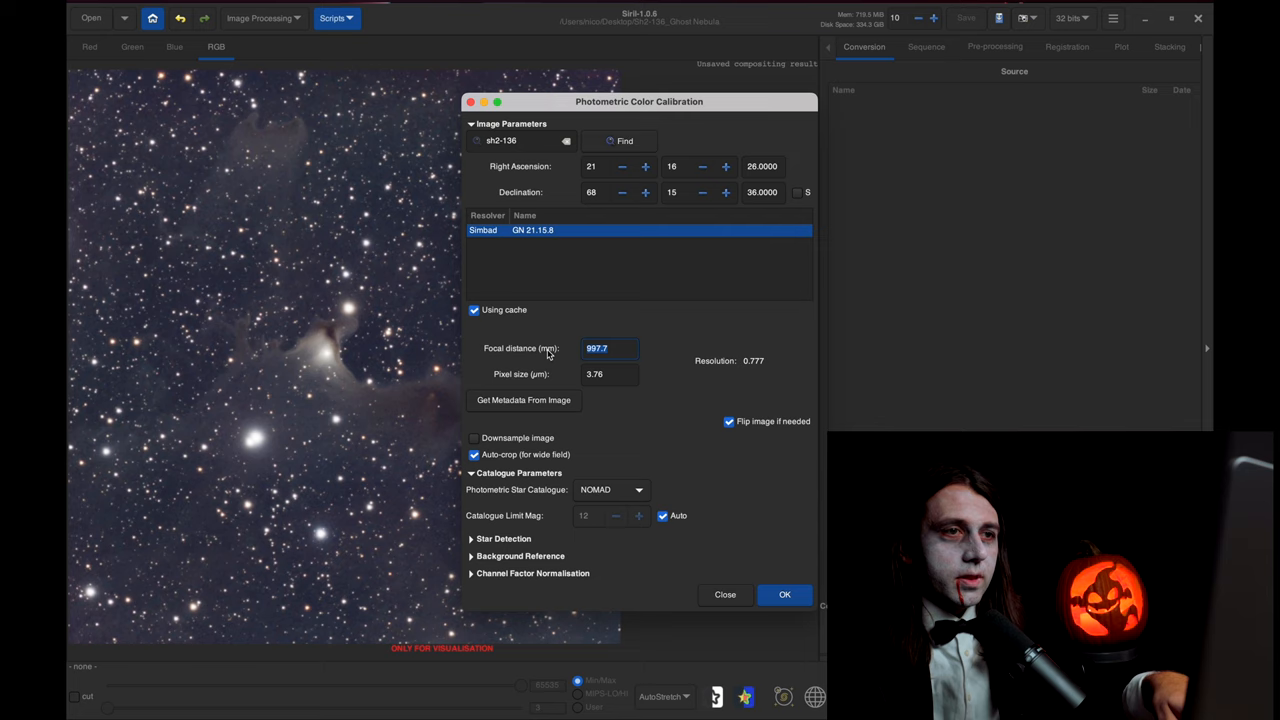
type("1000")
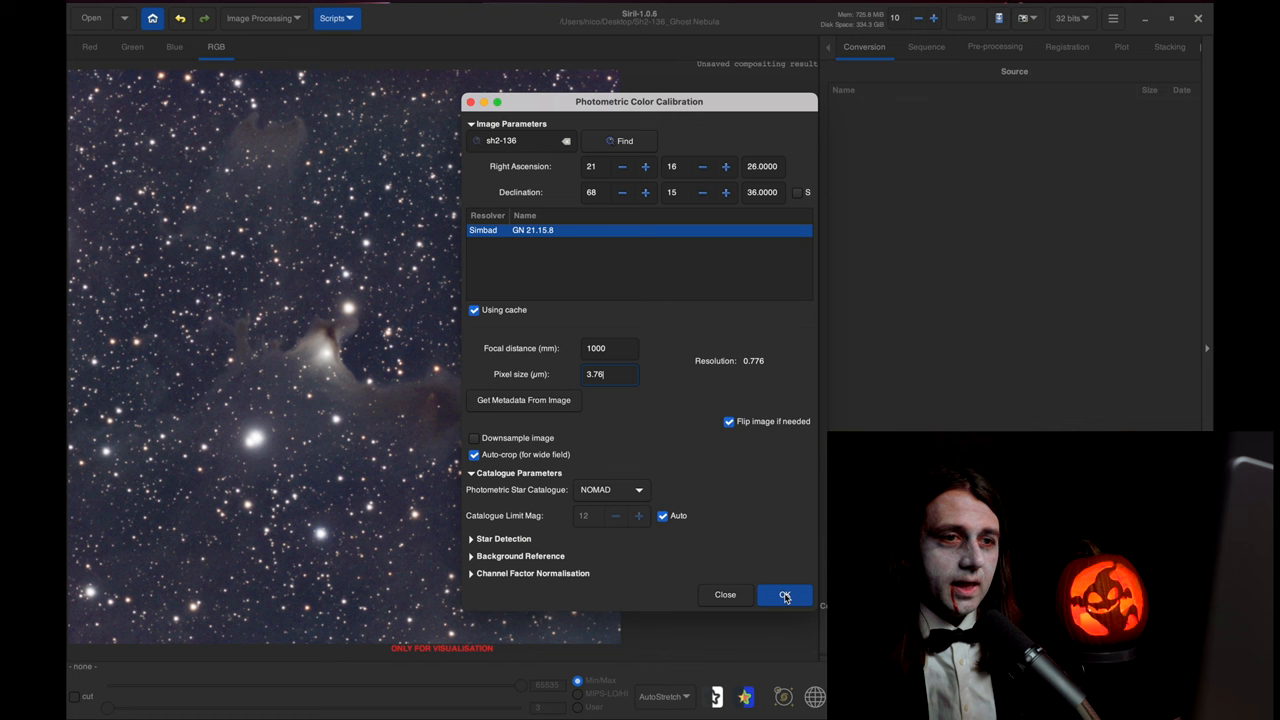
- Run photometric colour calibration (205 NOMAD stars matched), check the Console log, and close the window
left_click(784, 595)
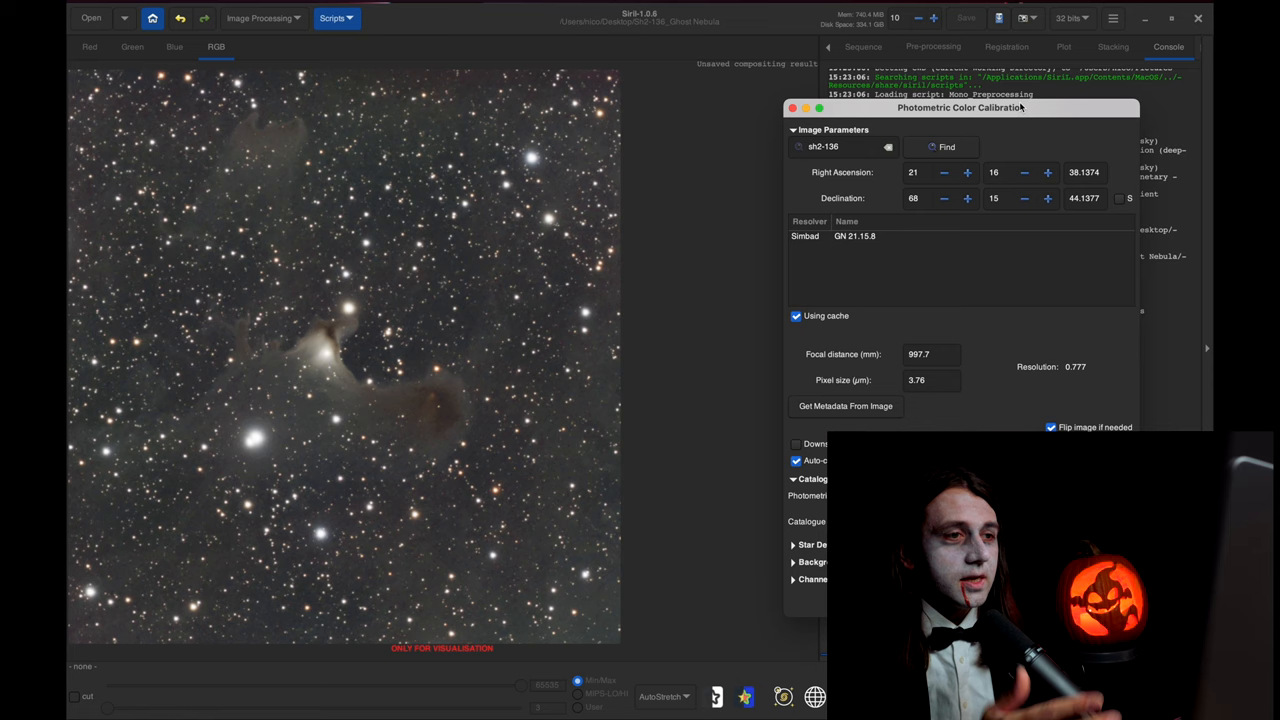
left_click_drag(960, 108, 877, 101)
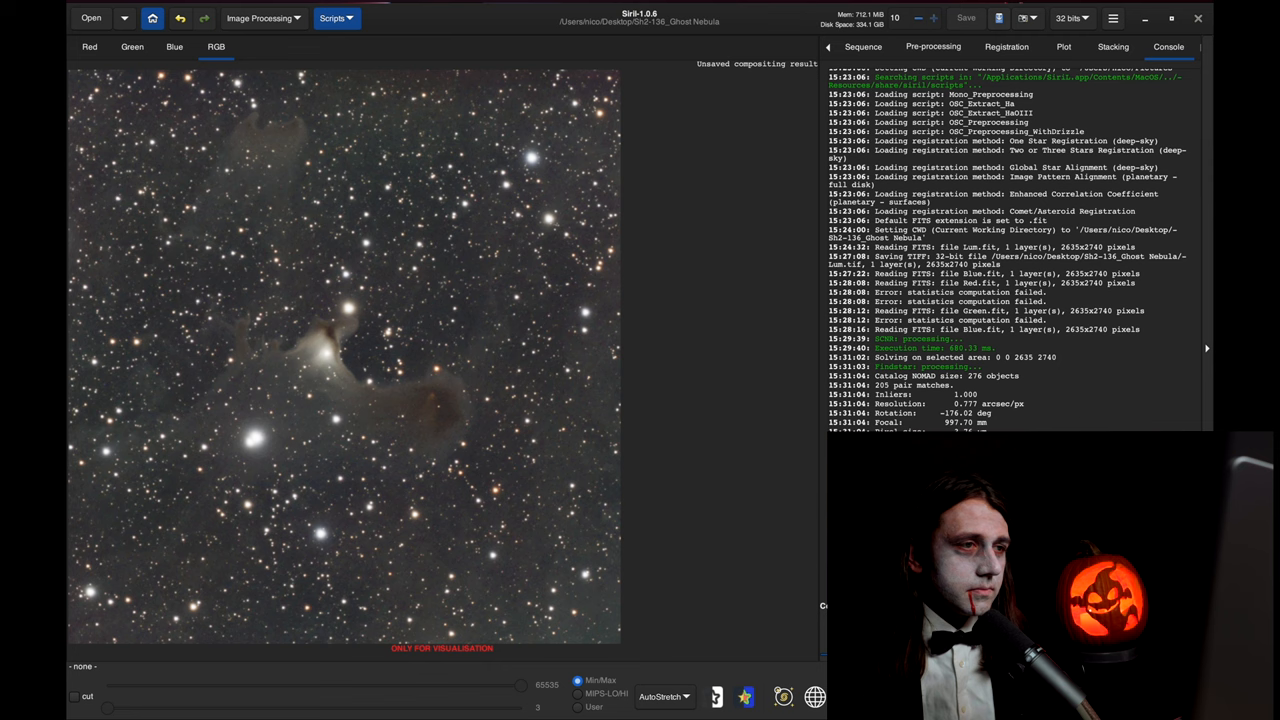
left_click(662, 697)
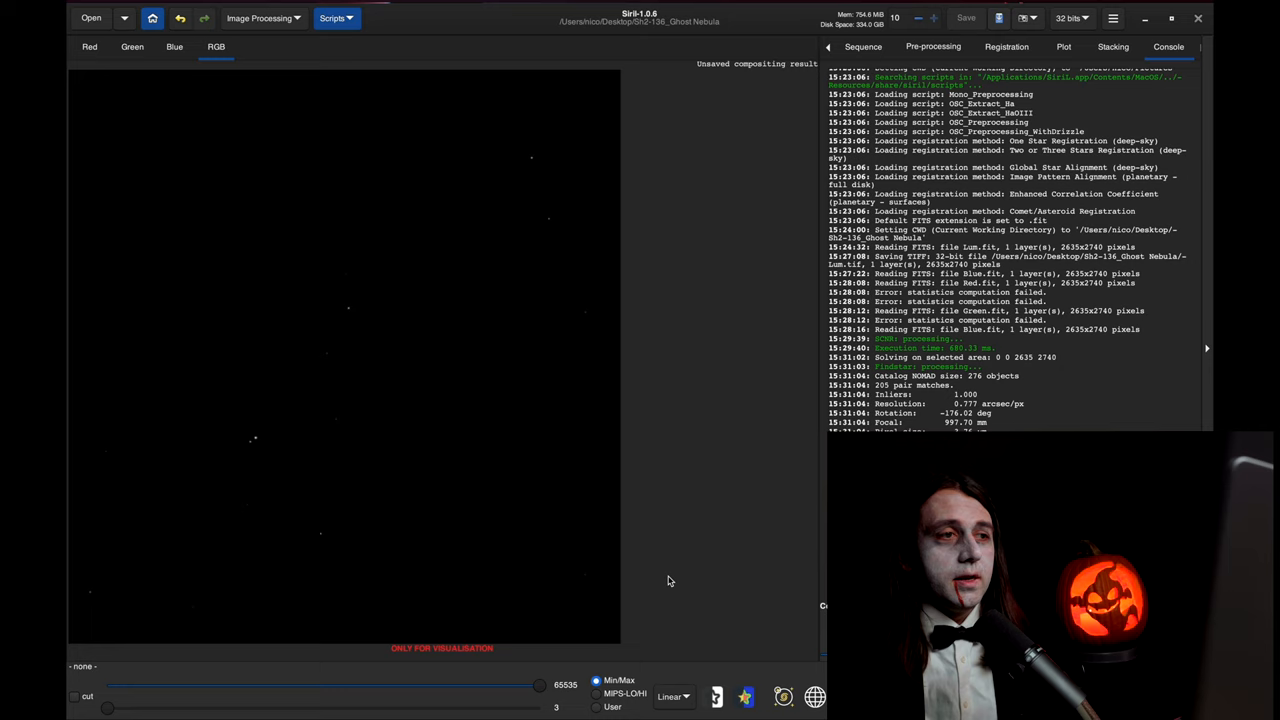
- Open Histogram Transformation from Siril's Image Processing menu
left_click(258, 18)
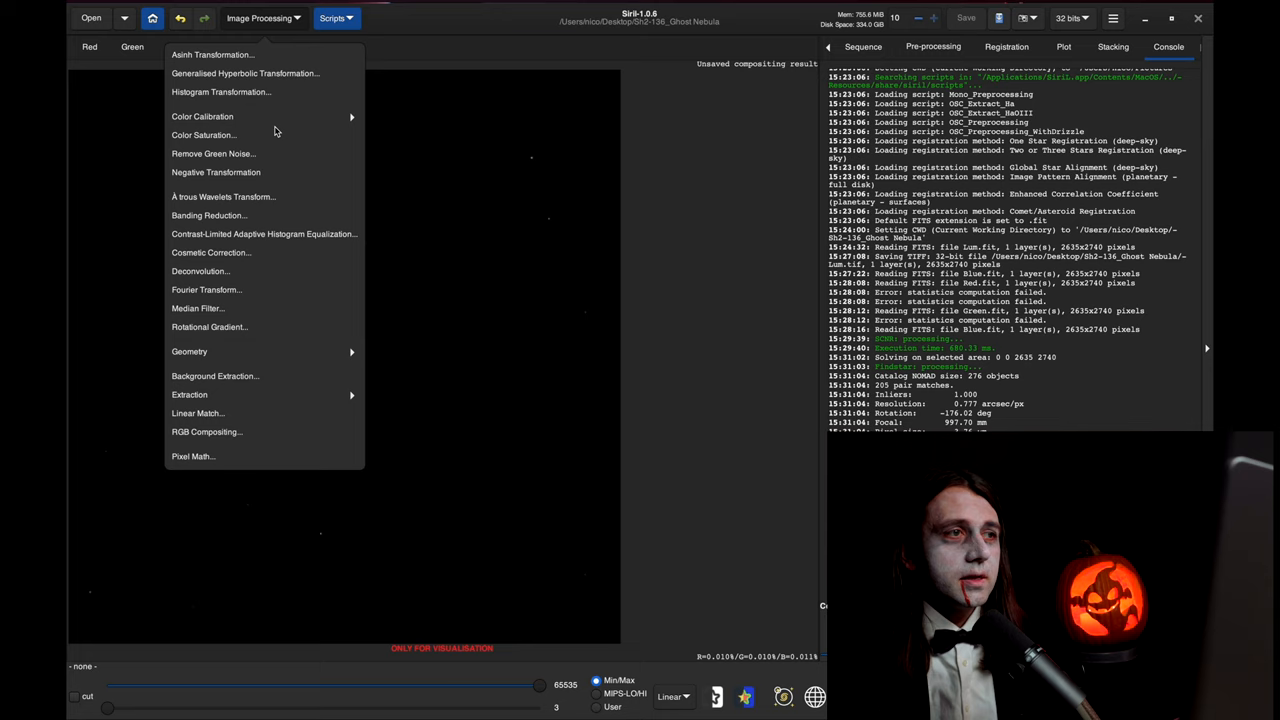
mouse_move(221, 92)
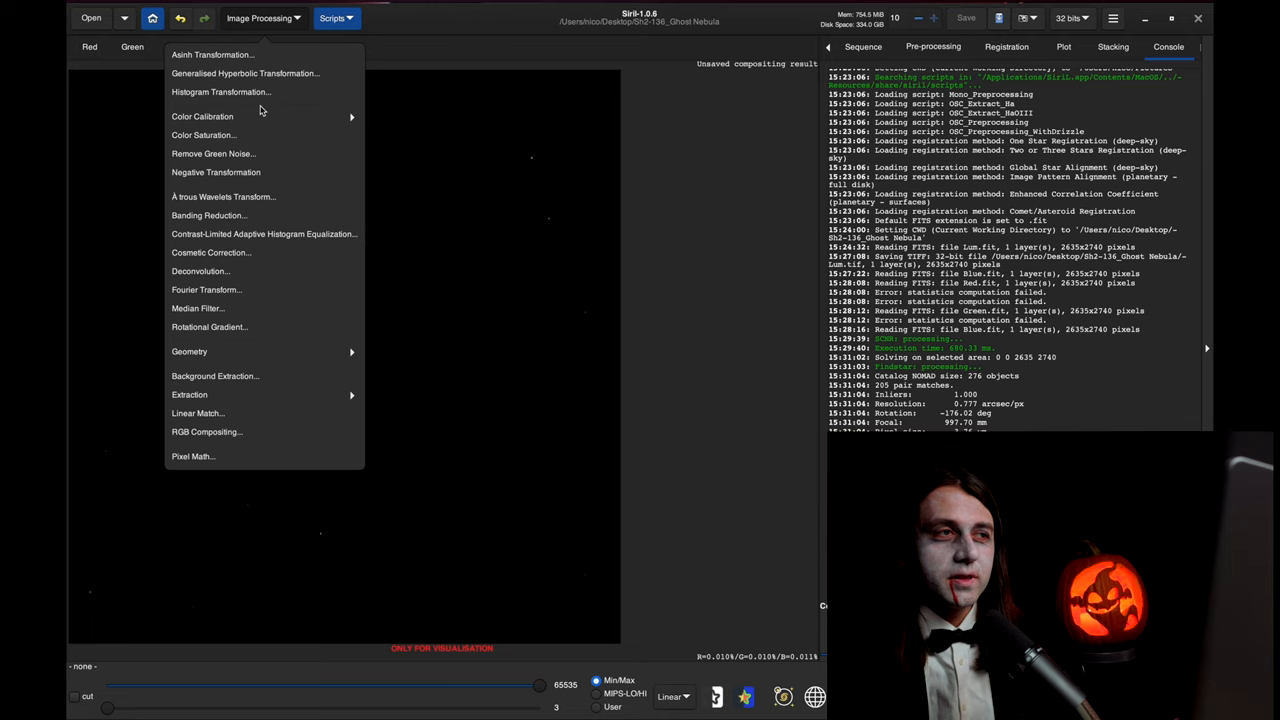
left_click(220, 91)
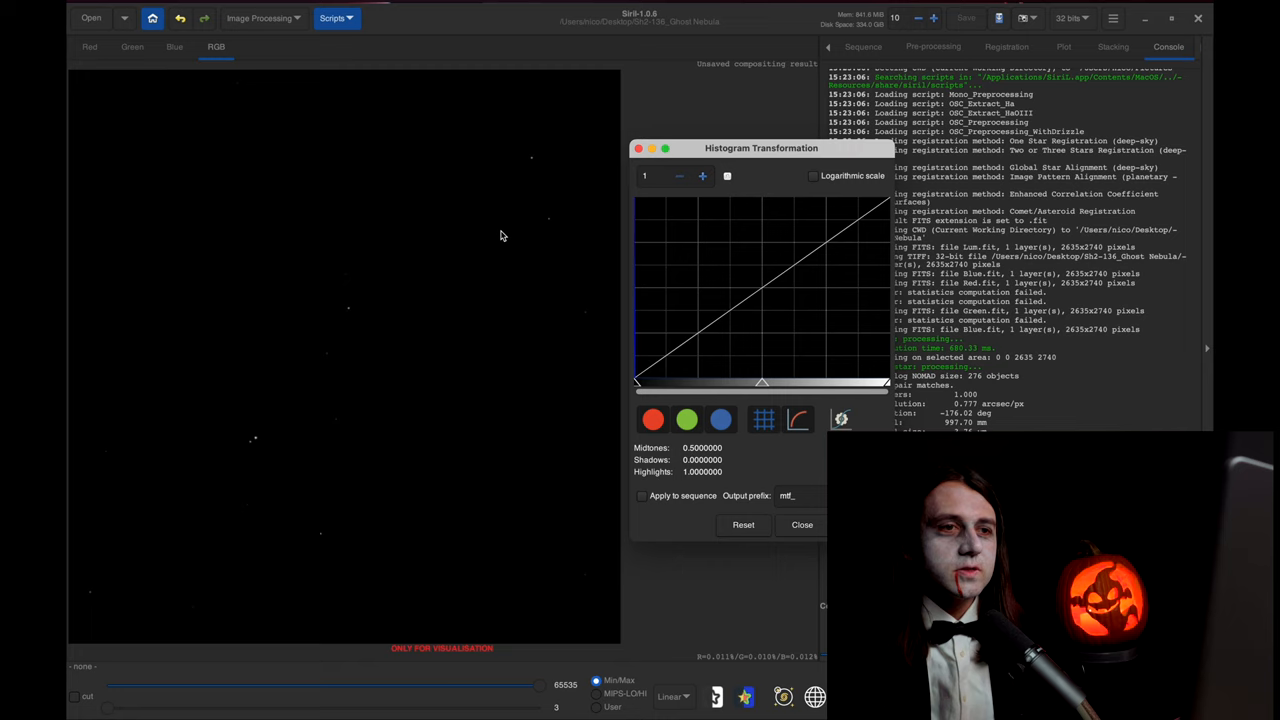
mouse_move(841, 419)
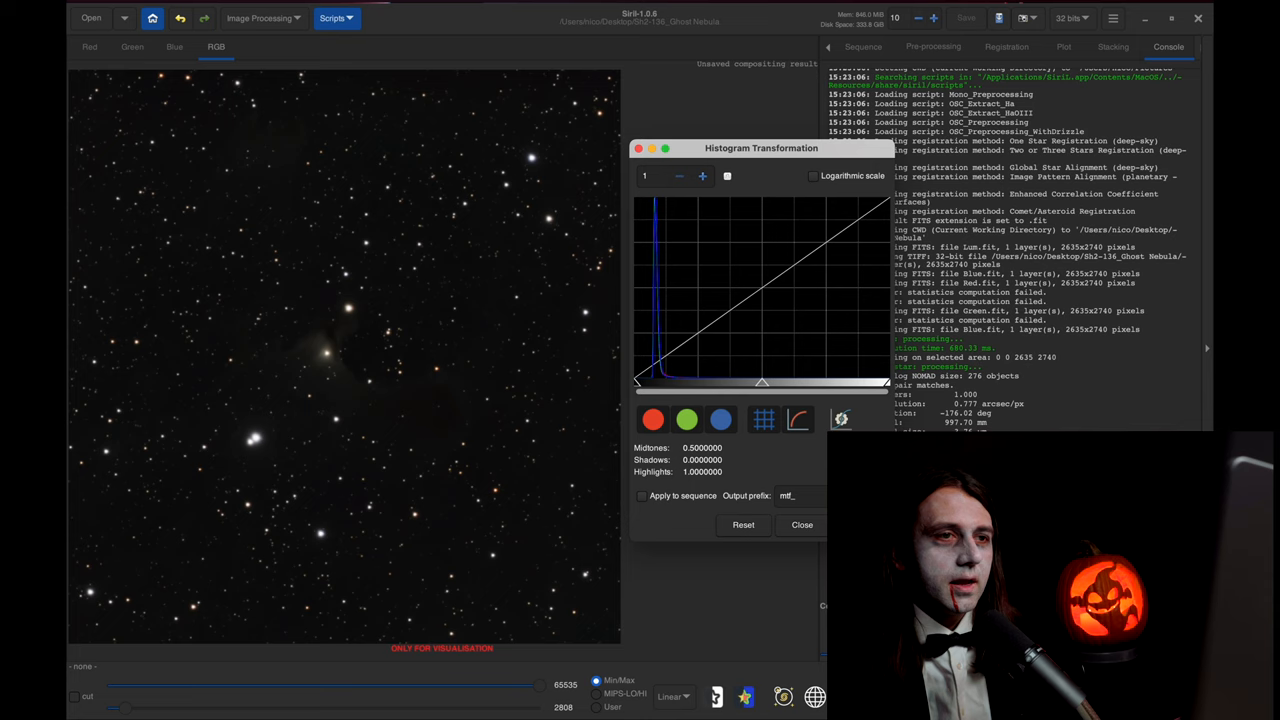
- Drag the midtones slider left to brighten the nebula, apply the stretch, and close the tool
left_click_drag(760, 383, 715, 383)
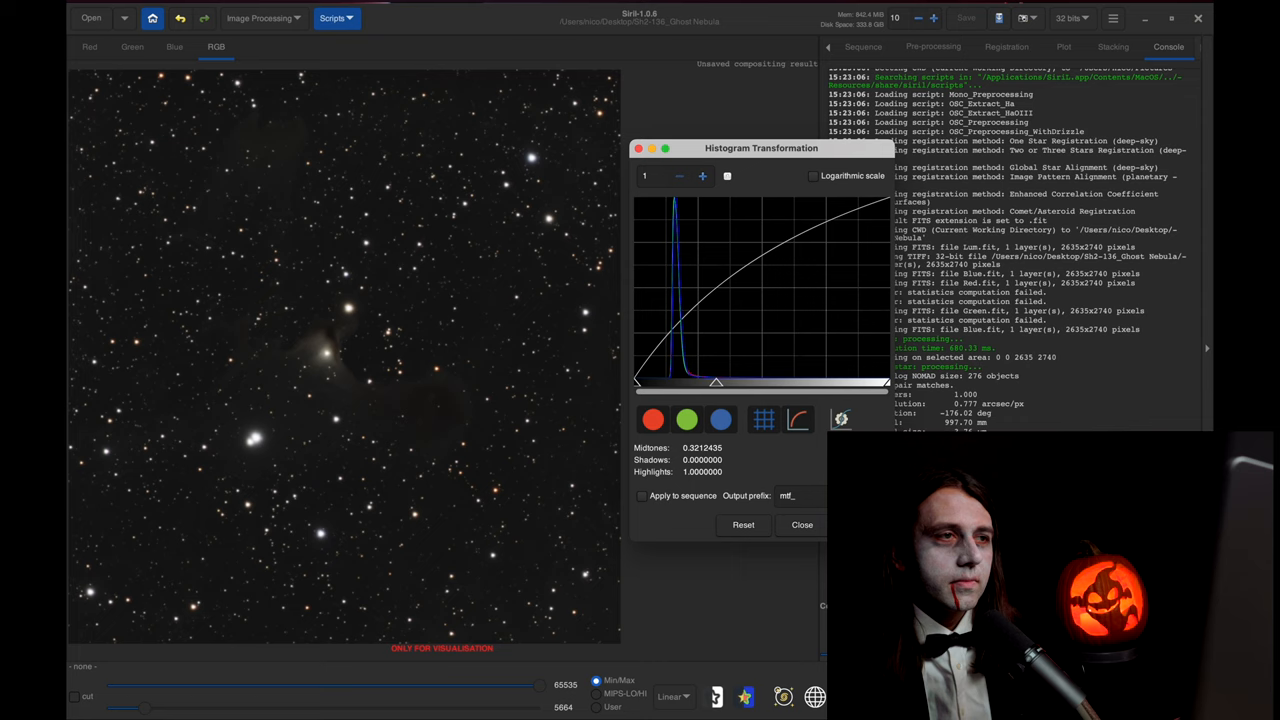
left_click_drag(716, 383, 720, 383)
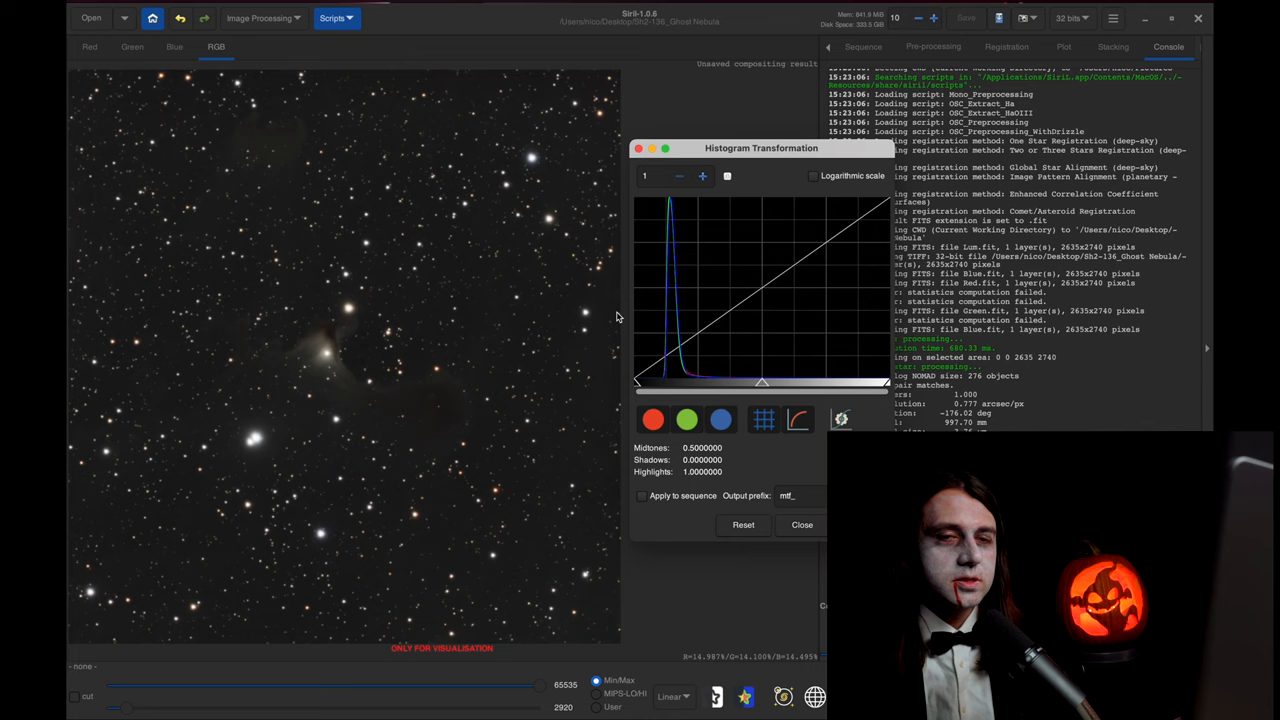
mouse_move(354, 412)
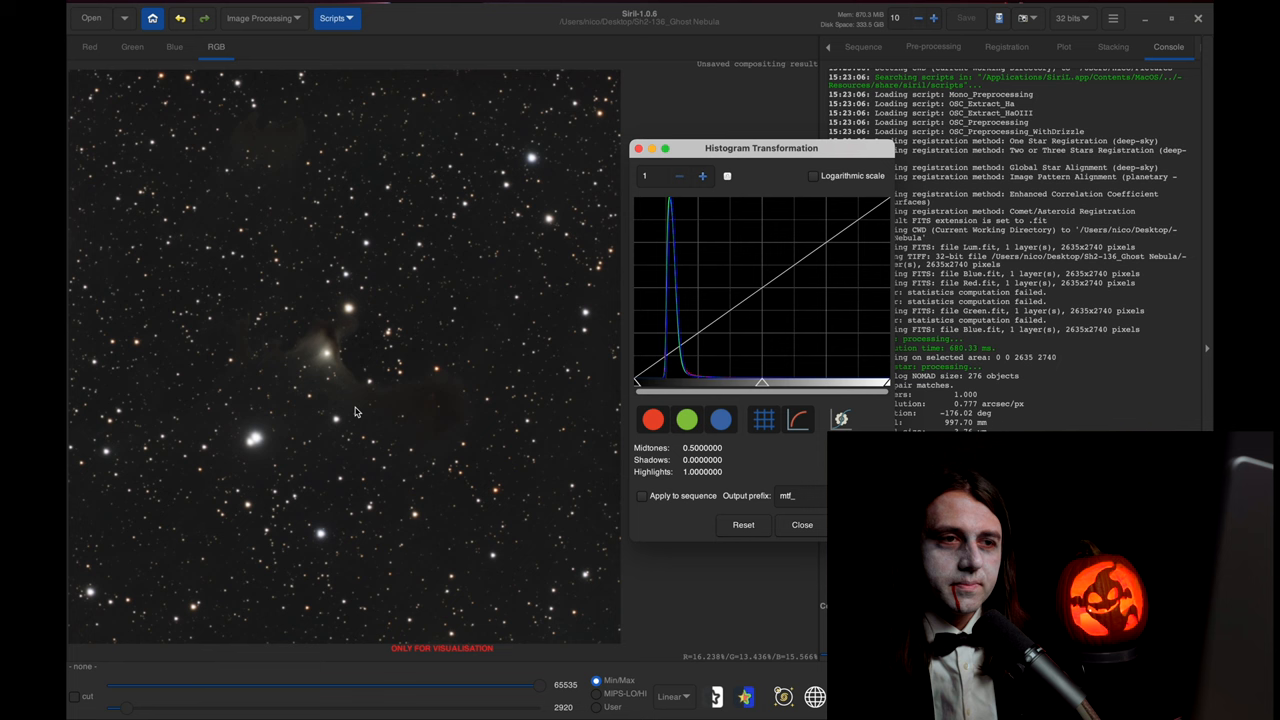
left_click(801, 524)
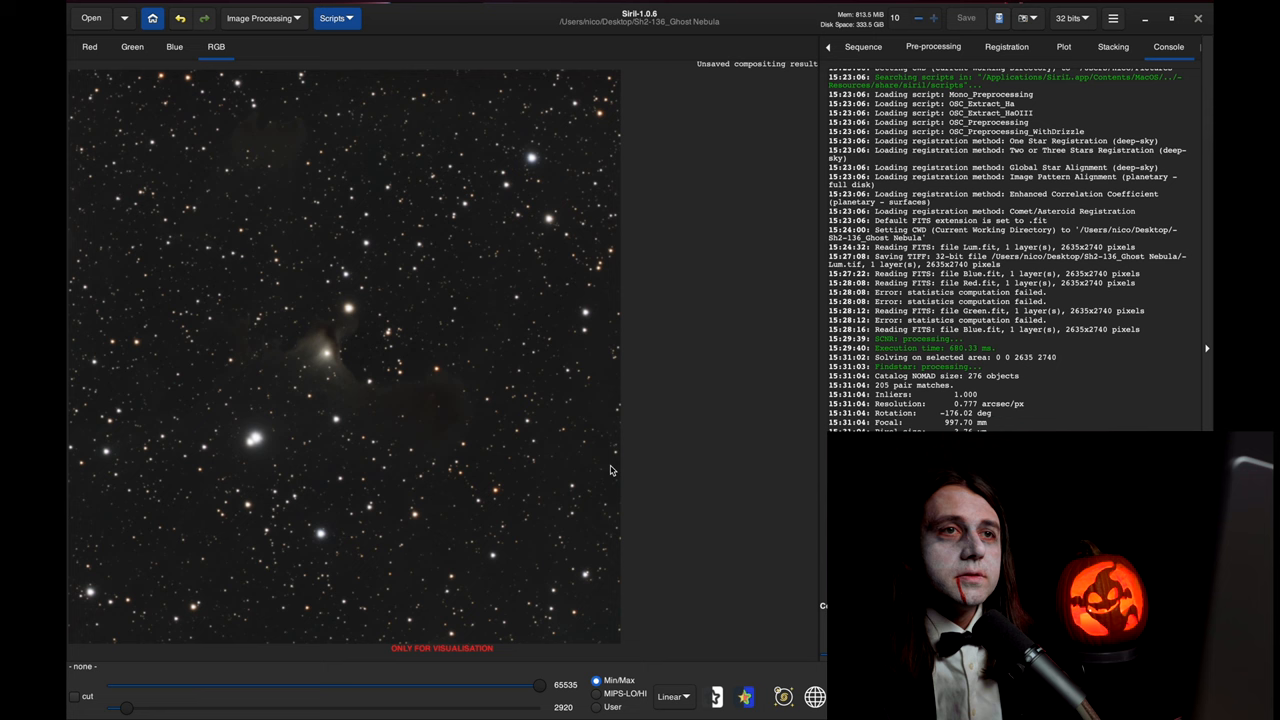
- Save the stretched composite as rgb.tif, a 32-bit floating point TIFF
left_click(965, 18)
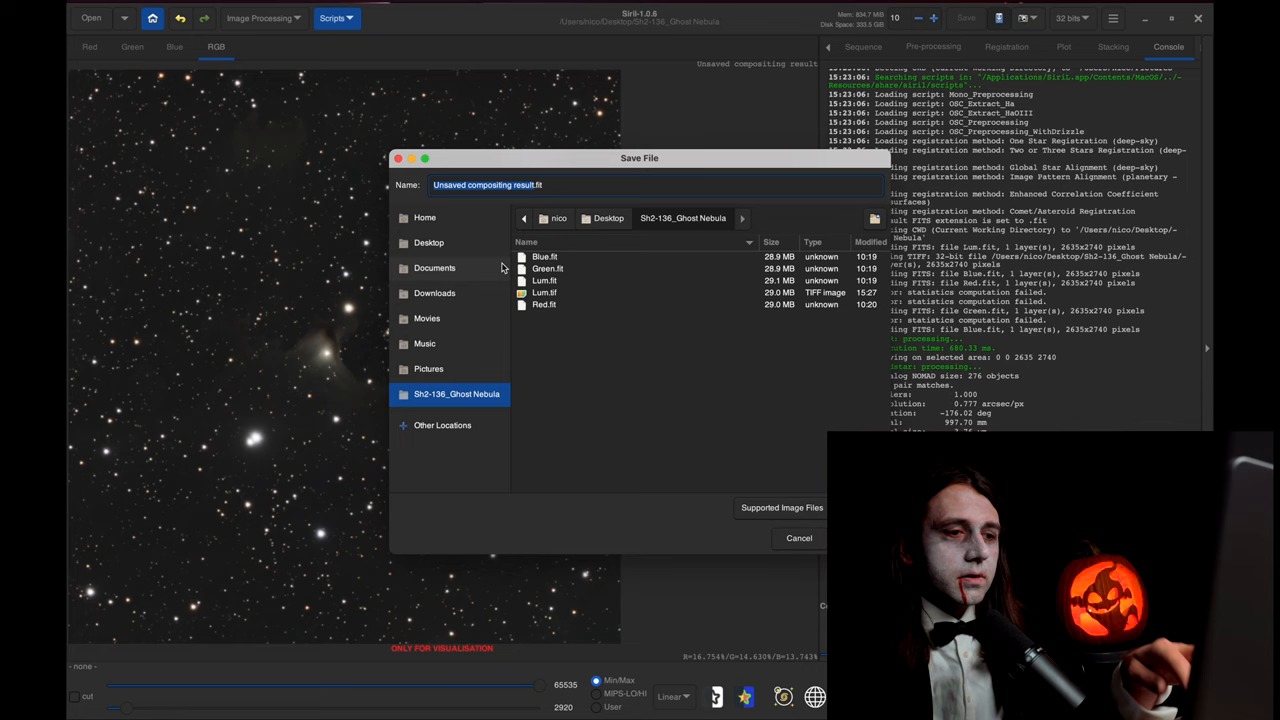
left_click(781, 507)
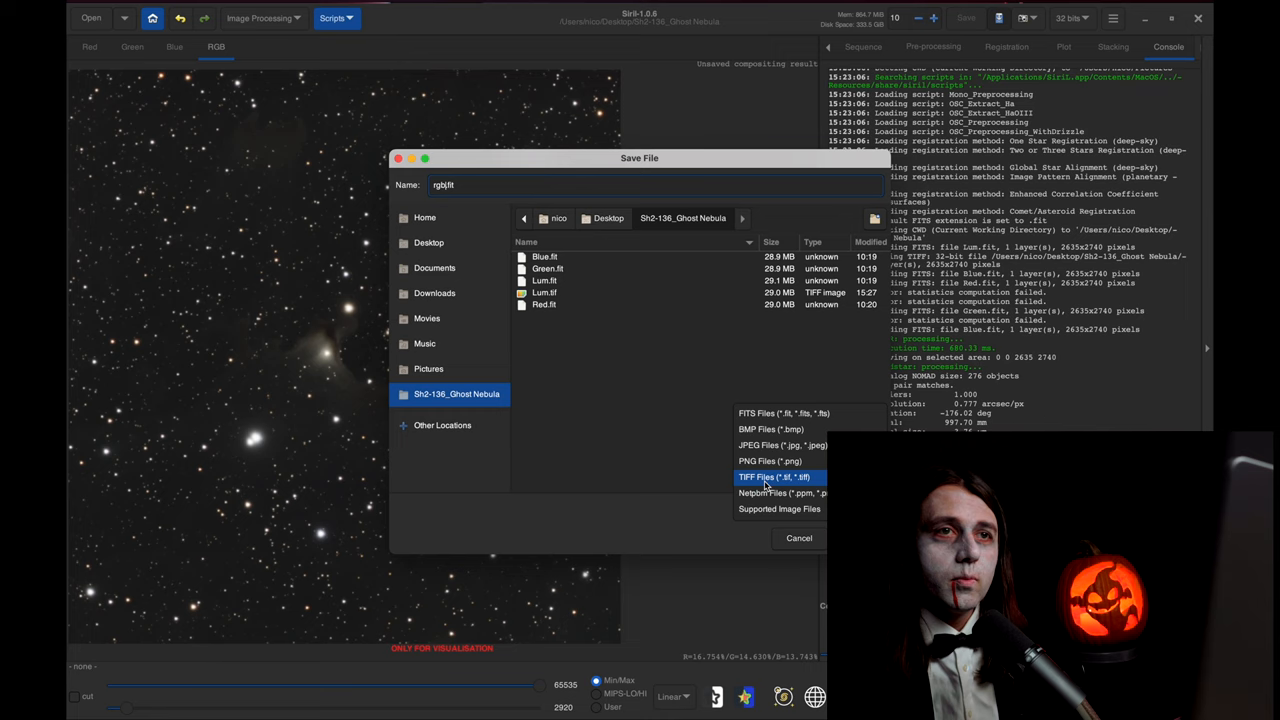
left_click(775, 477)
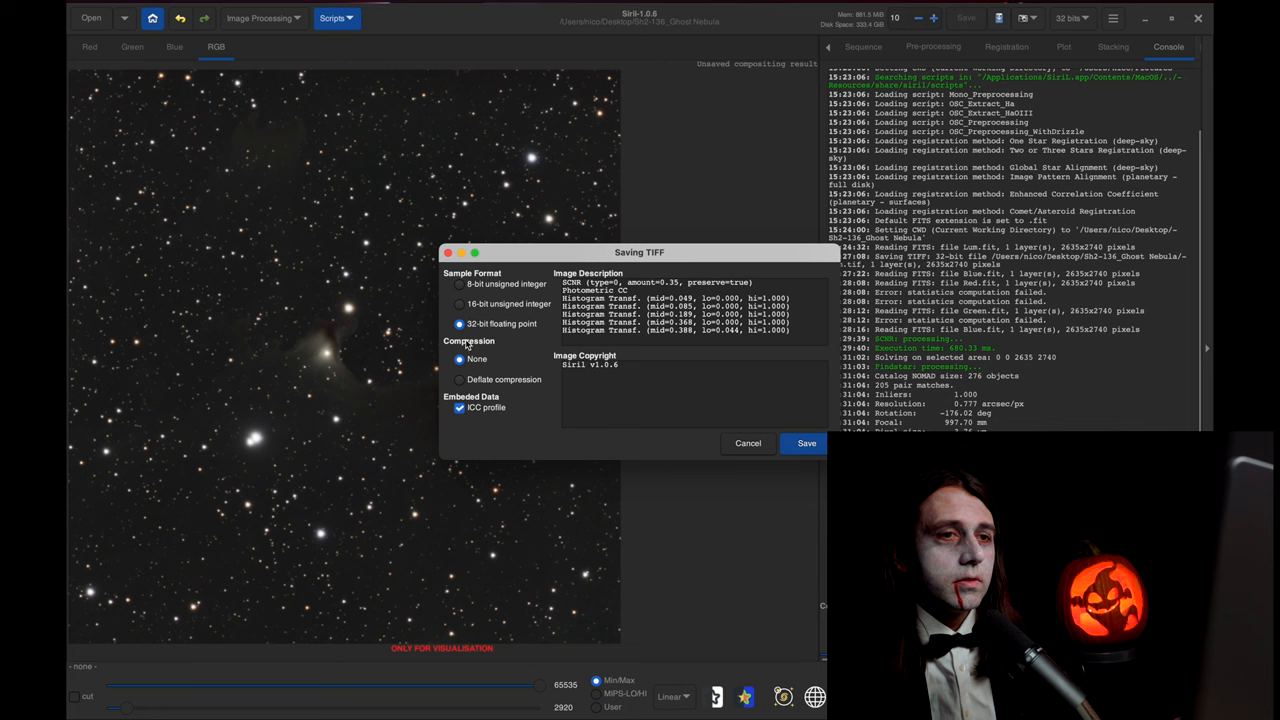
left_click(806, 443)
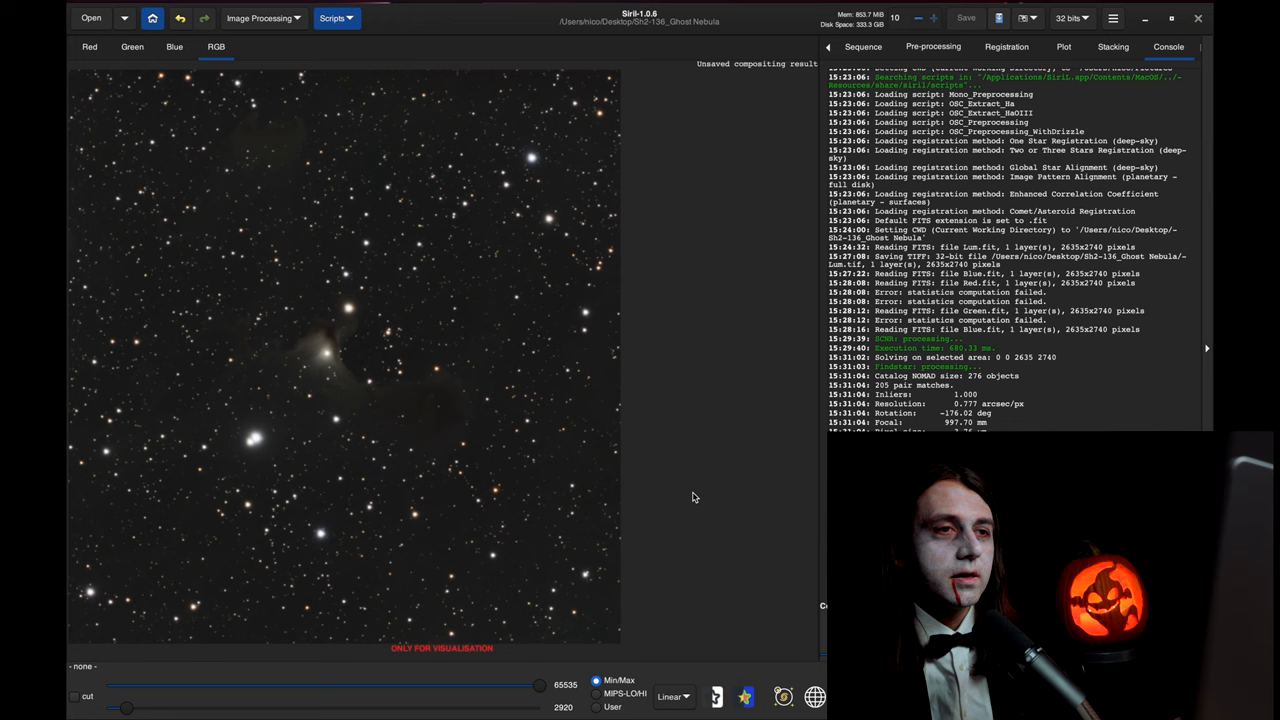
type("dropbox")
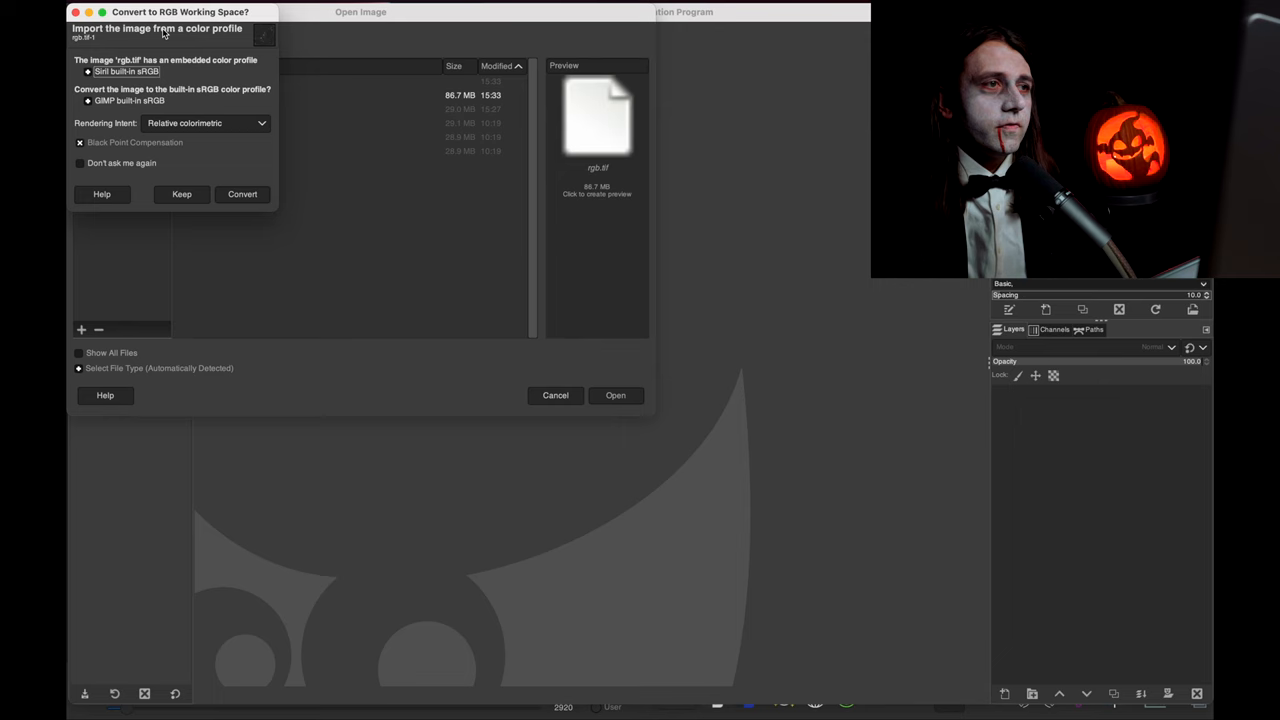
- Answer the Convert to RGB Working Space prompt so rgb.tif opens in GIMP
left_click(242, 194)
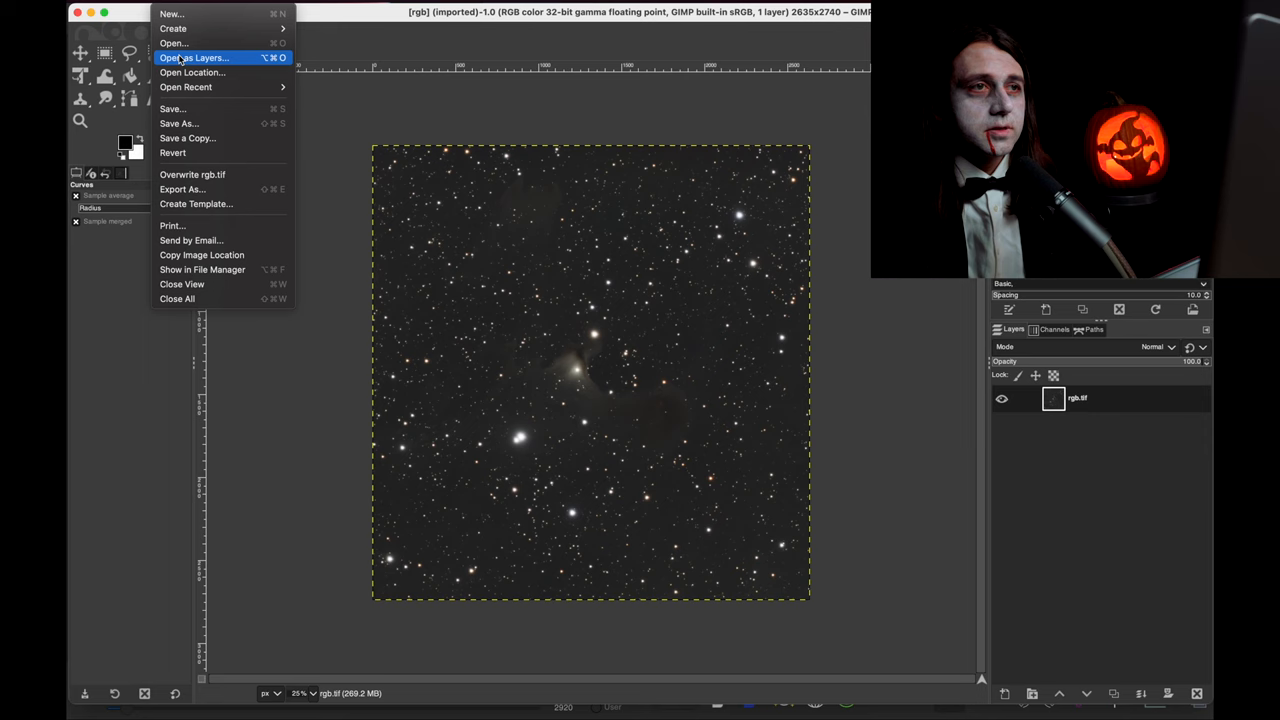
- Open Lum.tif as a layer above rgb.tif using Open as Layers
left_click(193, 57)
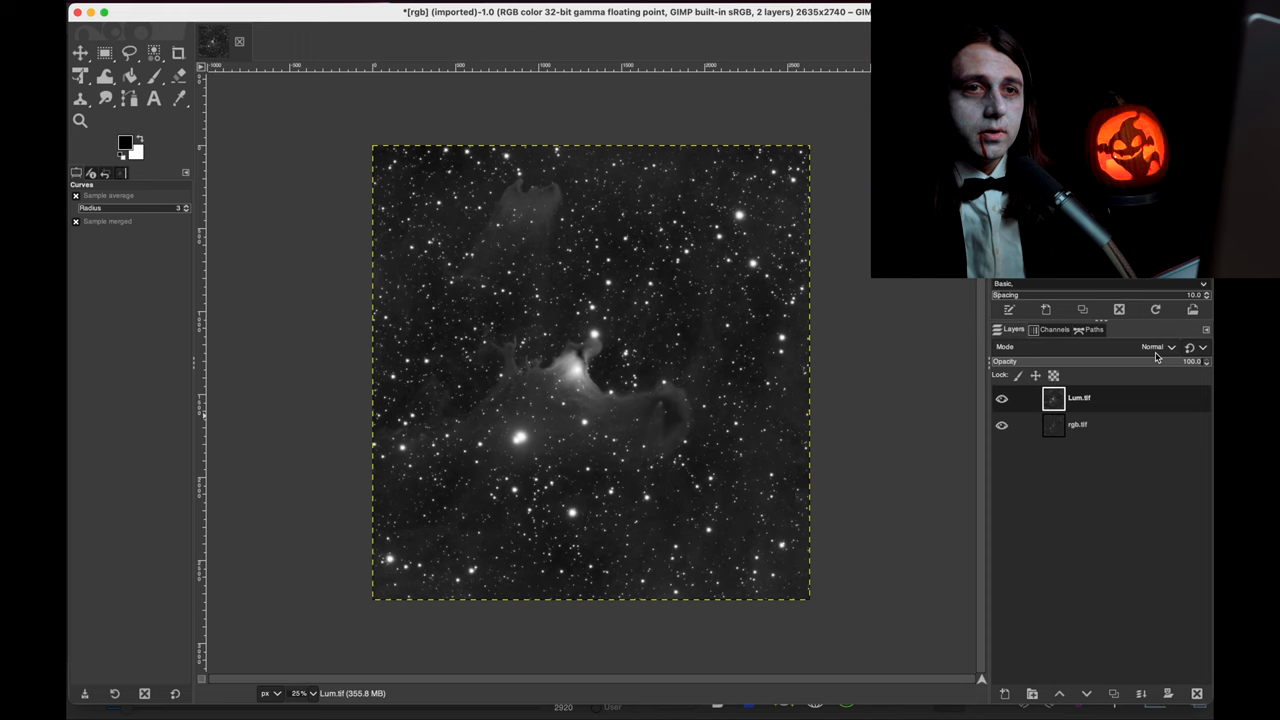
- Set the Lum.tif layer mode to Luminance, then select the rgb.tif layer
left_click(1157, 347)
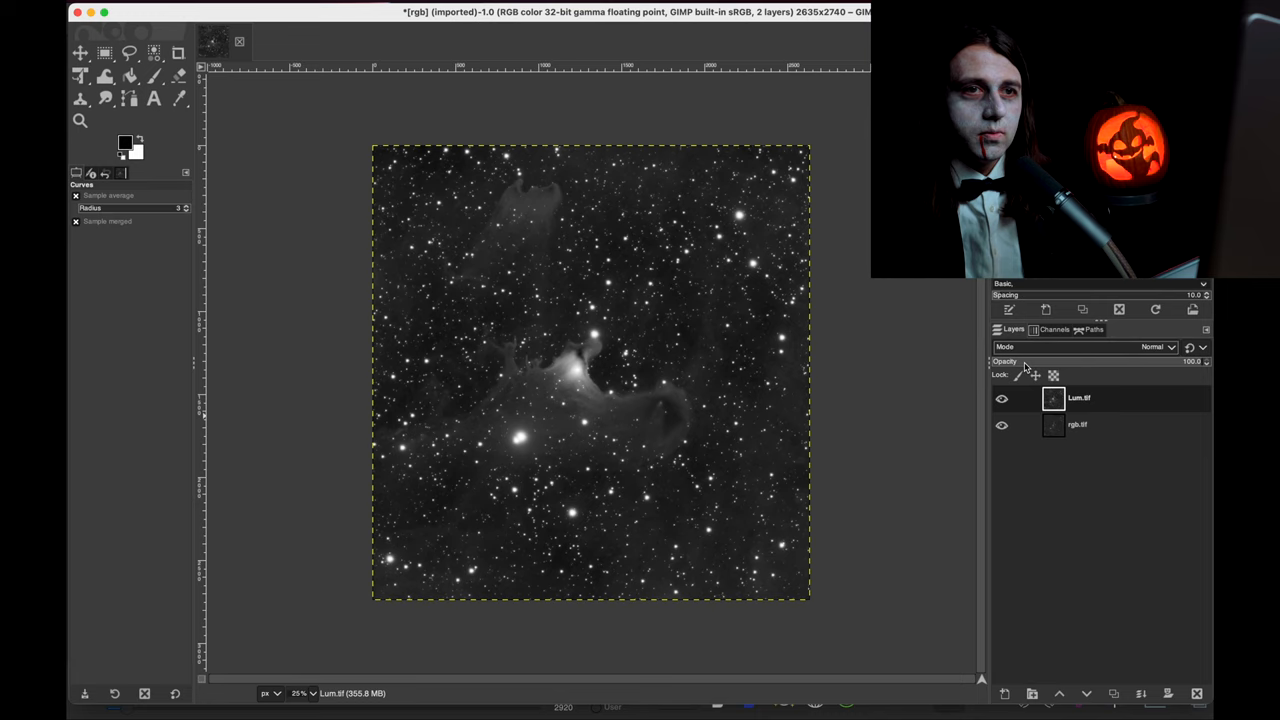
left_click(1155, 346)
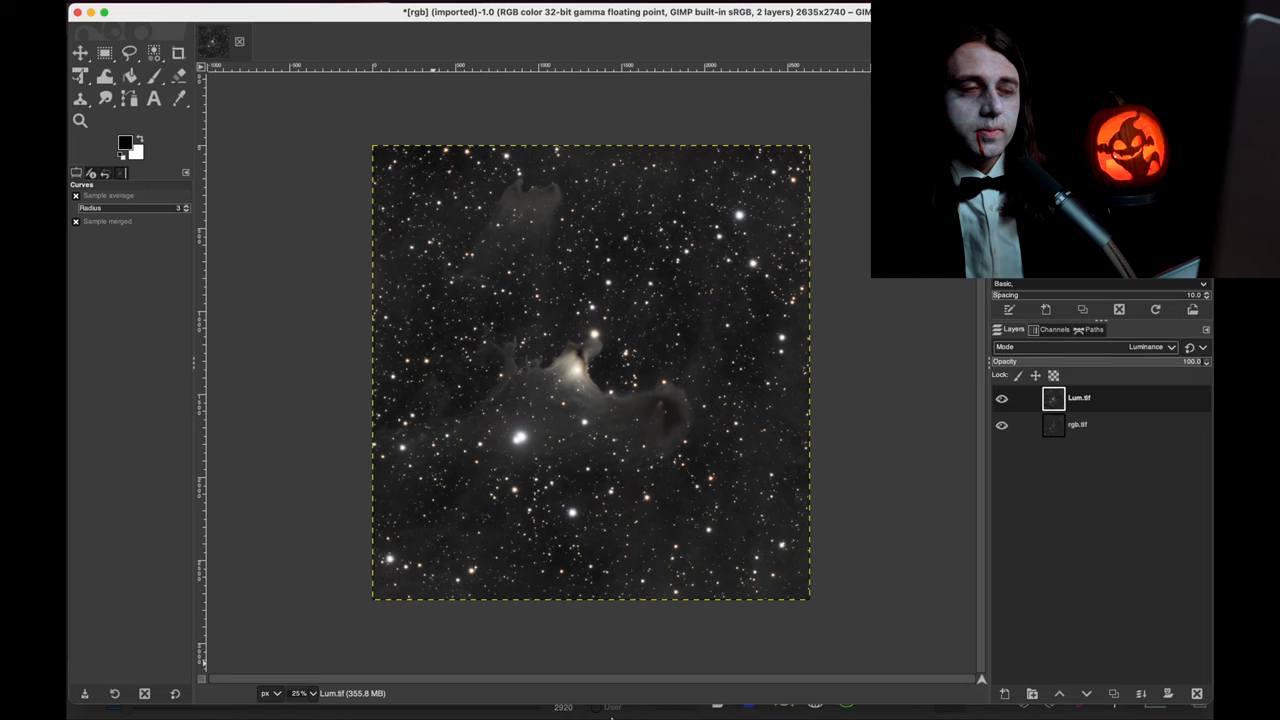
mouse_move(683, 488)
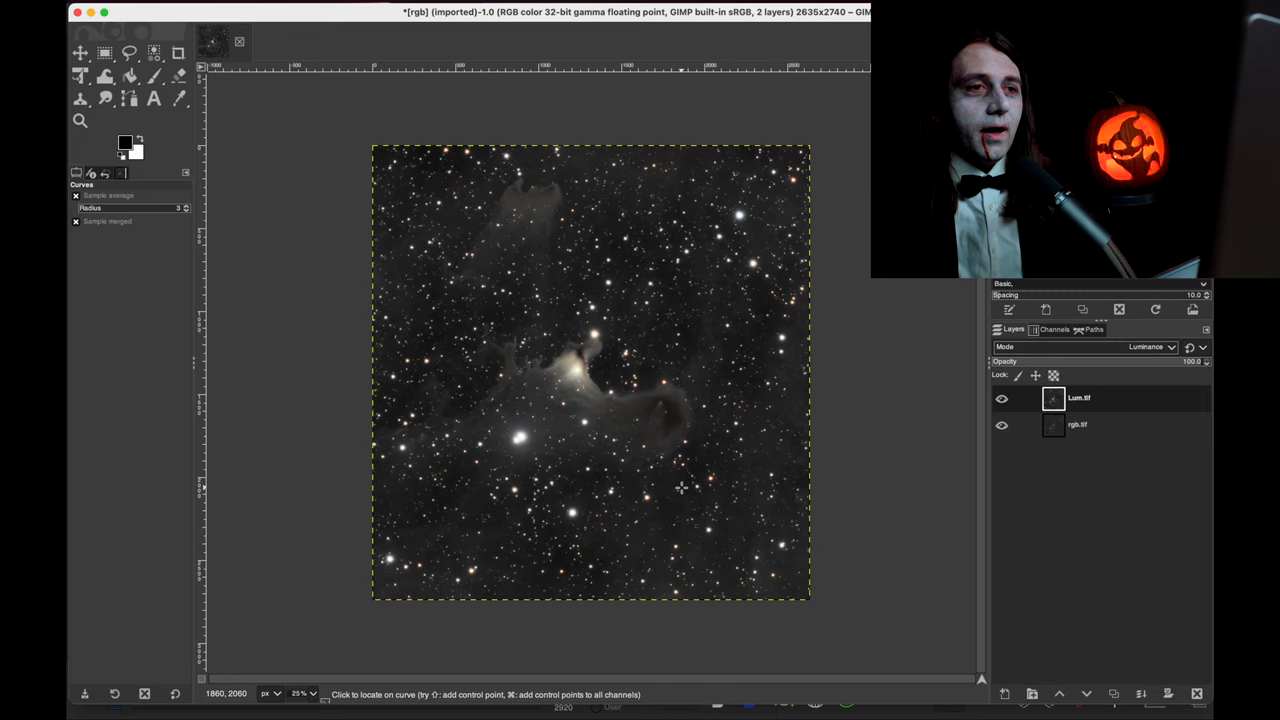
left_click(1078, 424)
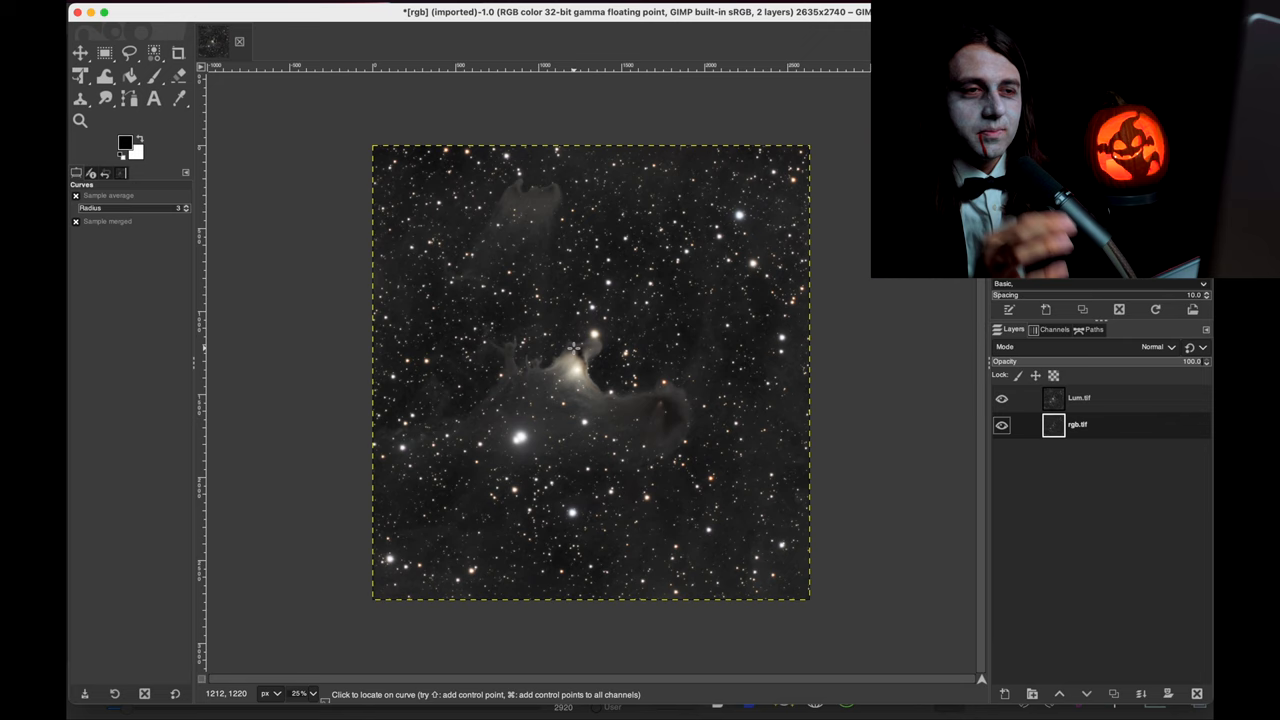
left_click(1001, 398)
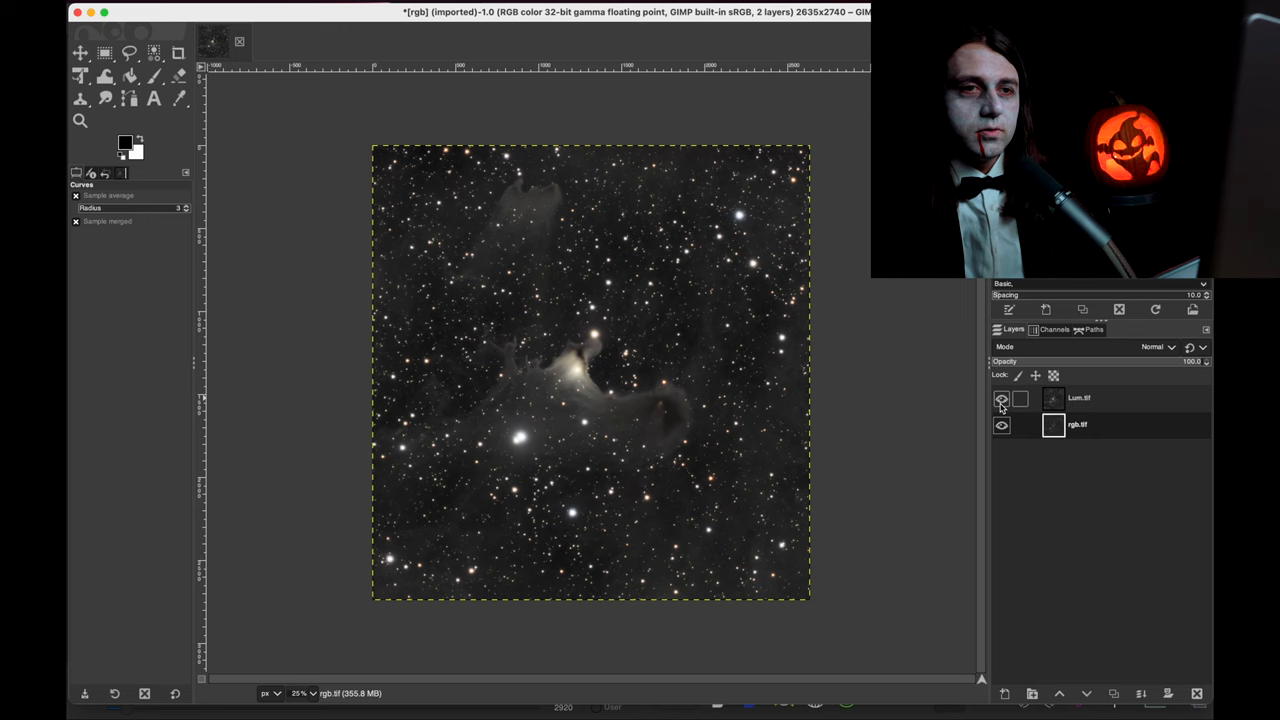
- Hide Lum.tif and apply Shadows-Highlights with shadows around 52.7 to rgb.tif
left_click(1001, 398)
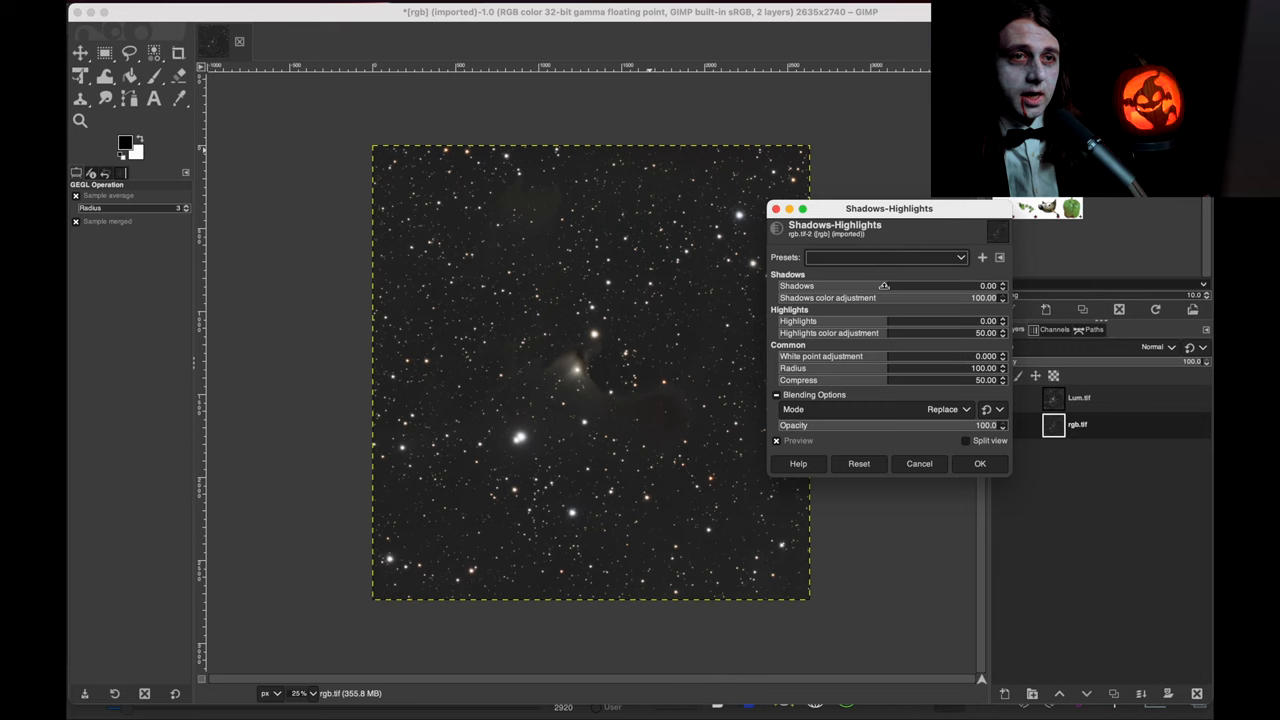
left_click_drag(884, 286, 947, 286)
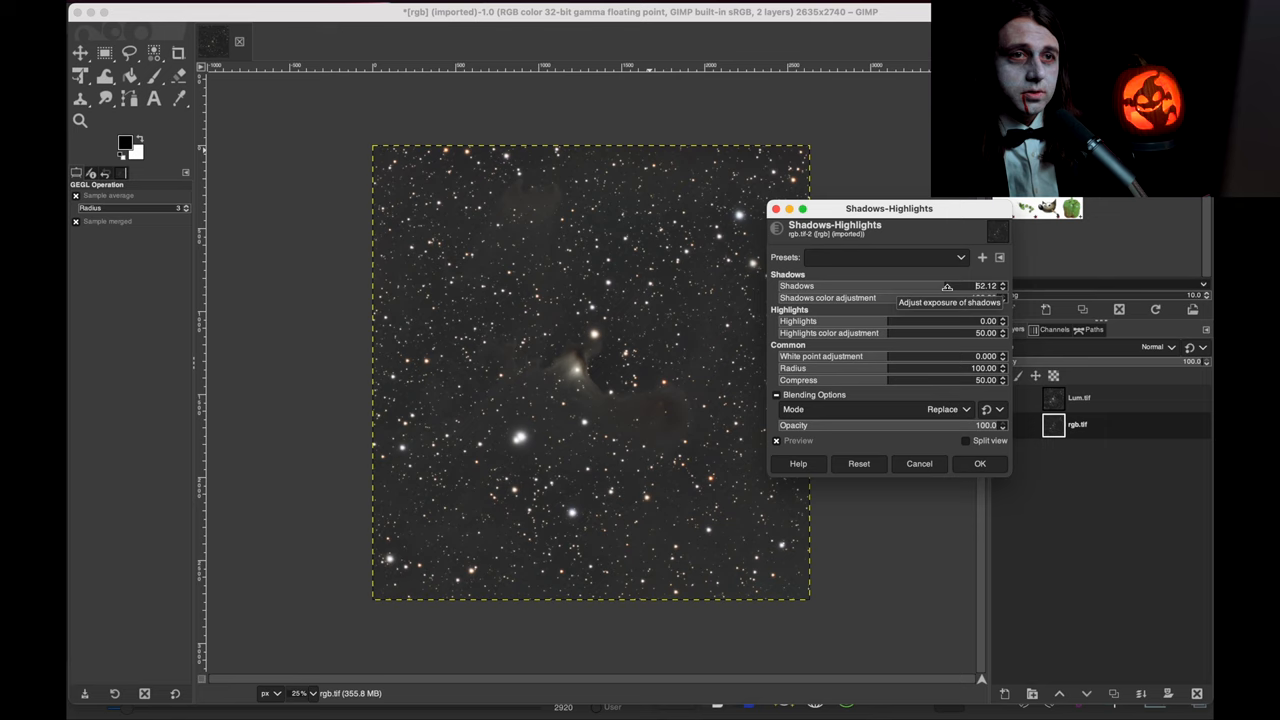
left_click_drag(947, 286, 960, 286)
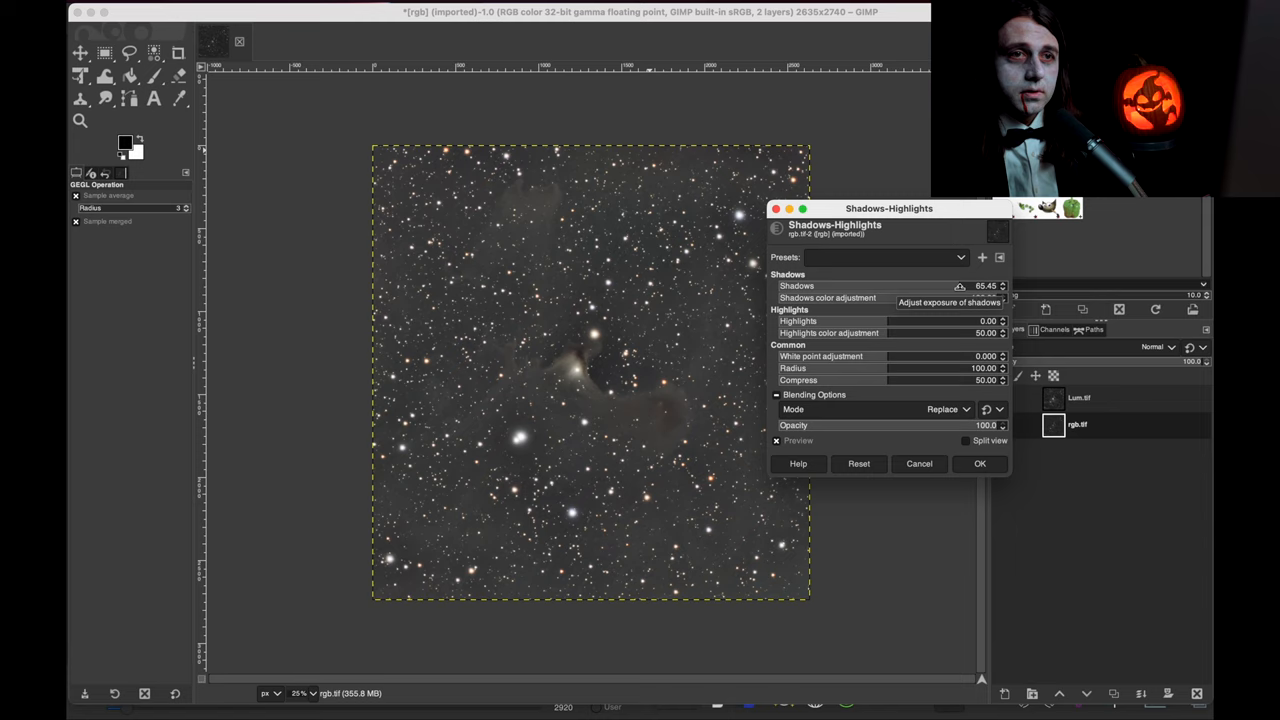
left_click_drag(960, 286, 950, 286)
type("60")
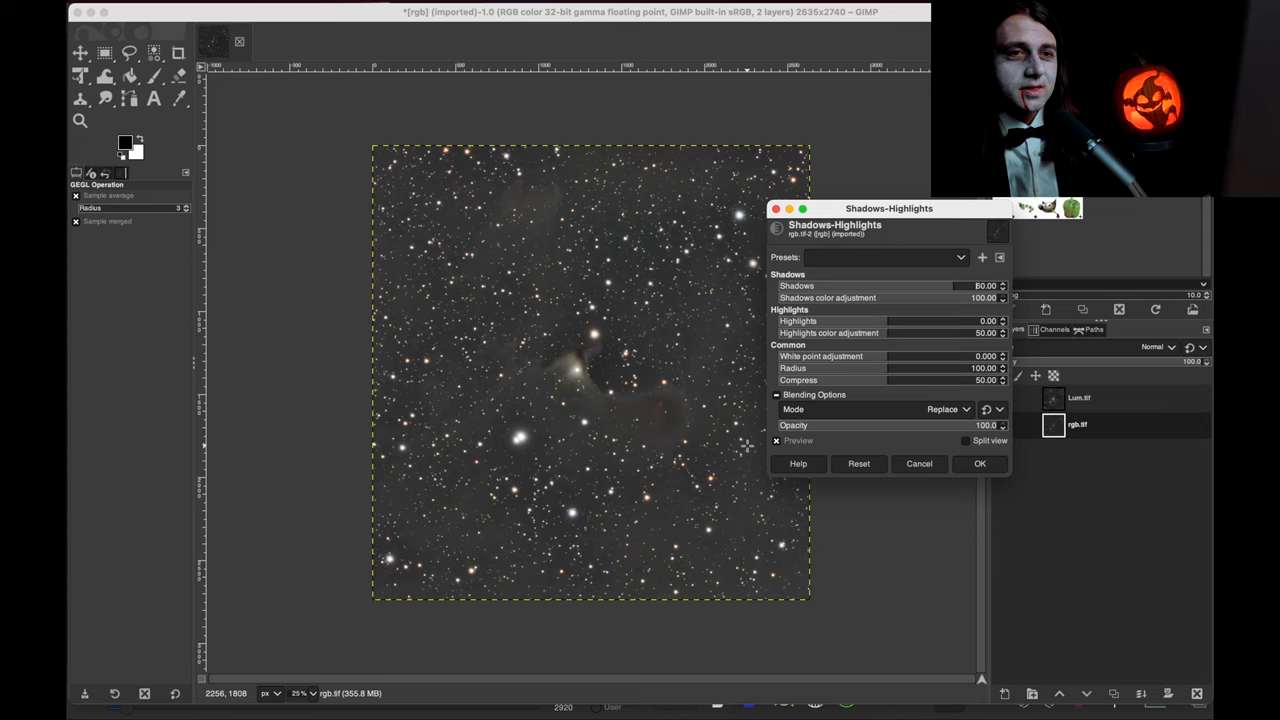
mouse_move(708, 448)
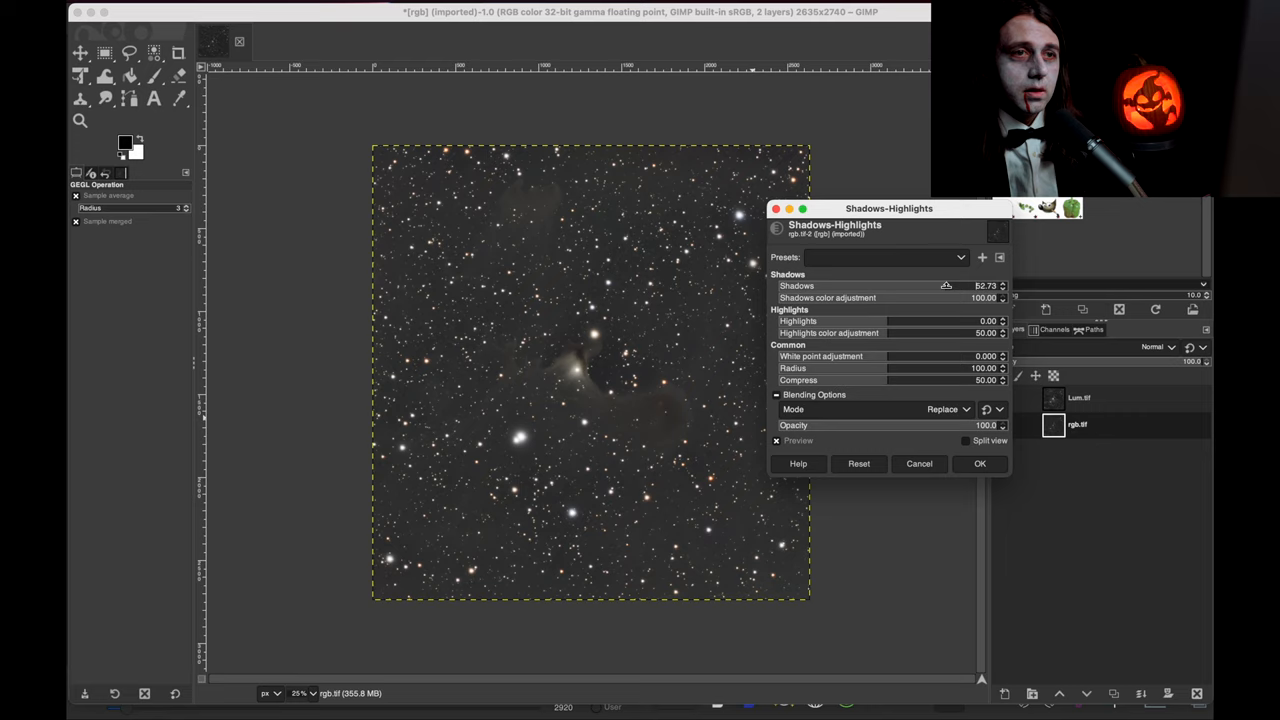
left_click(979, 463)
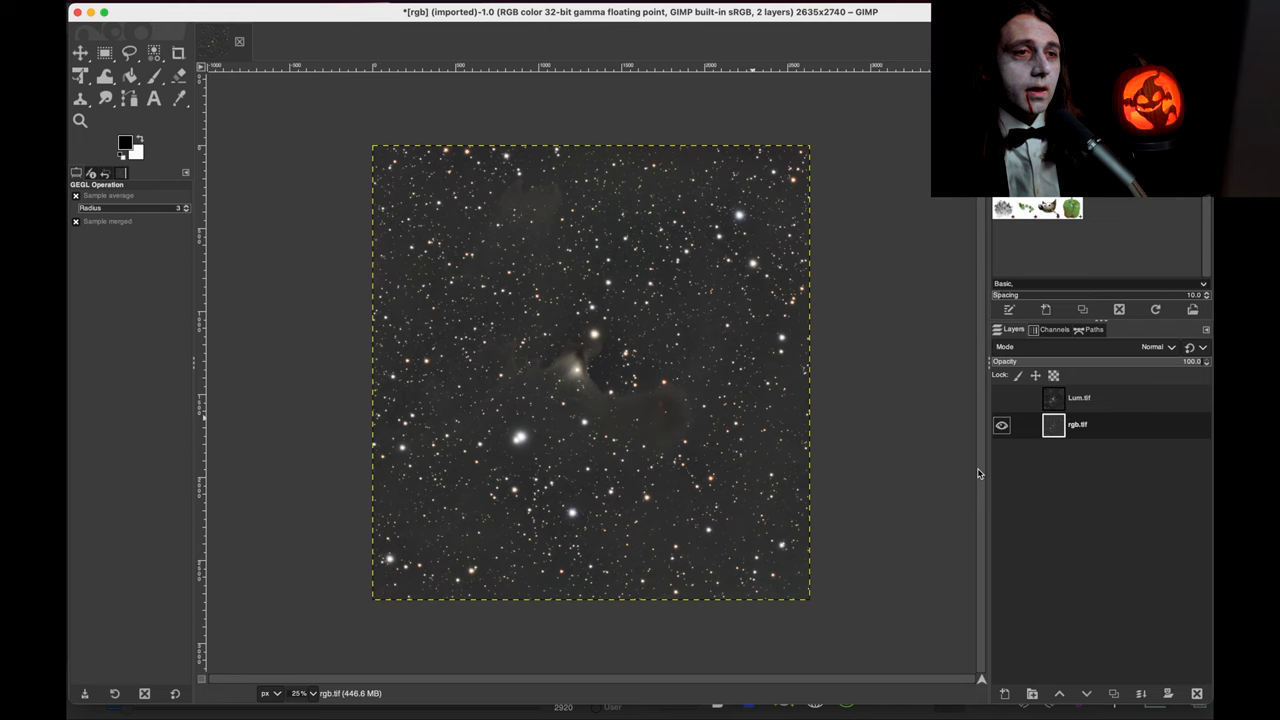
- Toggle the Lum.tif layer's visibility off and on to compare, leaving it visible
left_click(1001, 397)
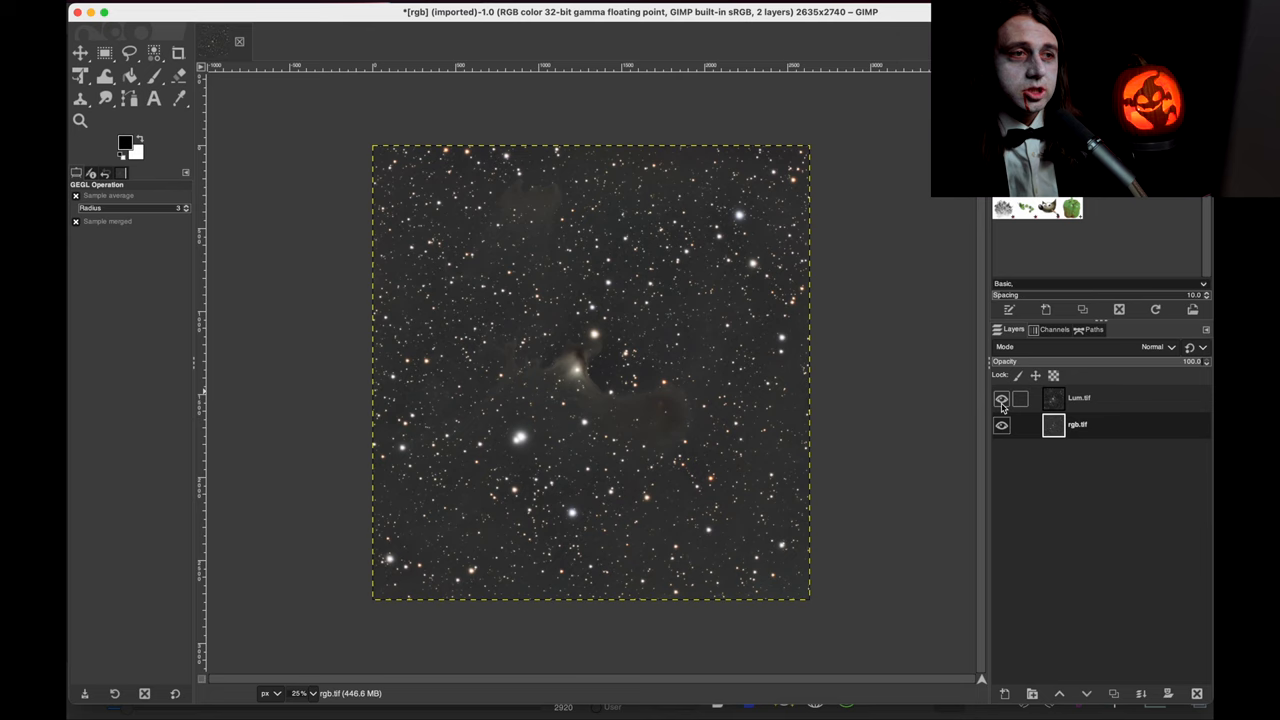
left_click(1001, 398)
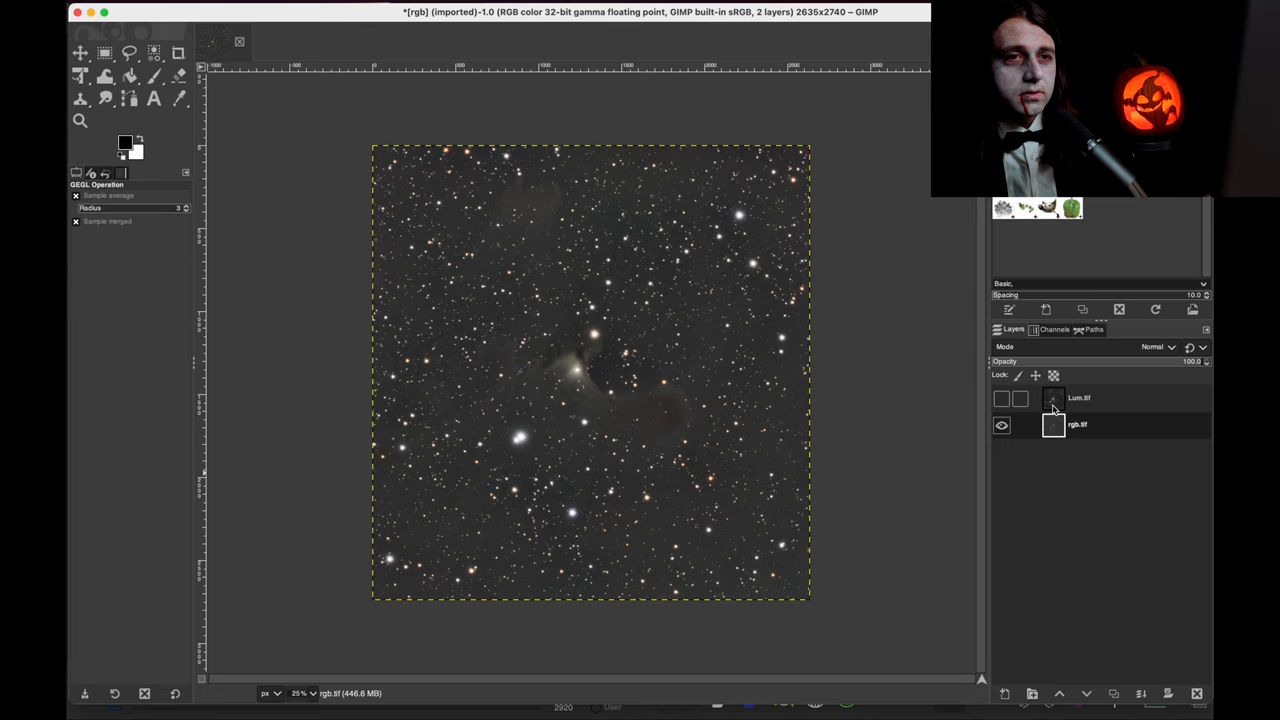
left_click(1001, 398)
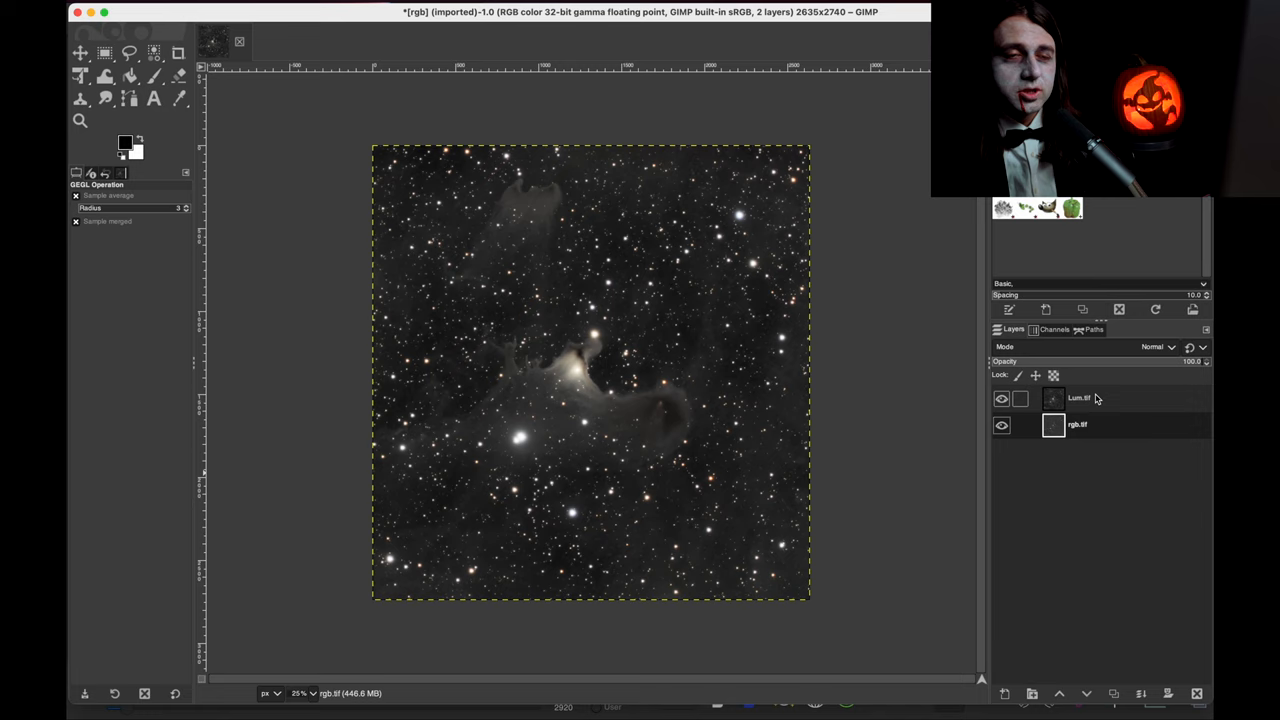
left_click(1001, 398)
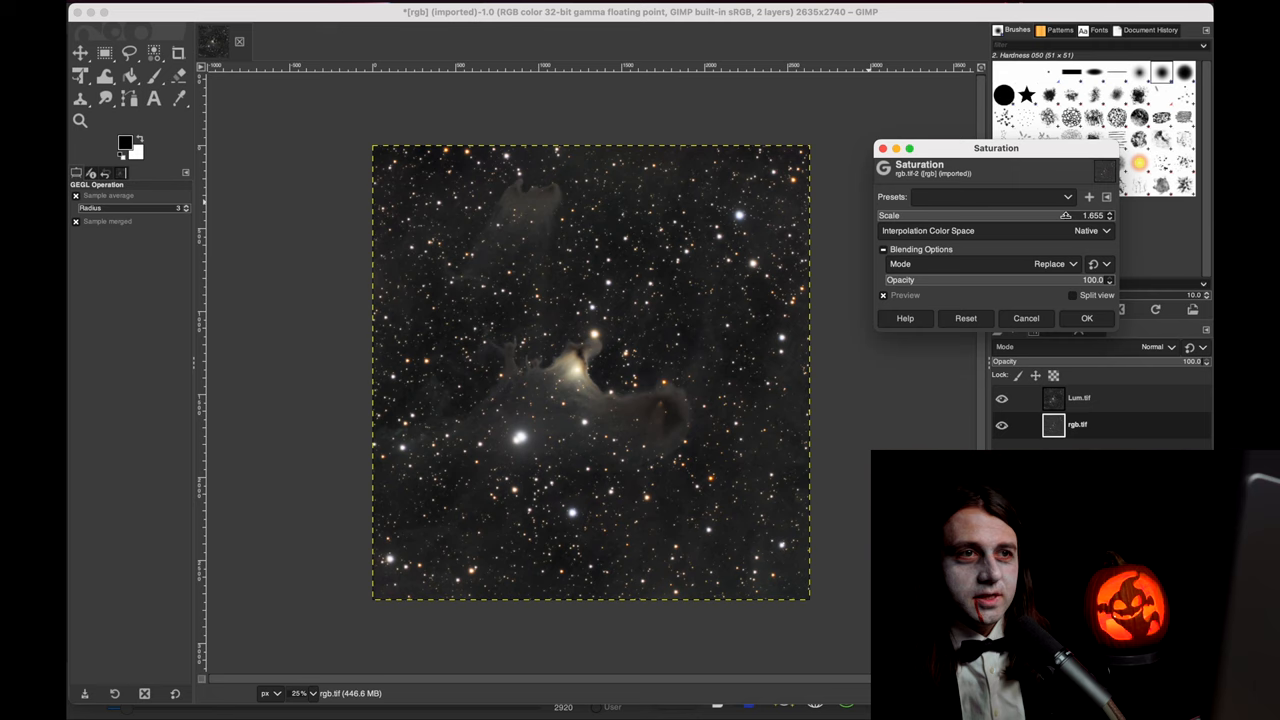
mouse_move(1065, 215)
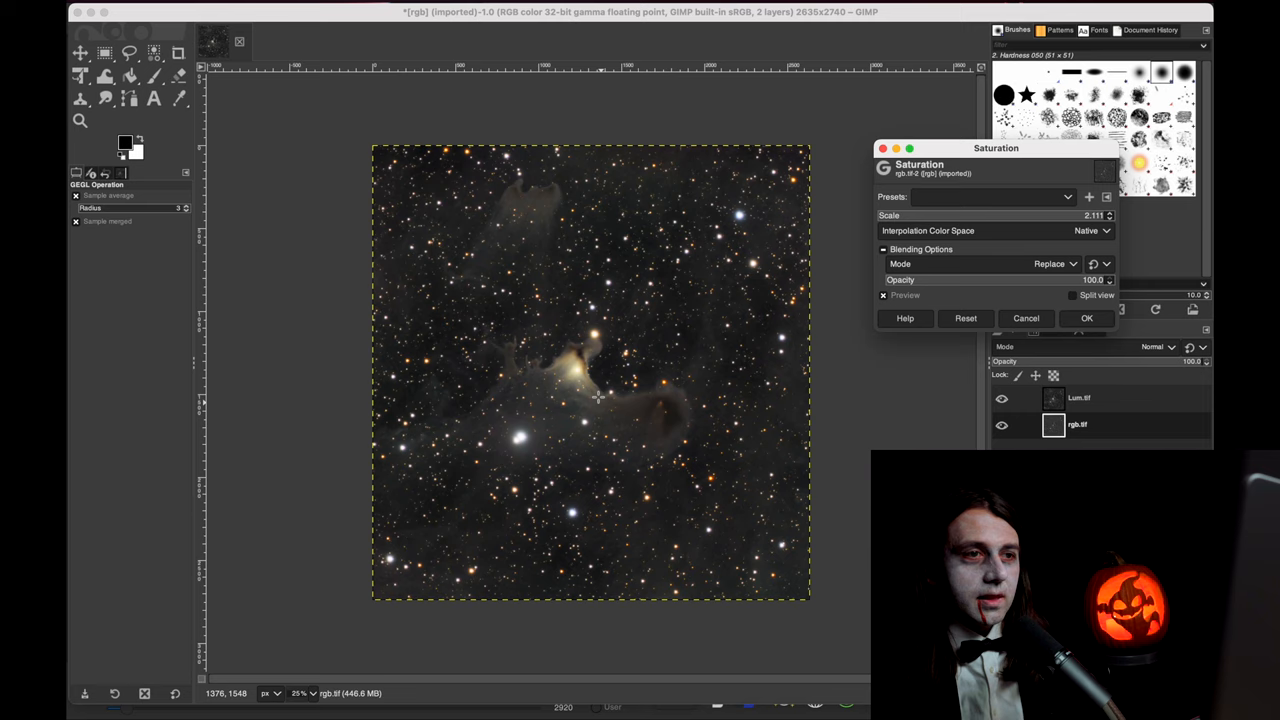
- Compare the colour layer with Saturation scale 2.111 by toggling the preview off and on
left_click(883, 295)
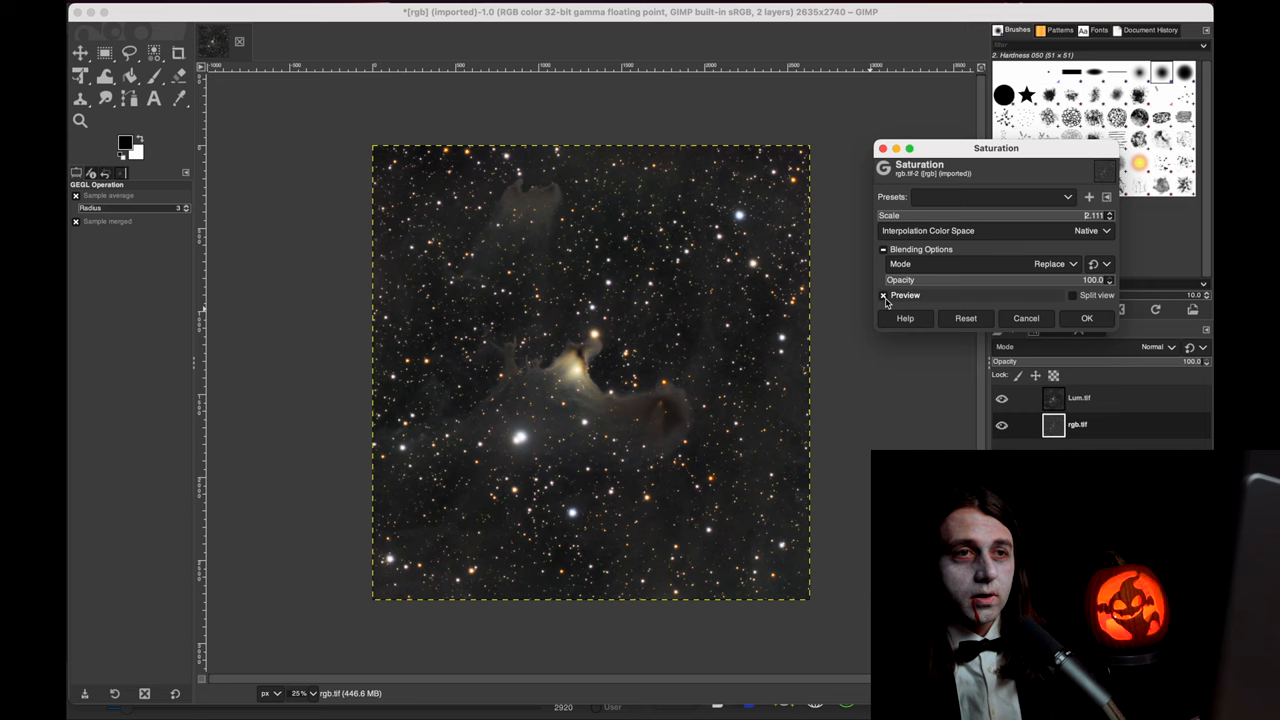
left_click(884, 295)
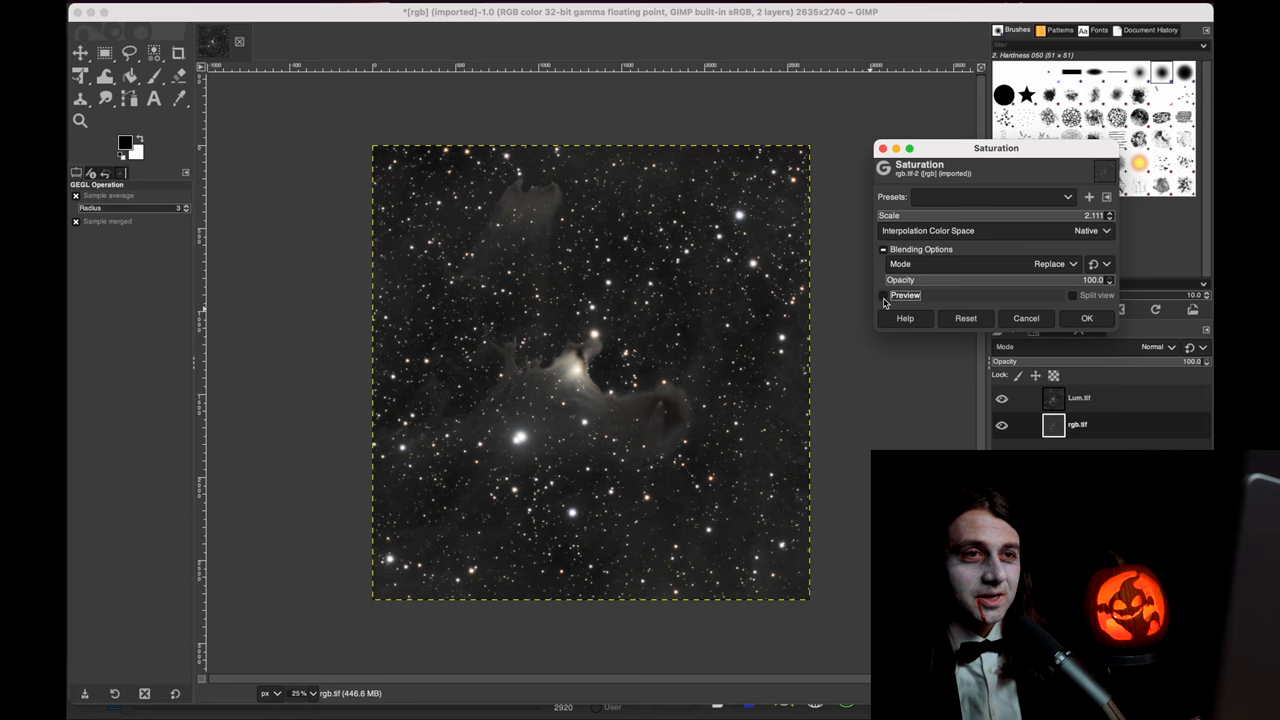
left_click(884, 295)
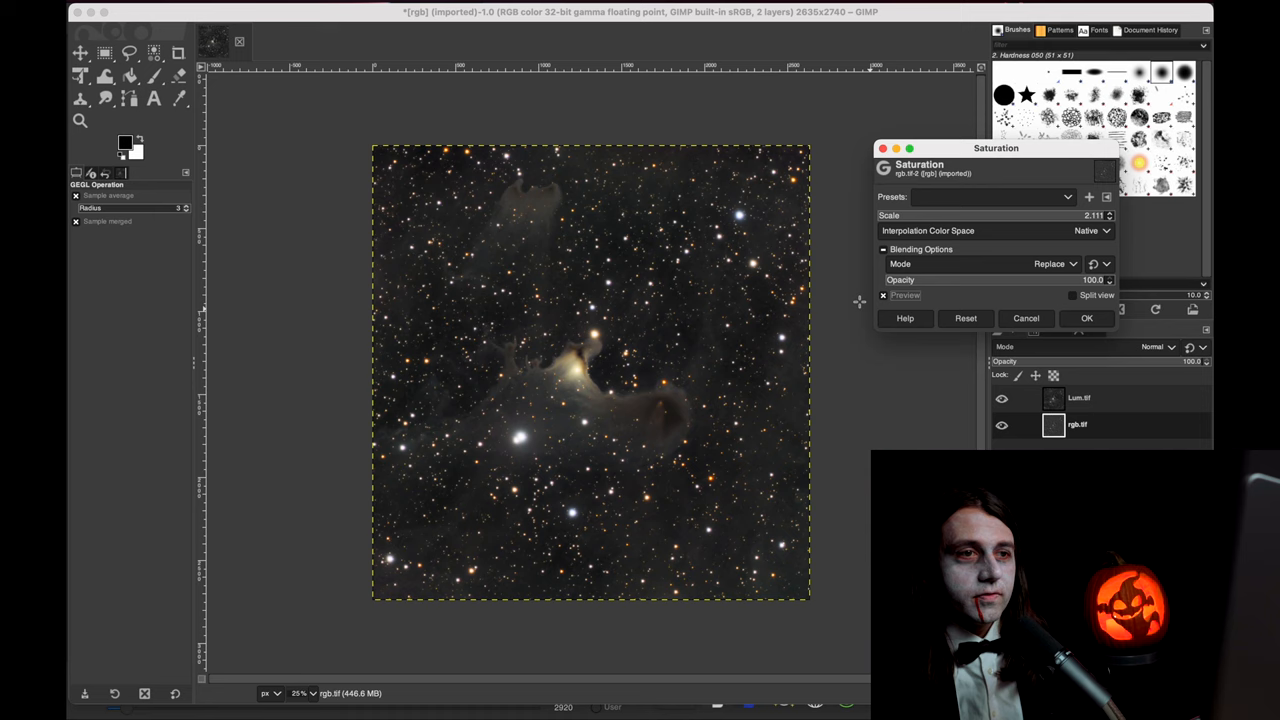
left_click(883, 295)
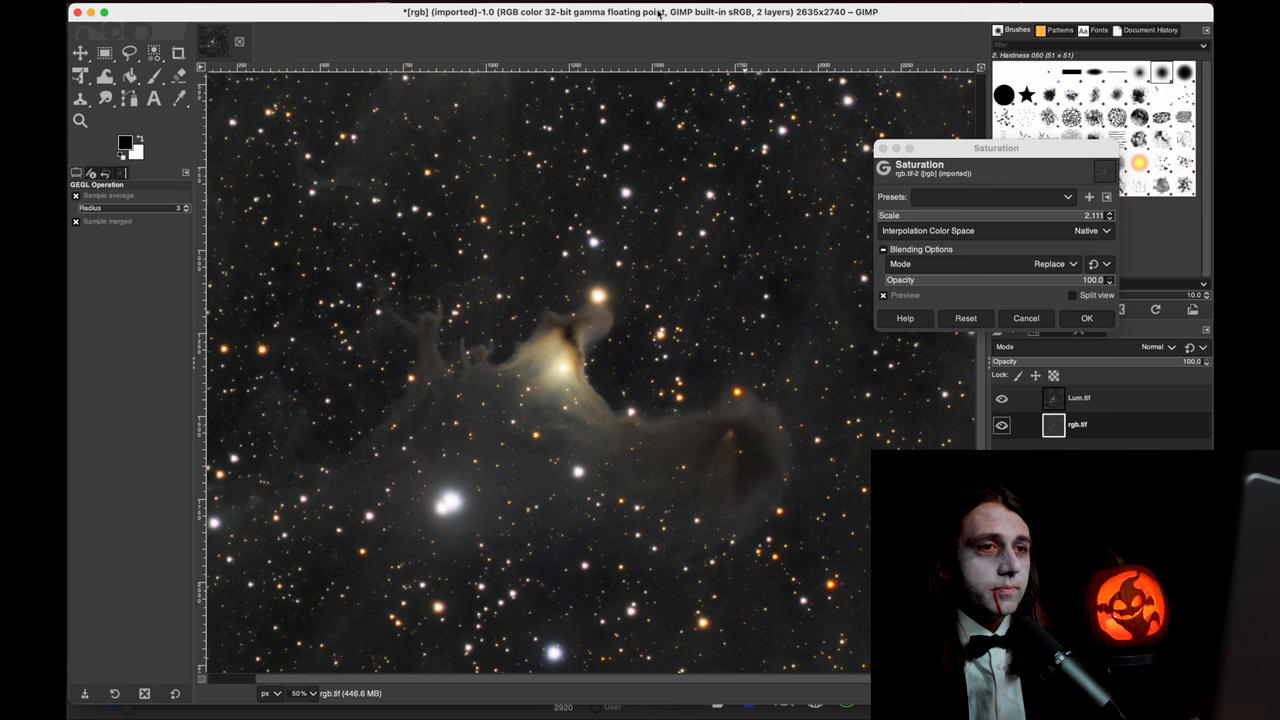
left_click(883, 295)
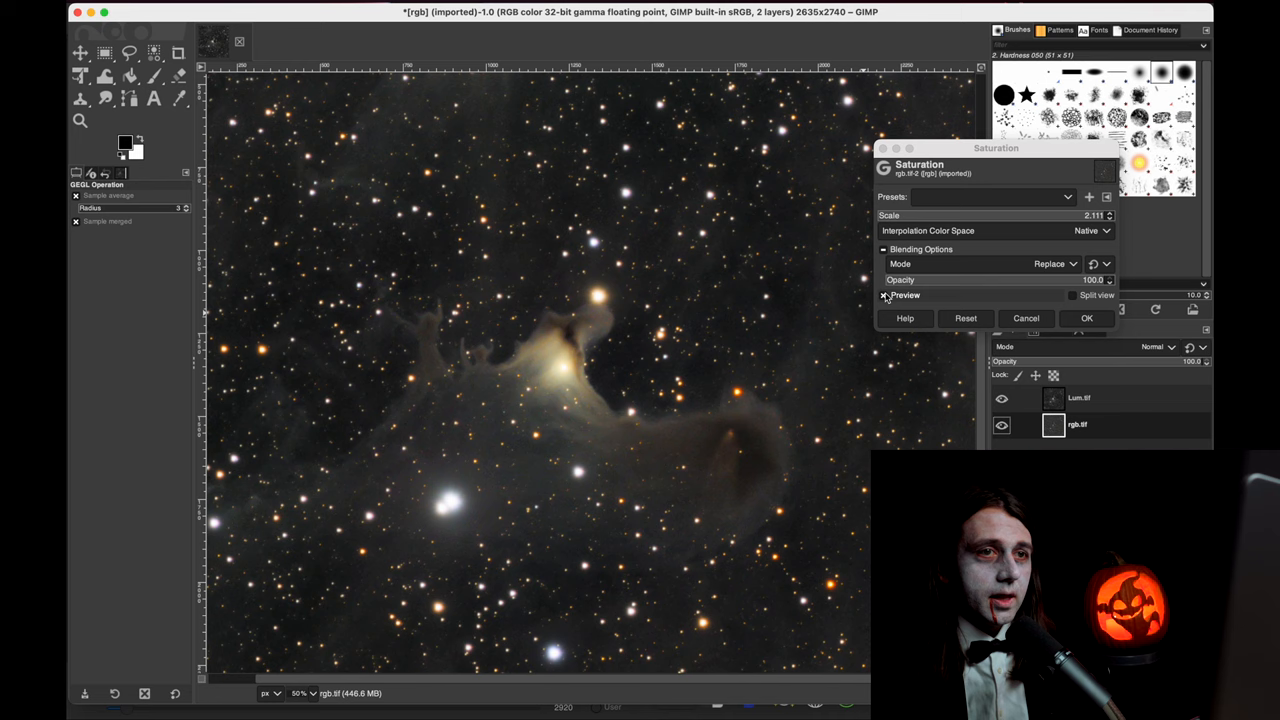
left_click(884, 295)
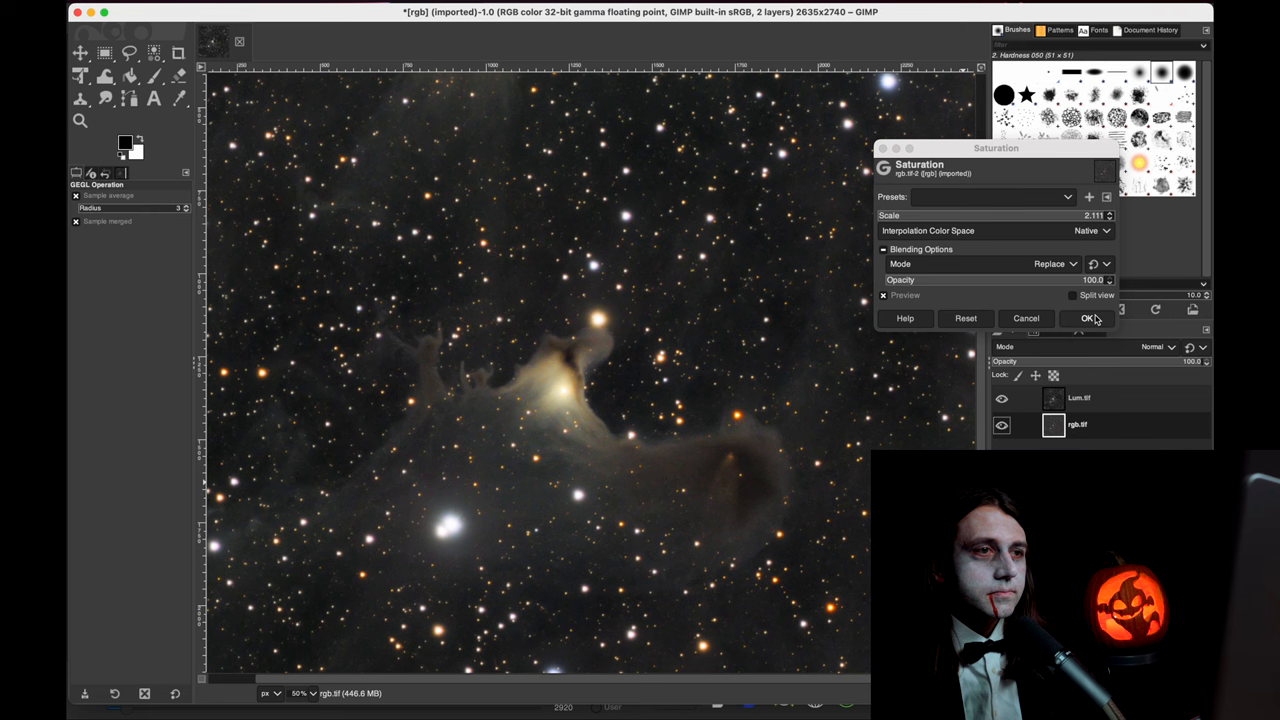
- Commit the 2.111 saturation boost to the rgb.tif layer and return to 25% zoom
left_click(1088, 318)
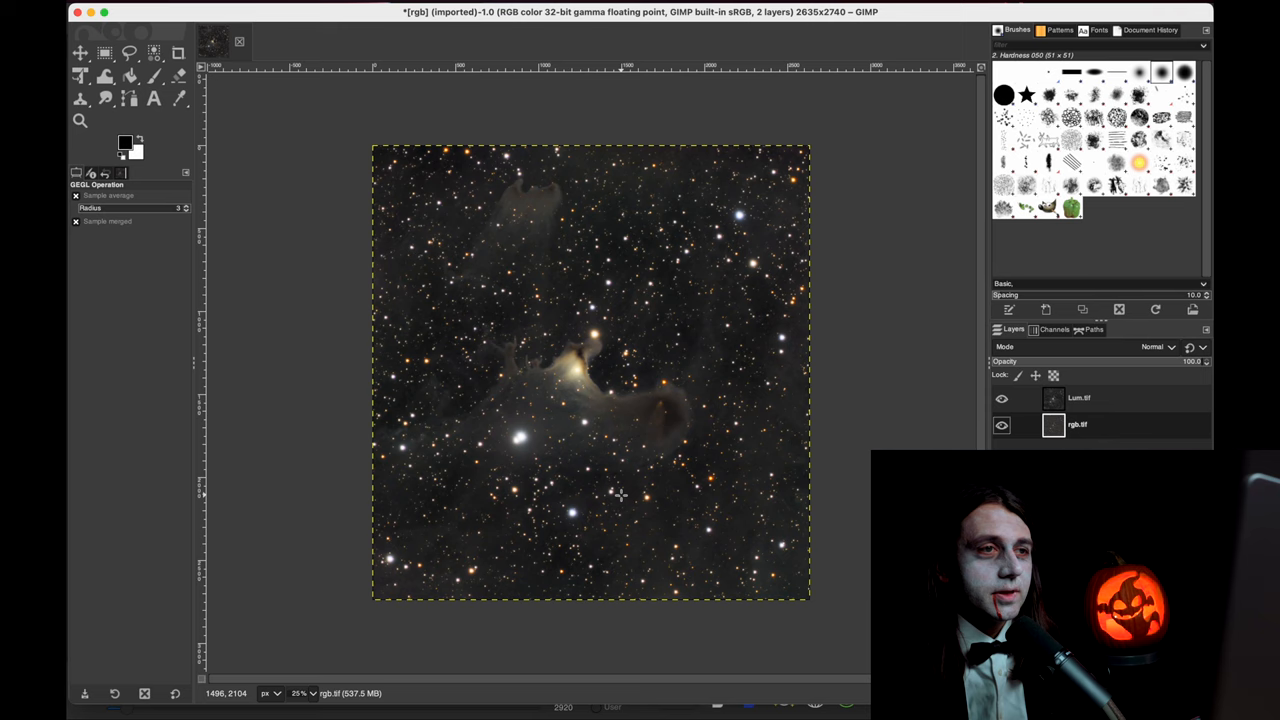
mouse_move(633, 483)
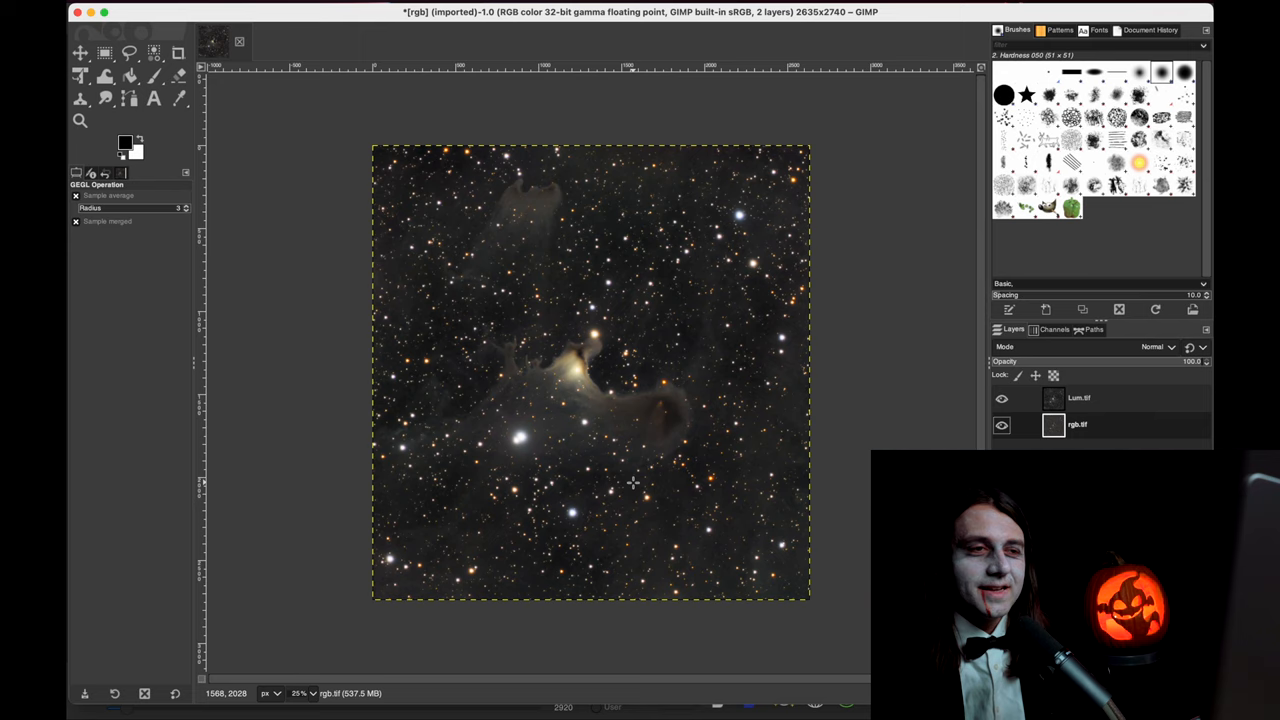
left_click(1001, 424)
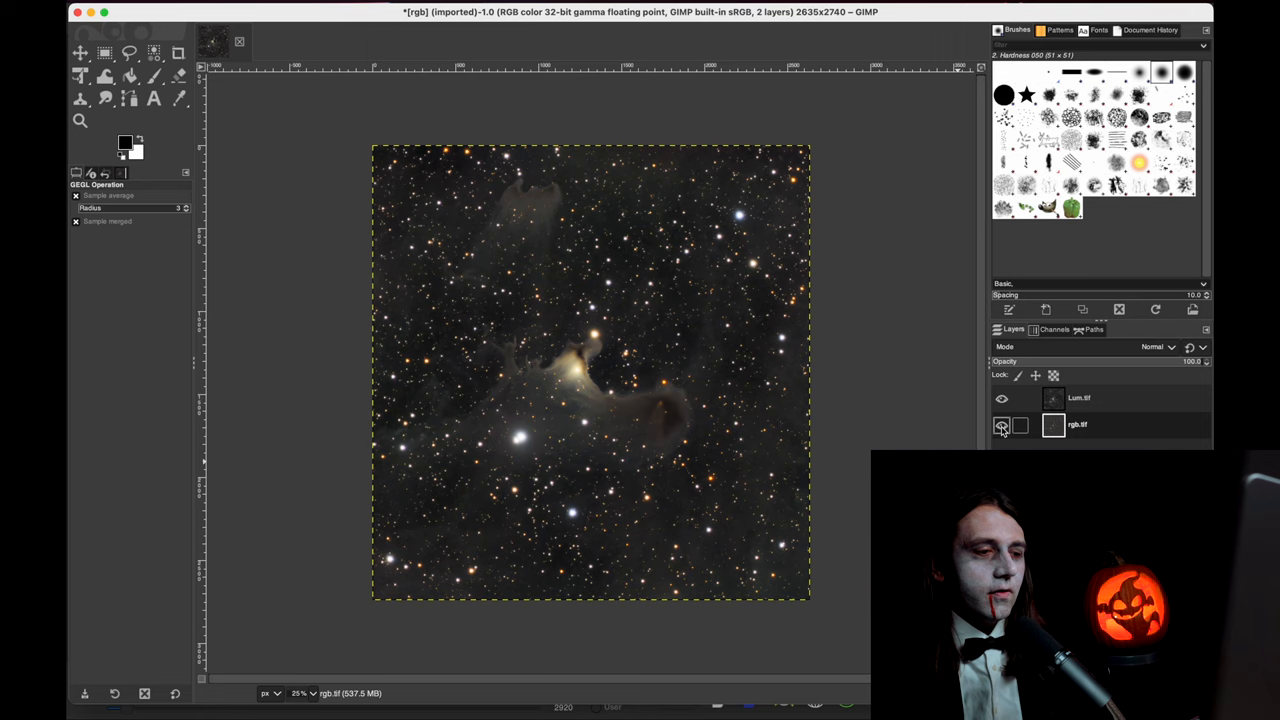
- View the rgb.tif layer alone, then make Lum.tif and rgb.tif both visible again
left_click(1002, 424)
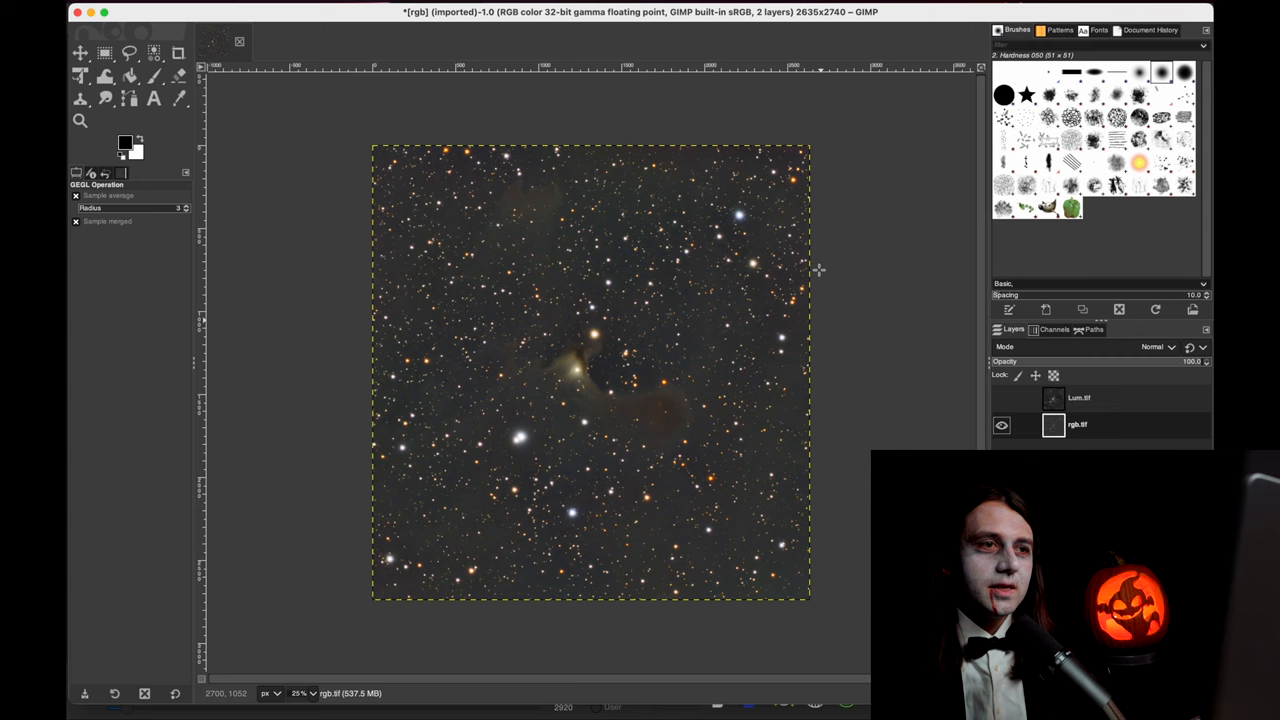
mouse_move(758, 445)
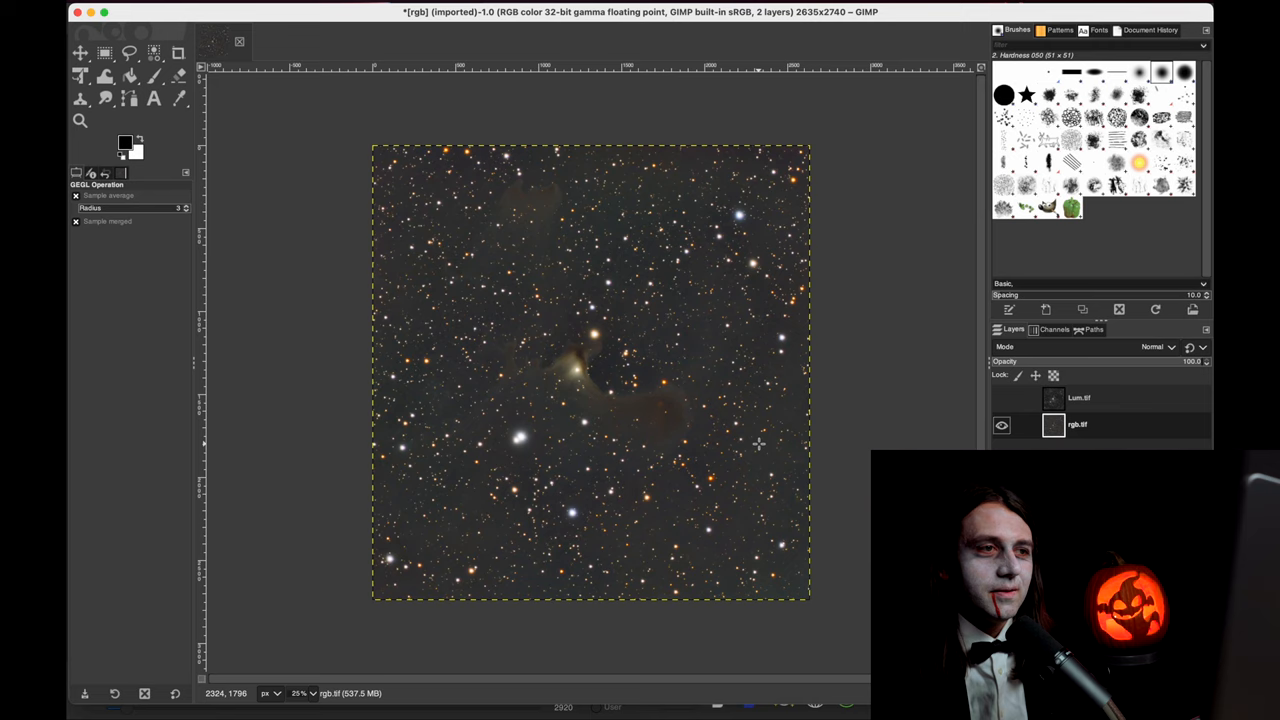
left_click(1001, 398)
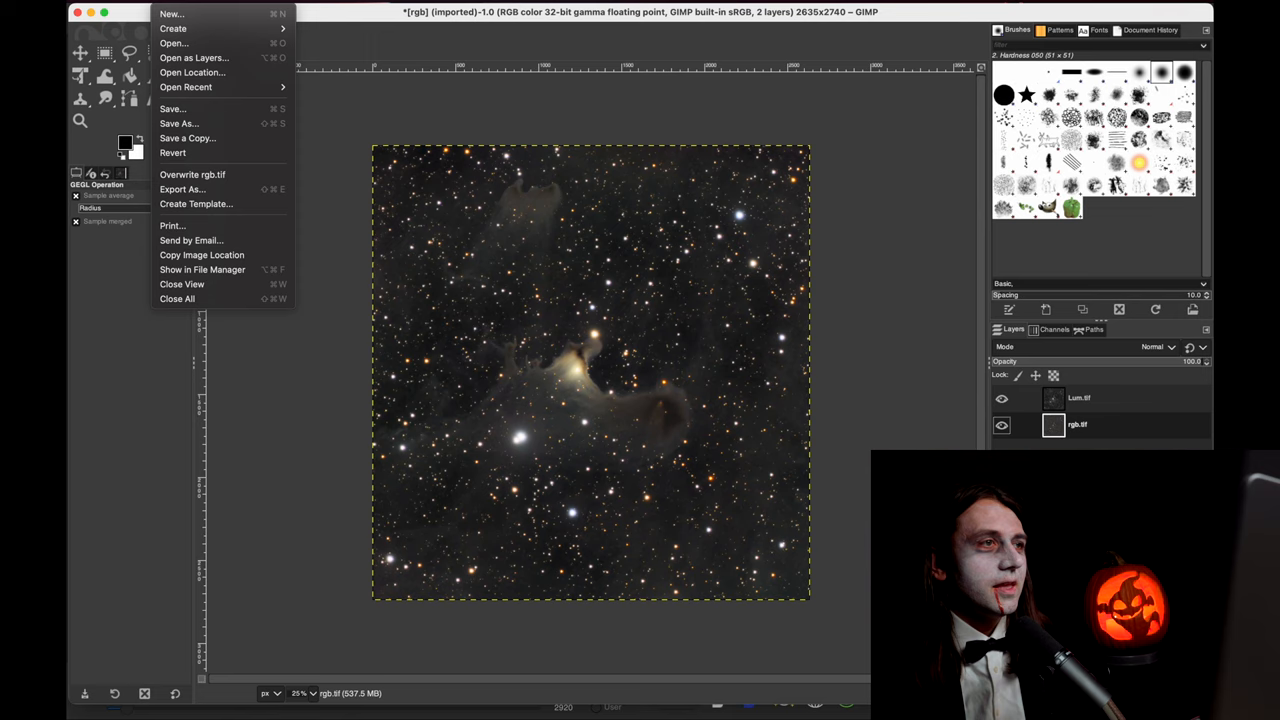
- Save the two-layer image as sh136.xcf and begin exporting it as sh136.png
left_click(178, 123)
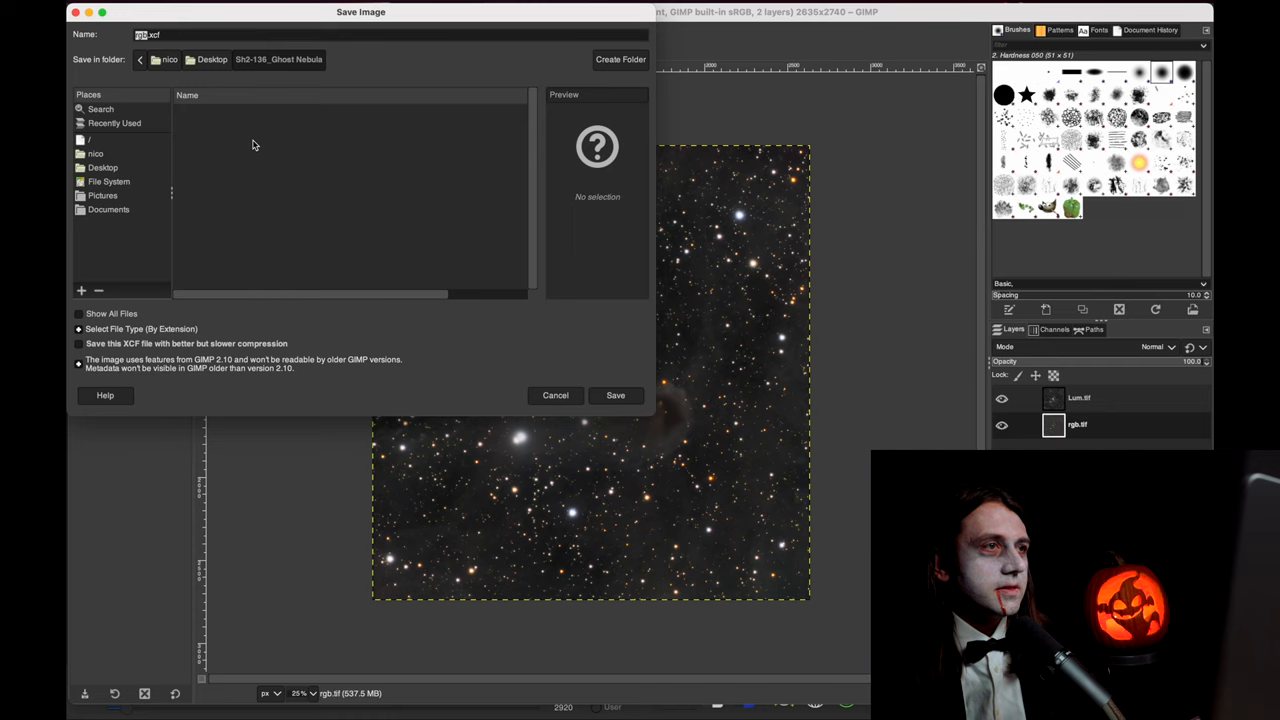
mouse_move(358, 178)
type("sh136")
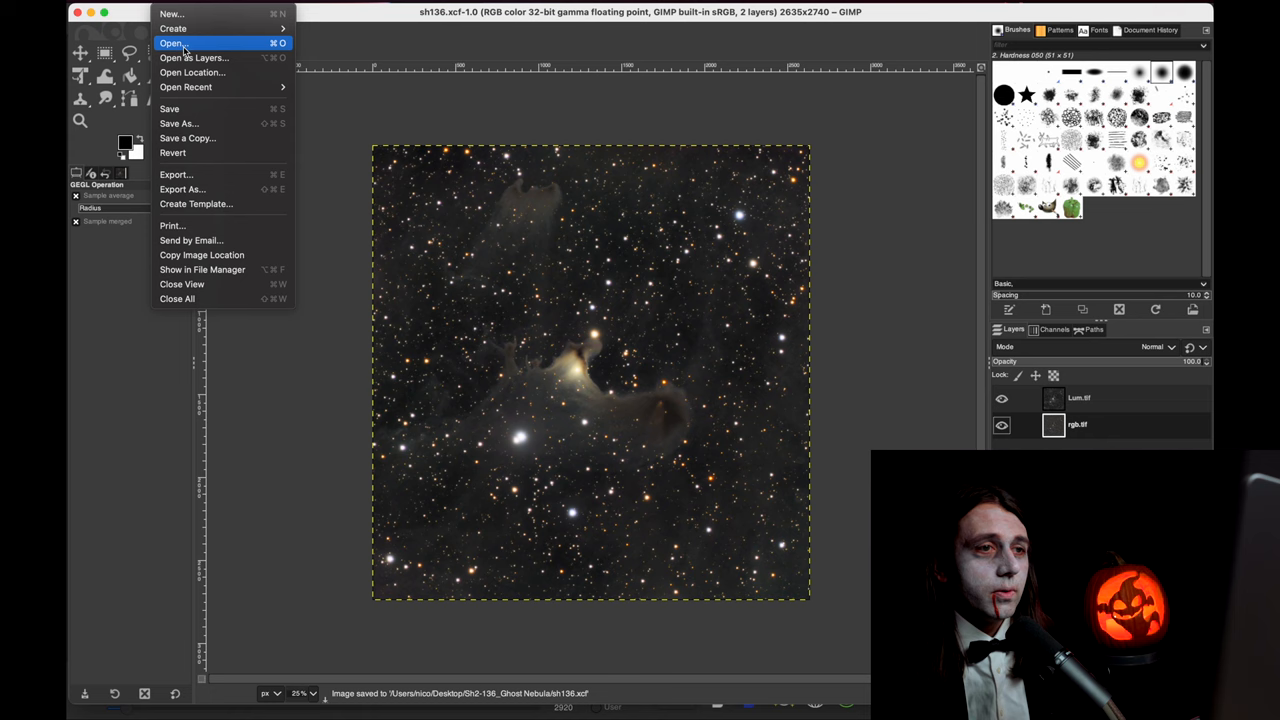
left_click(182, 189)
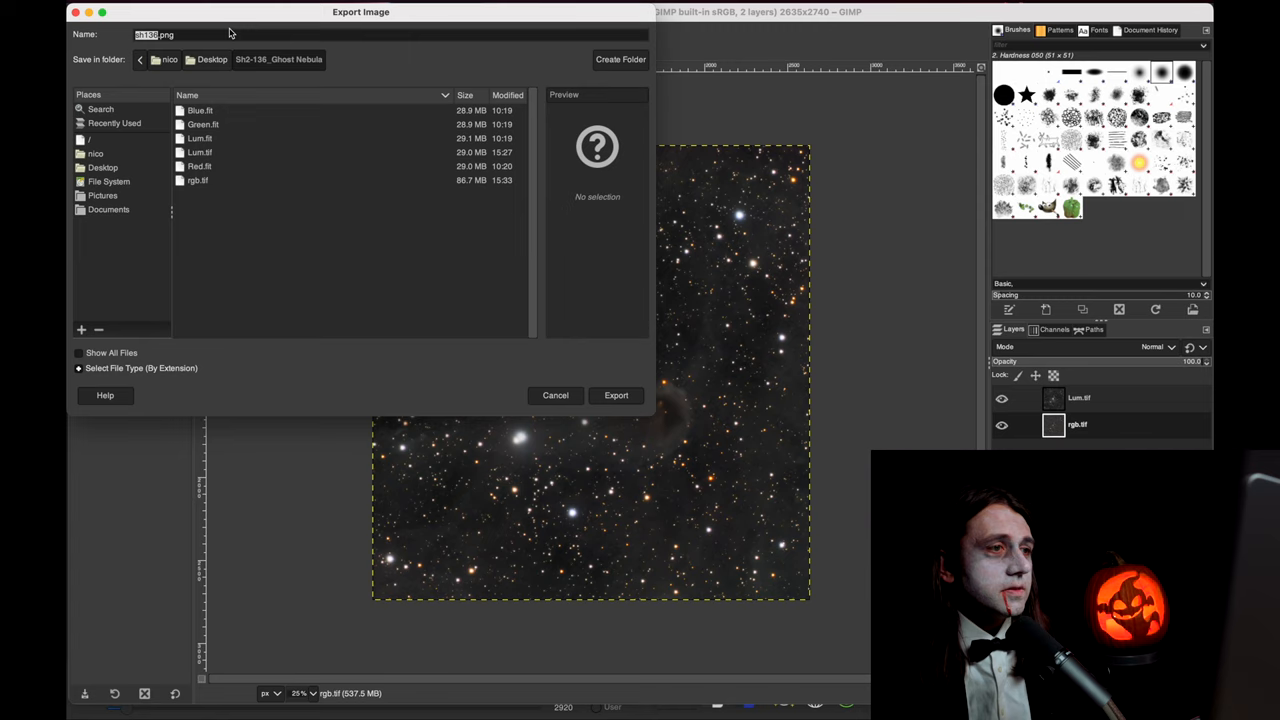